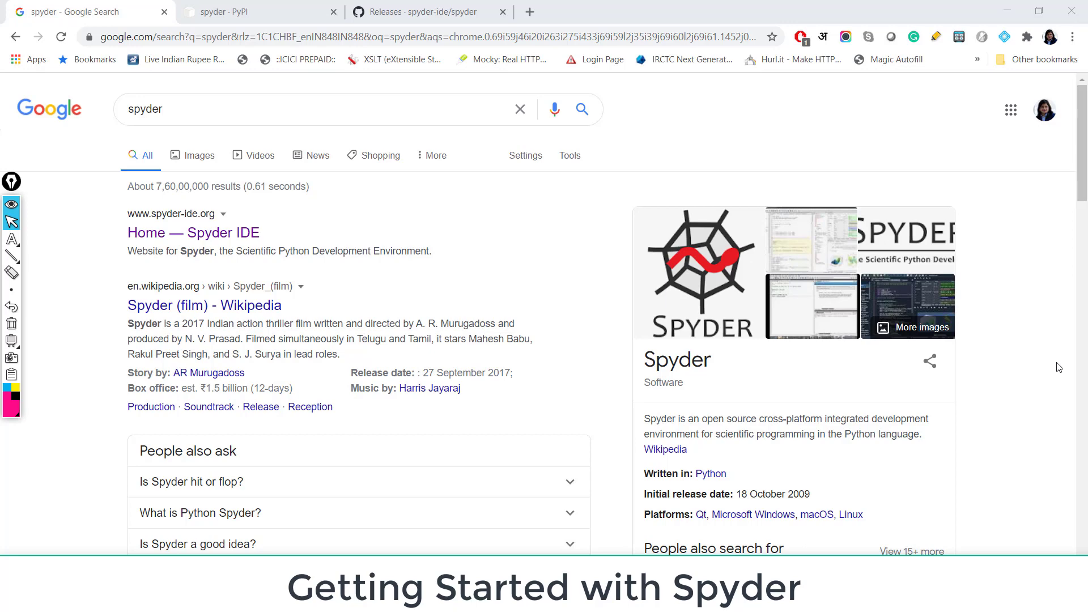
mouse_move(346, 100)
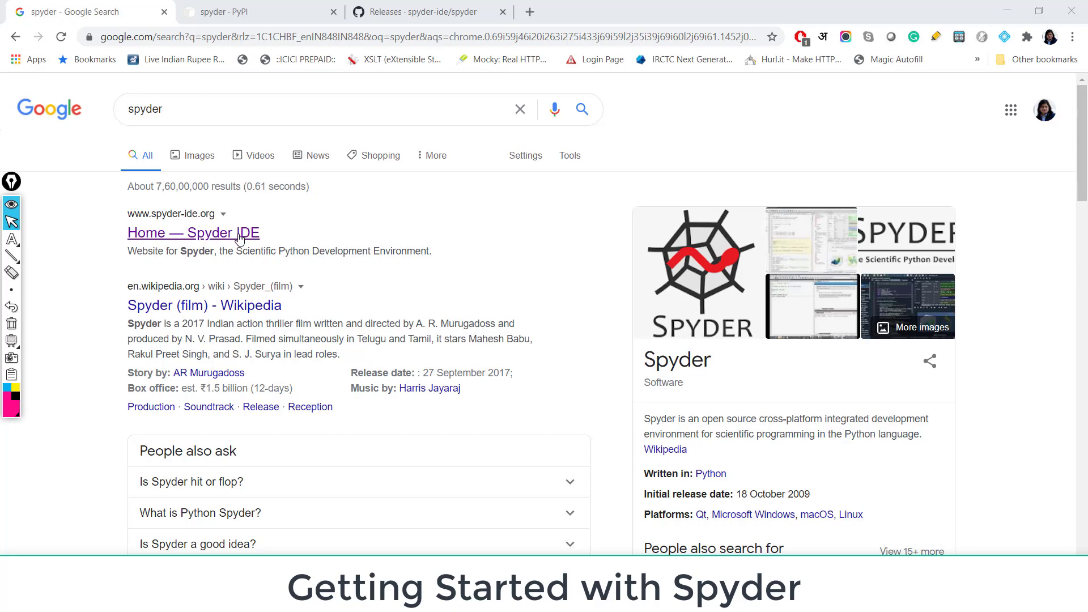
Open spyder-ide.org from the search results and scroll to its IDE showcase image
left_click(193, 233)
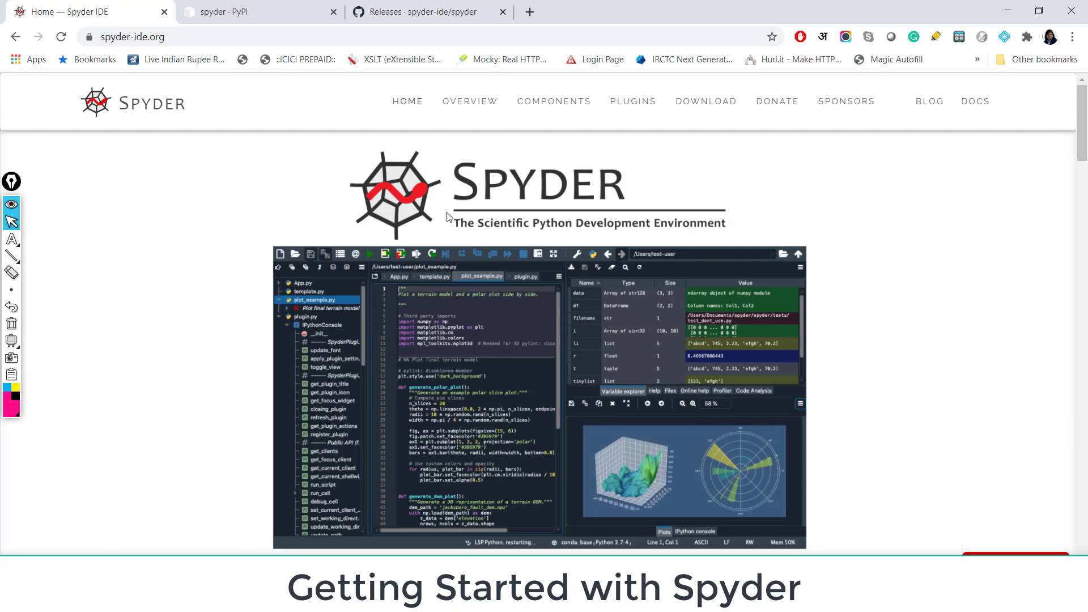
scroll("down", 3)
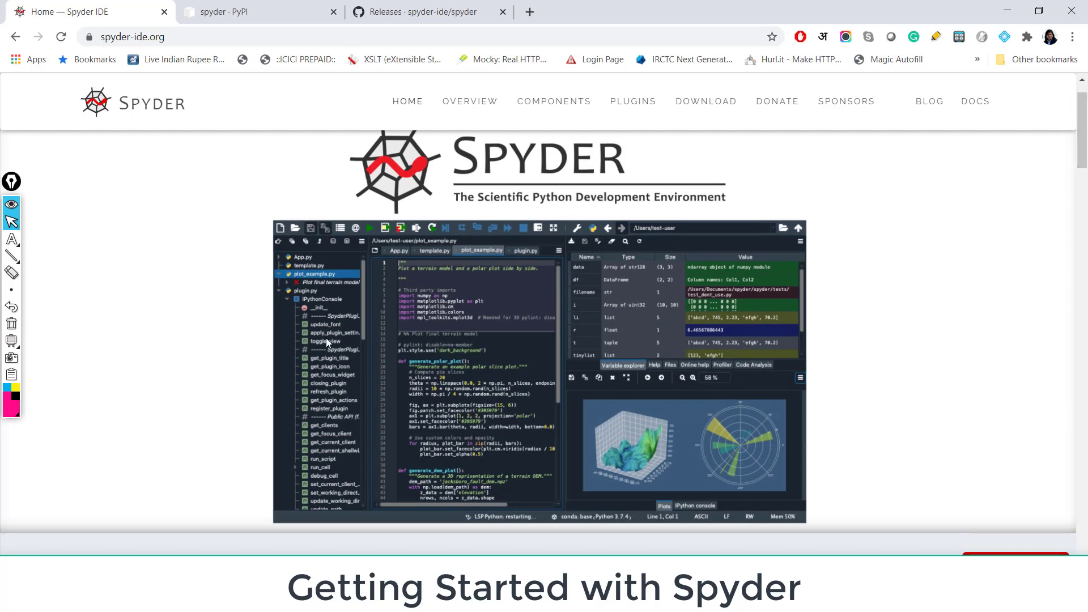
mouse_move(1062, 214)
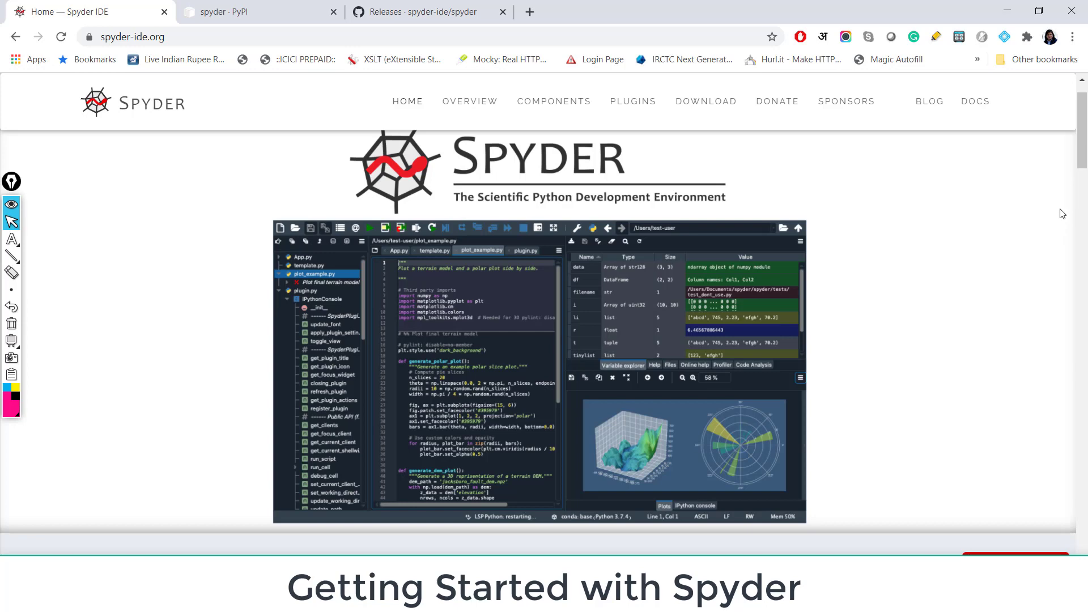
Scroll past Overview to the Components: Editor, IPython Console, Variable Explorer, Plots, Debugger, Help
scroll("down", 3)
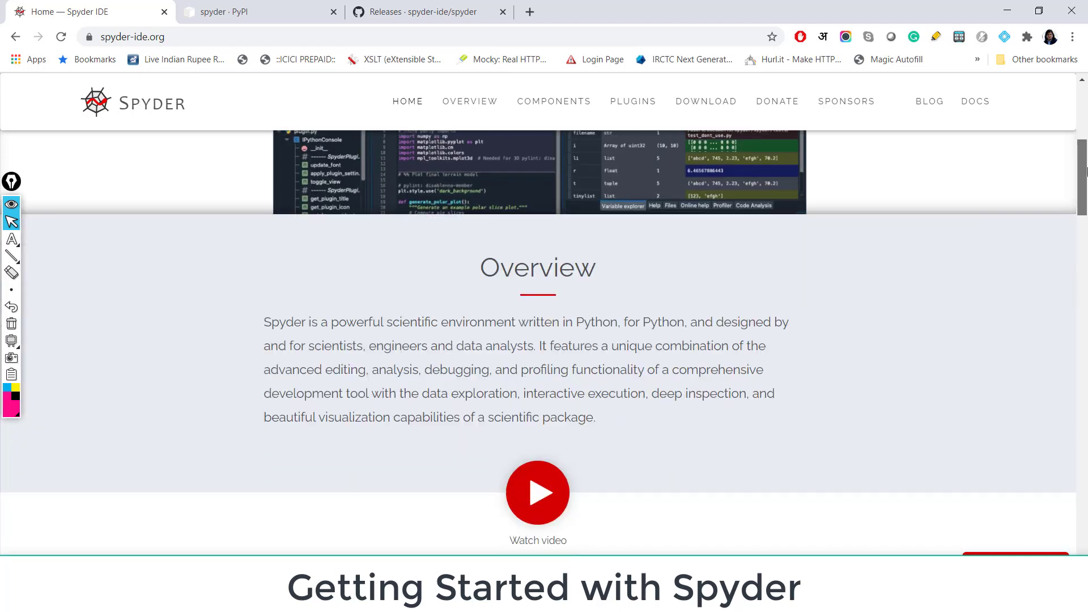
scroll("down", 3)
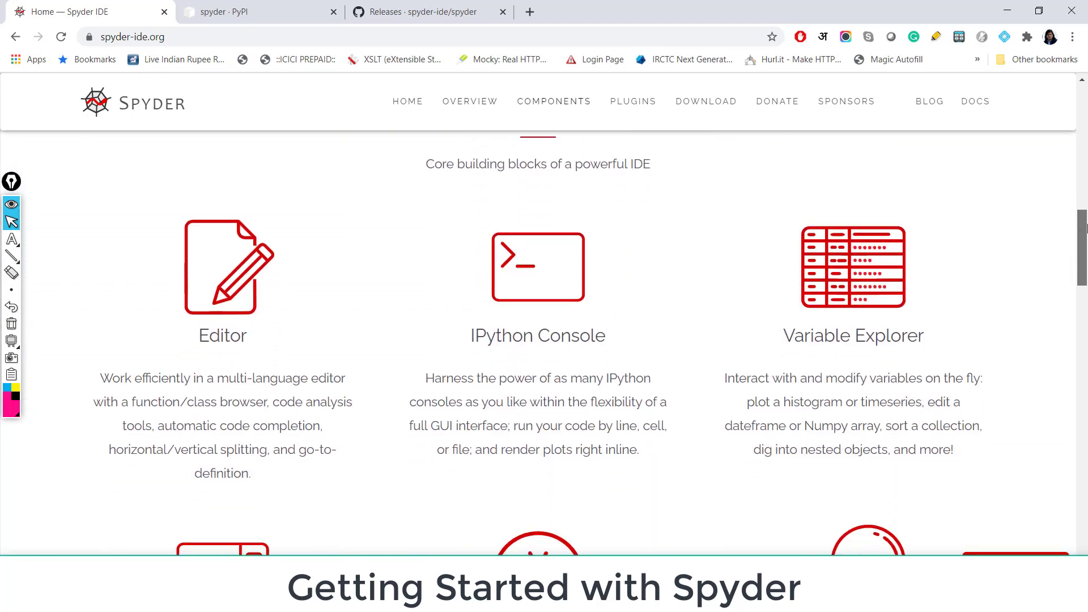
scroll("down", 3)
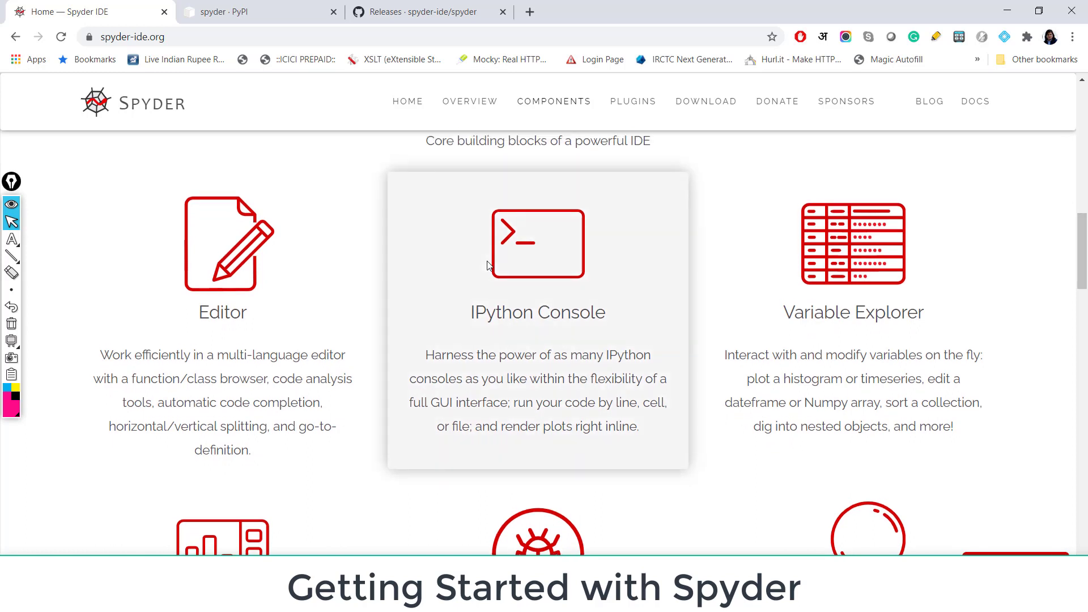
mouse_move(164, 330)
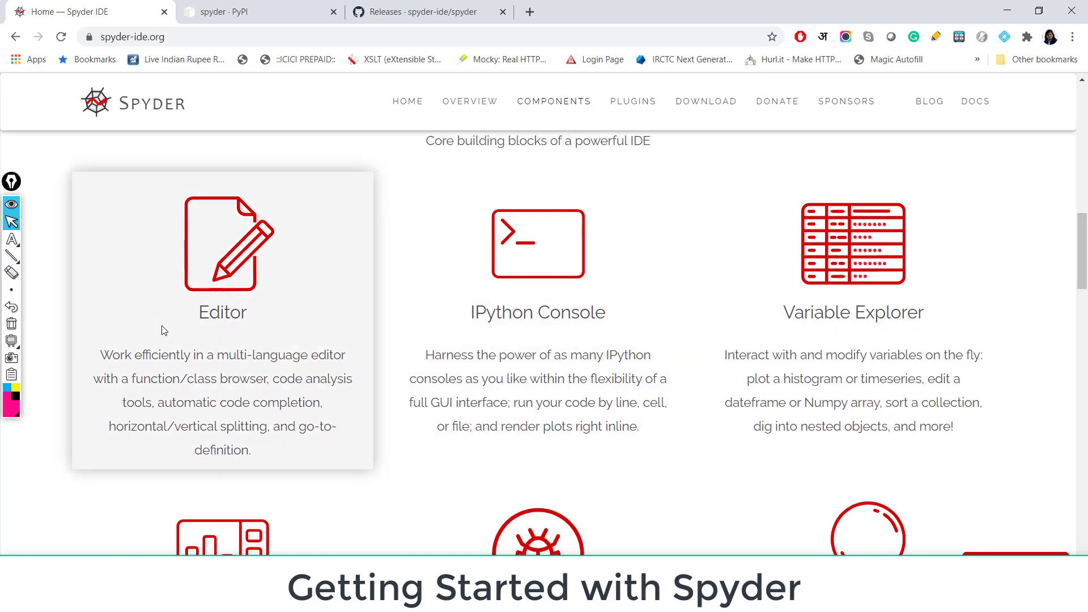
mouse_move(538, 312)
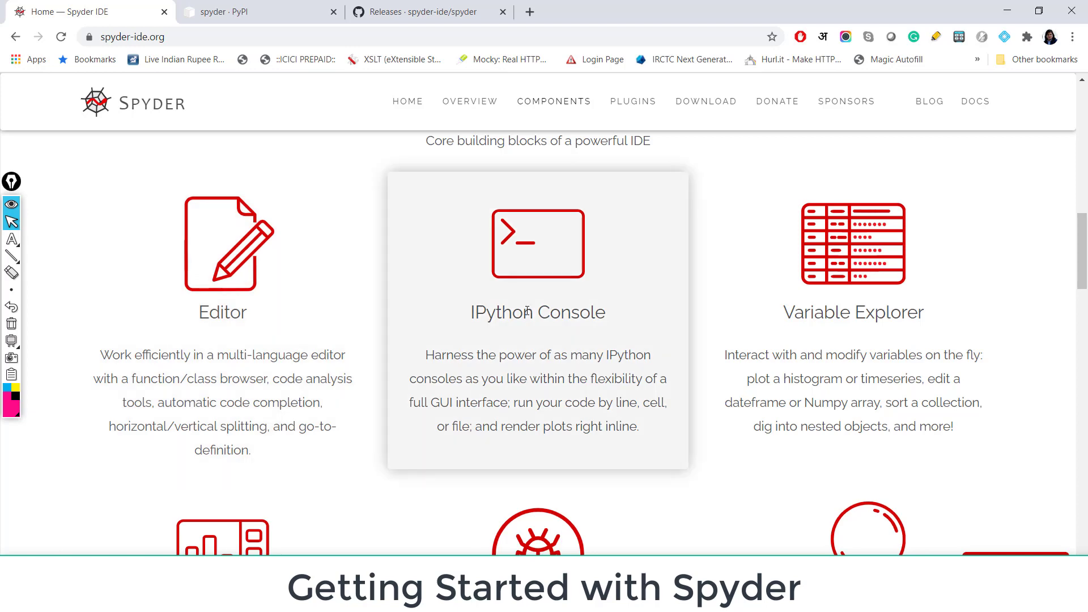
mouse_move(911, 371)
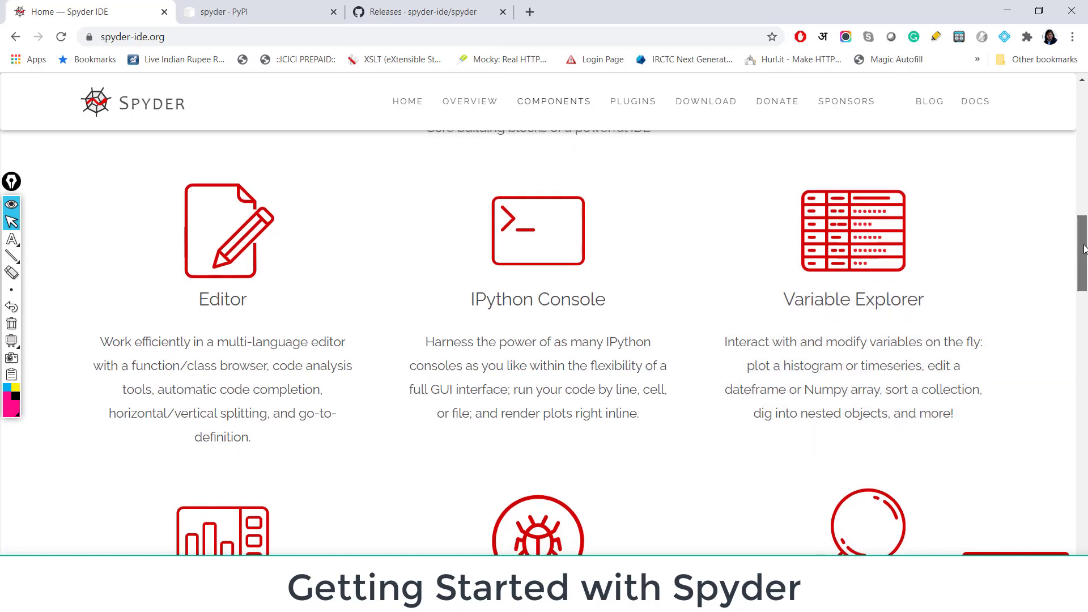
scroll("down", 3)
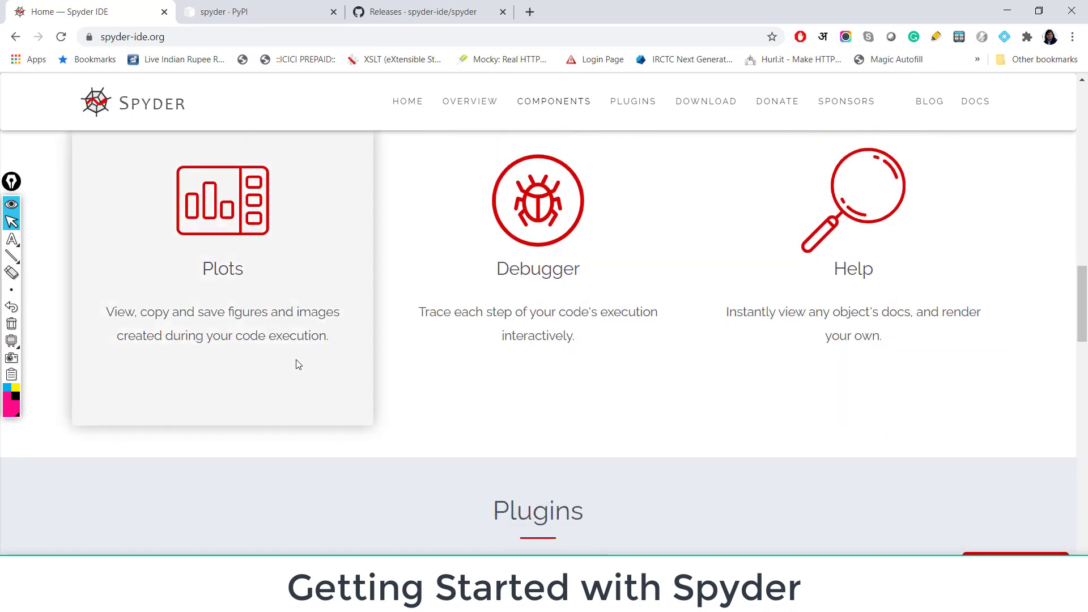
mouse_move(572, 392)
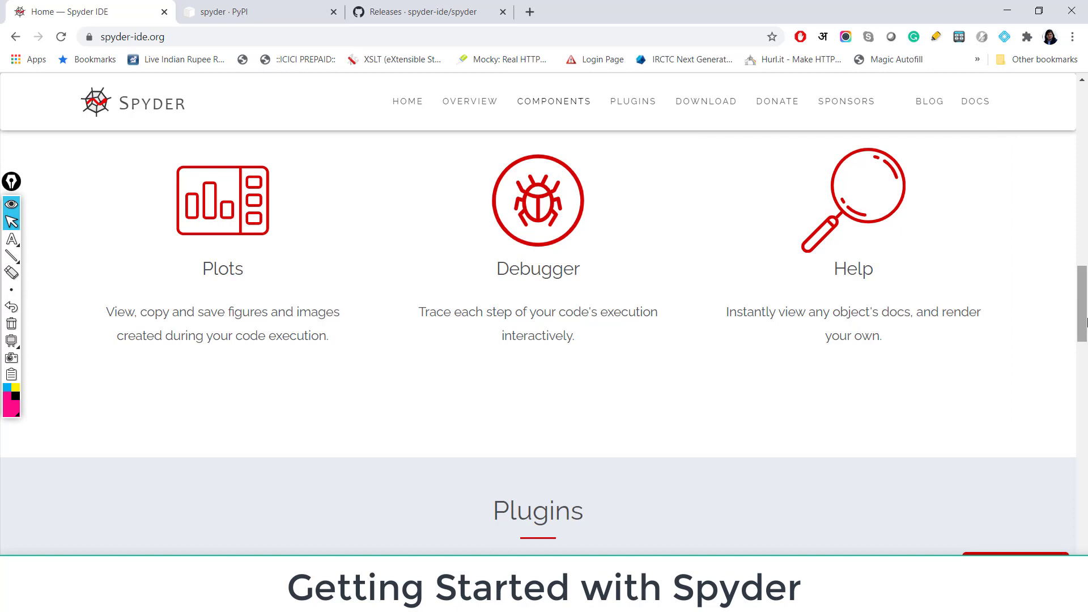
scroll("down", 3)
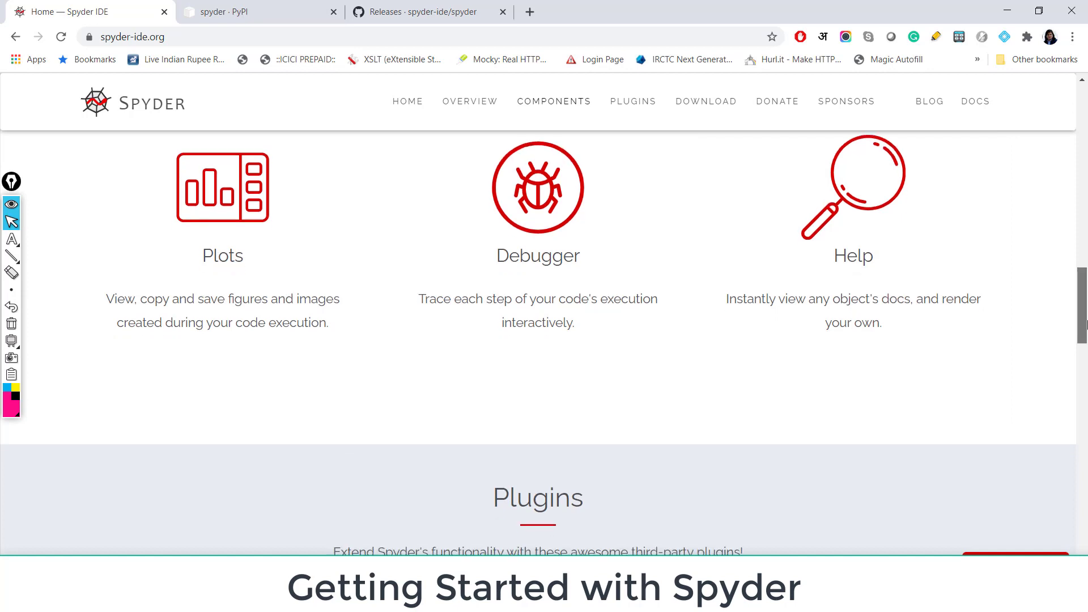
Scroll through Plugins, Download and Sponsors to the footer, then back up to Donate
scroll("down", 3)
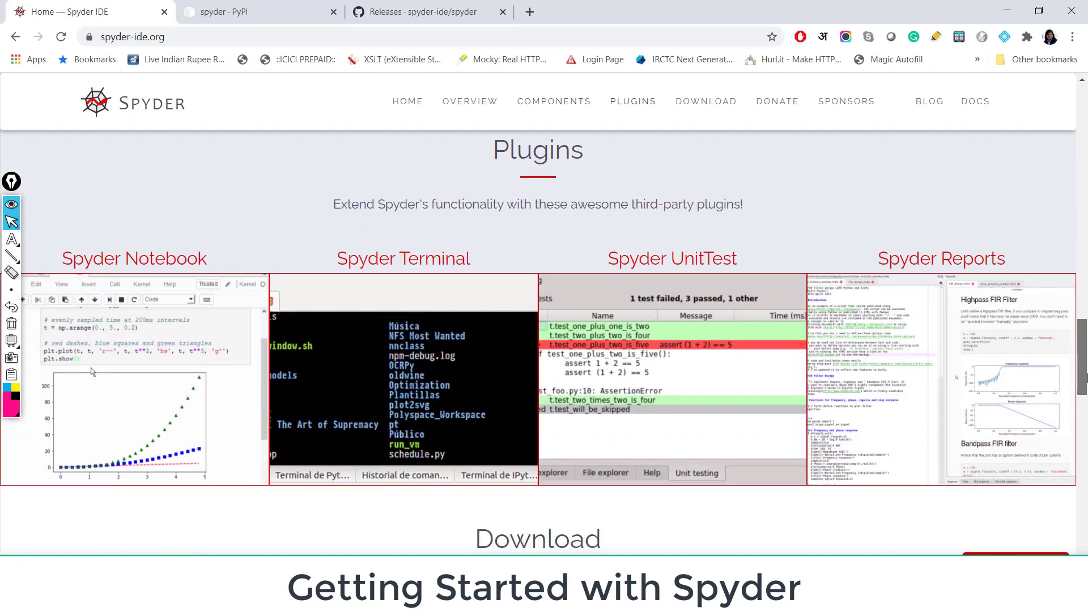
scroll("down", 3)
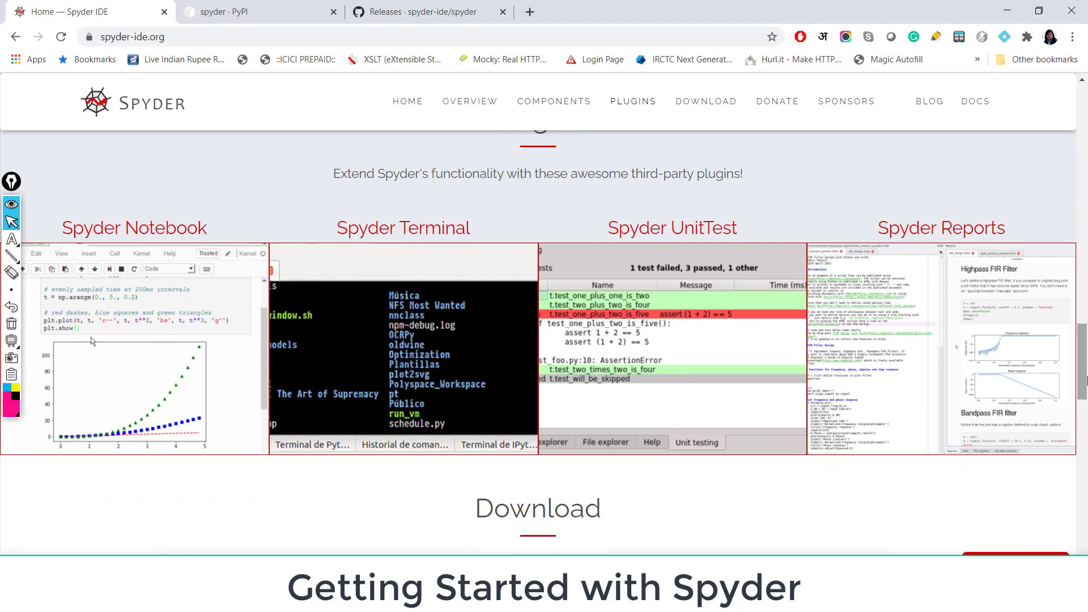
mouse_move(166, 320)
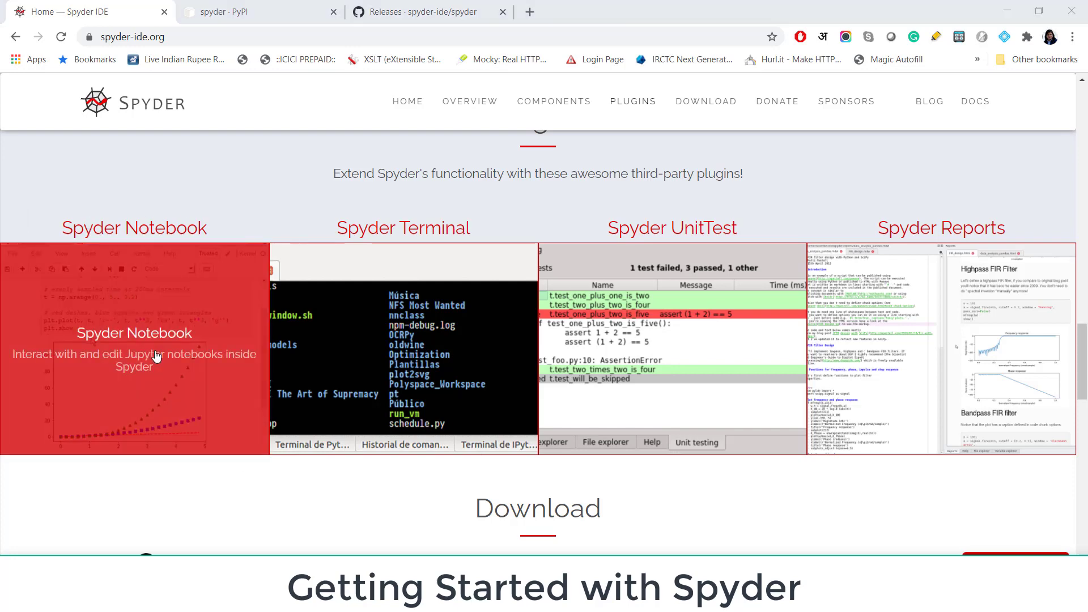
mouse_move(185, 377)
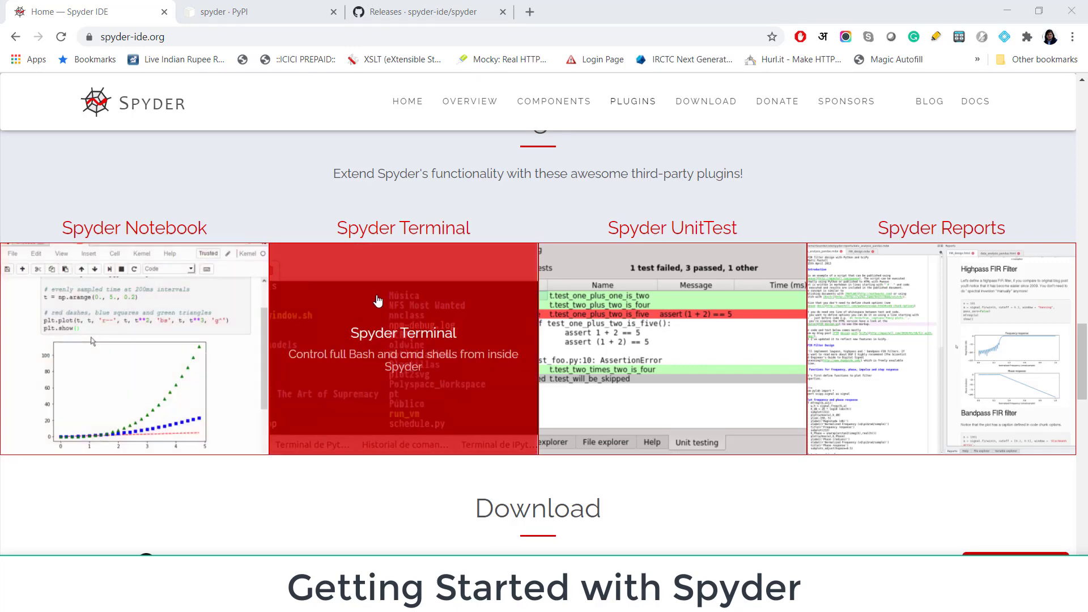
mouse_move(680, 326)
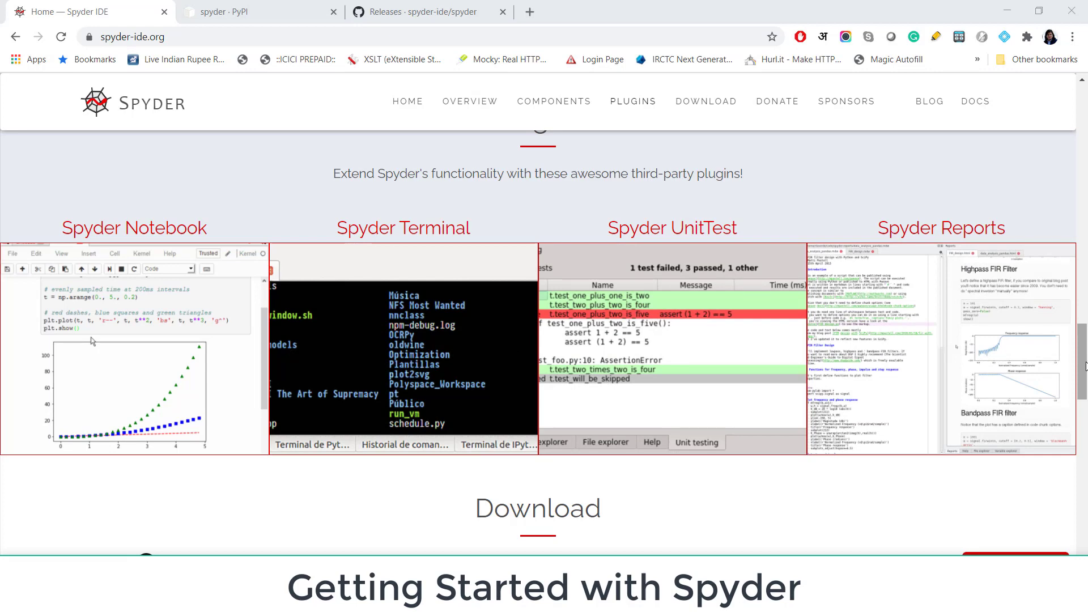
scroll("down", 3)
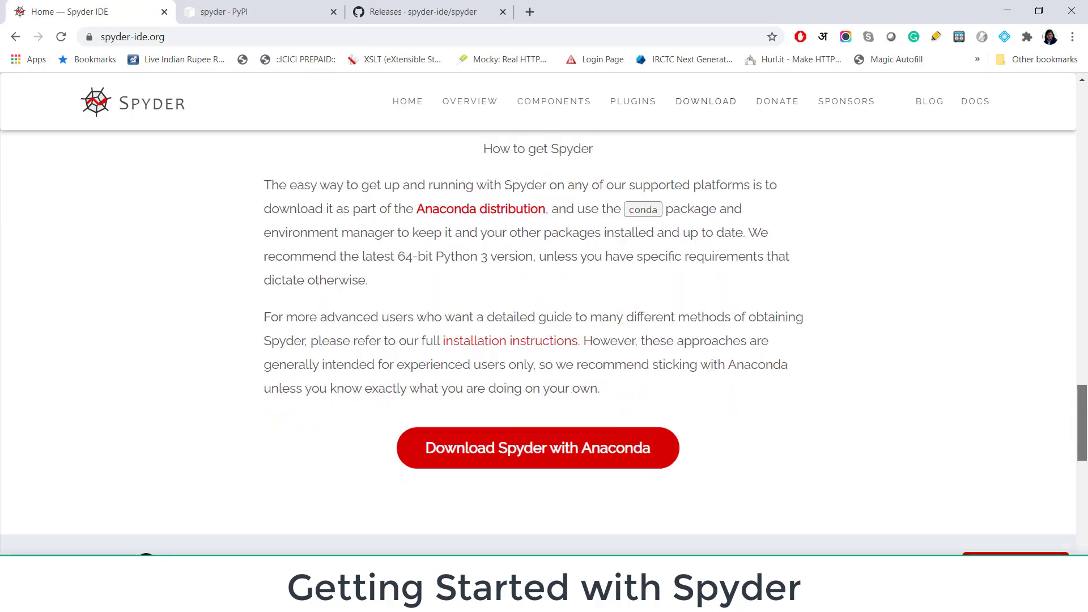
scroll("down", 3)
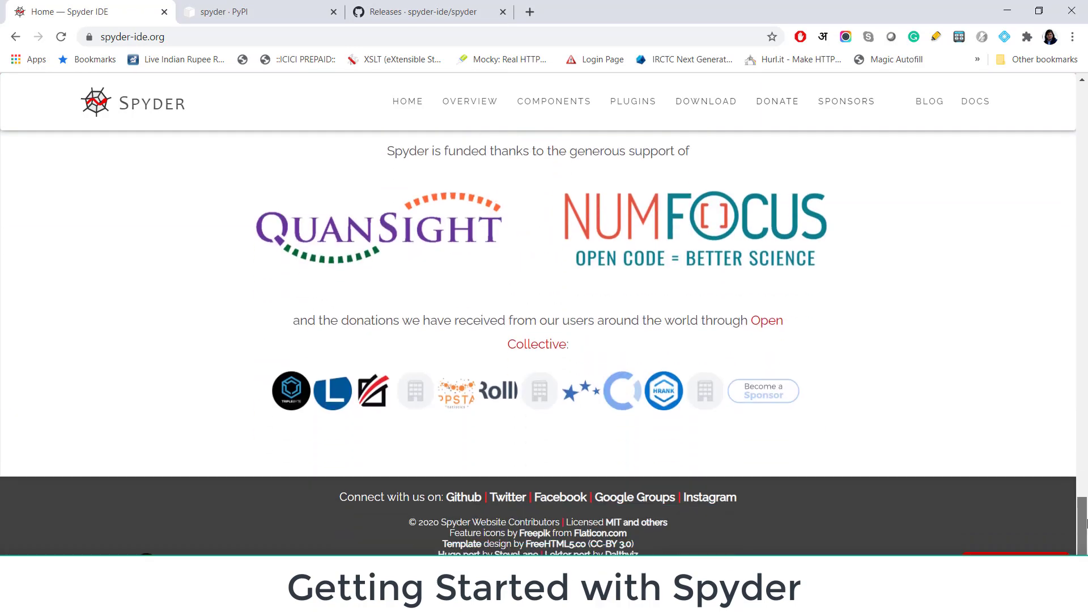
scroll("up", 3)
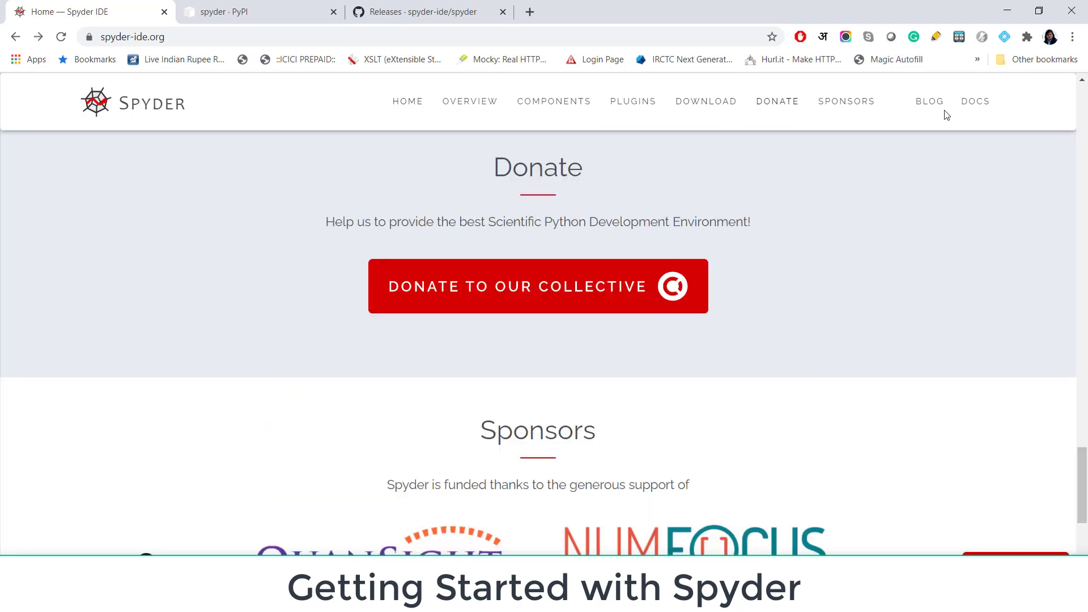
Open the Spyder documentation and look over the Quickstart page
left_click(974, 101)
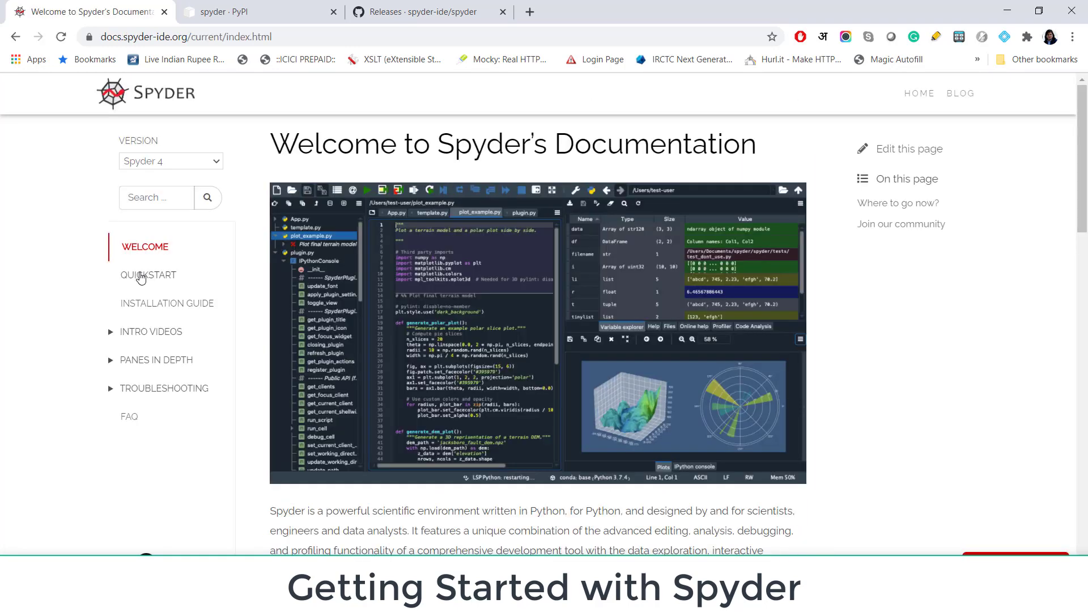
left_click(147, 275)
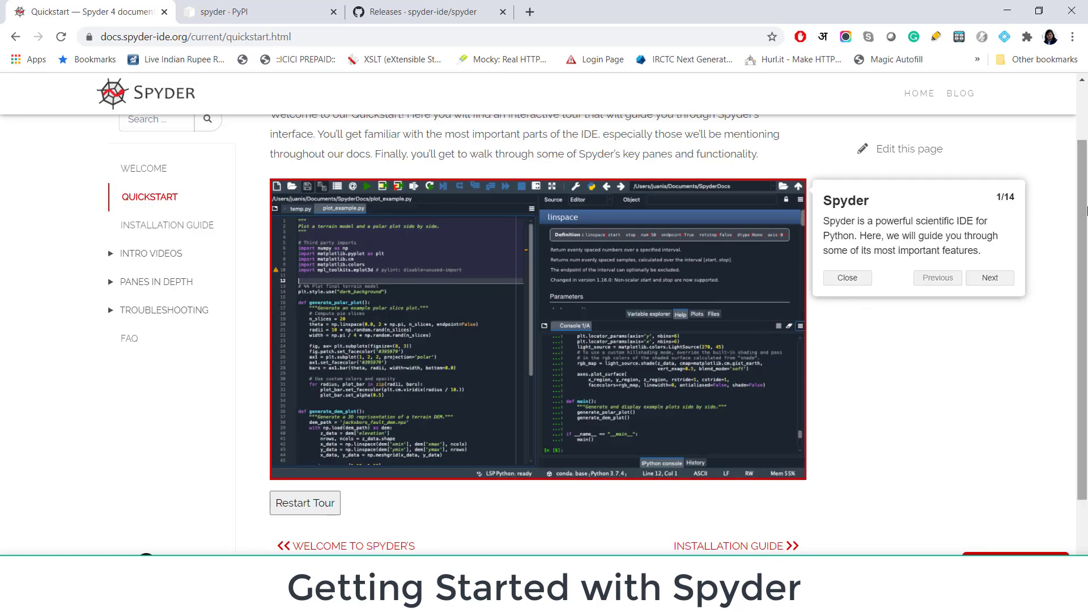
scroll("down", 3)
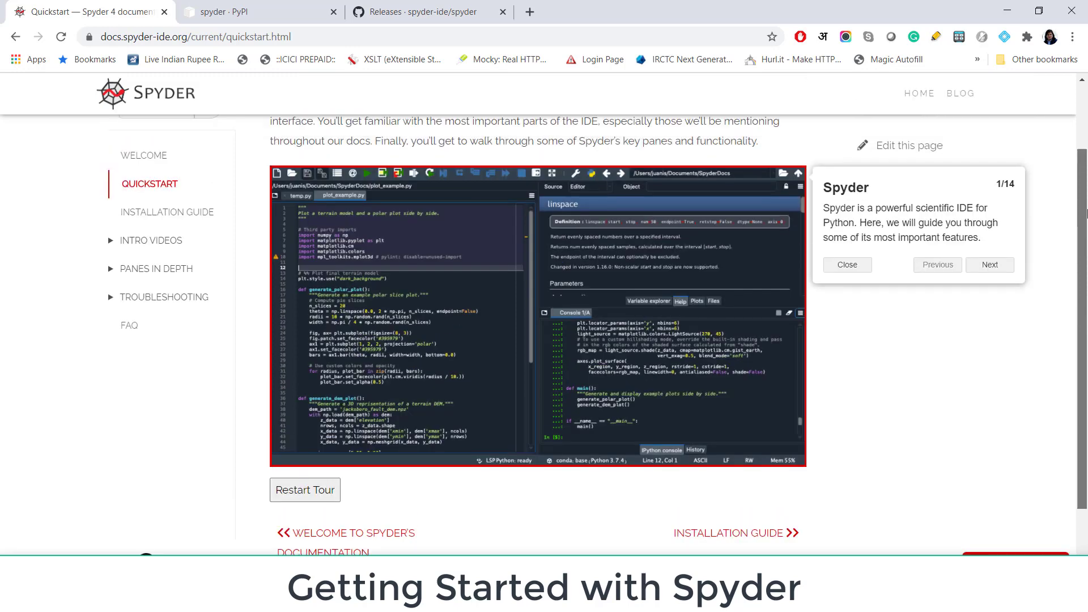
scroll("up", 3)
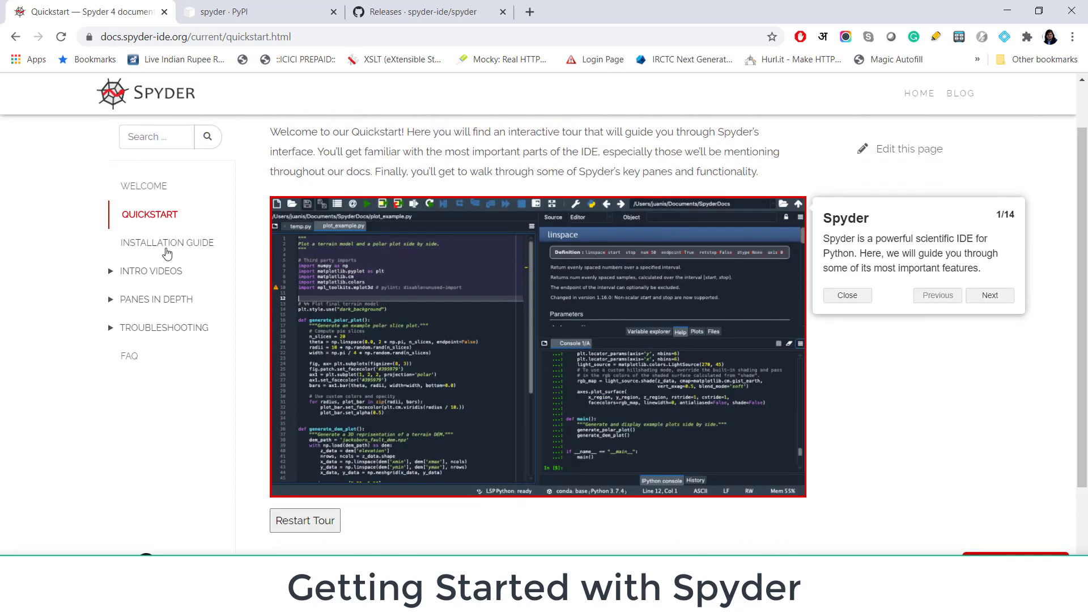
Read the Installation Guide through Alternative methods and Updating Spyder, ending at Using pip
left_click(166, 242)
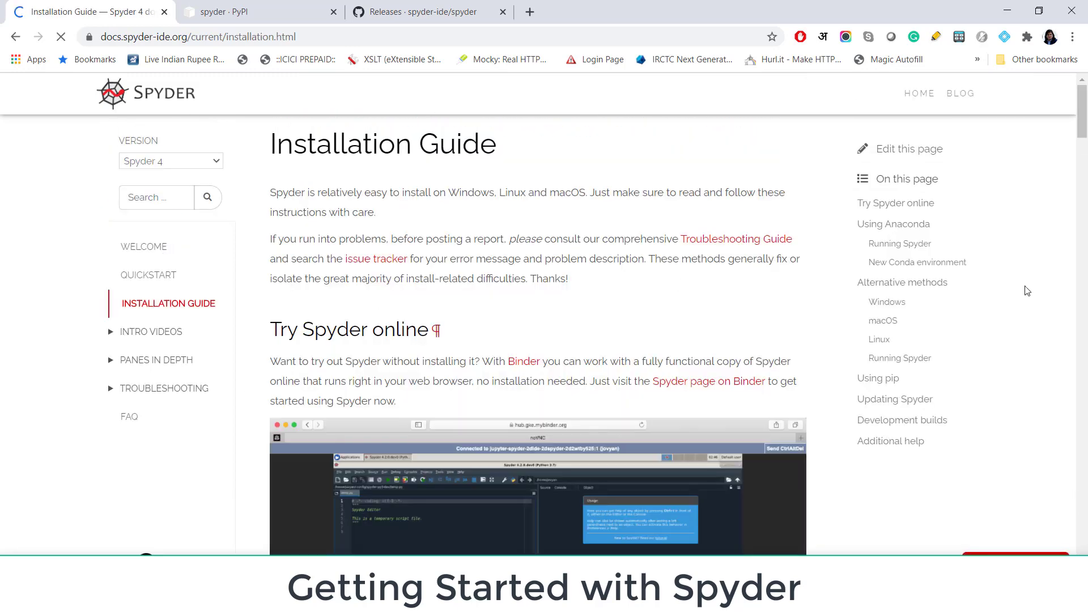
scroll("down", 3)
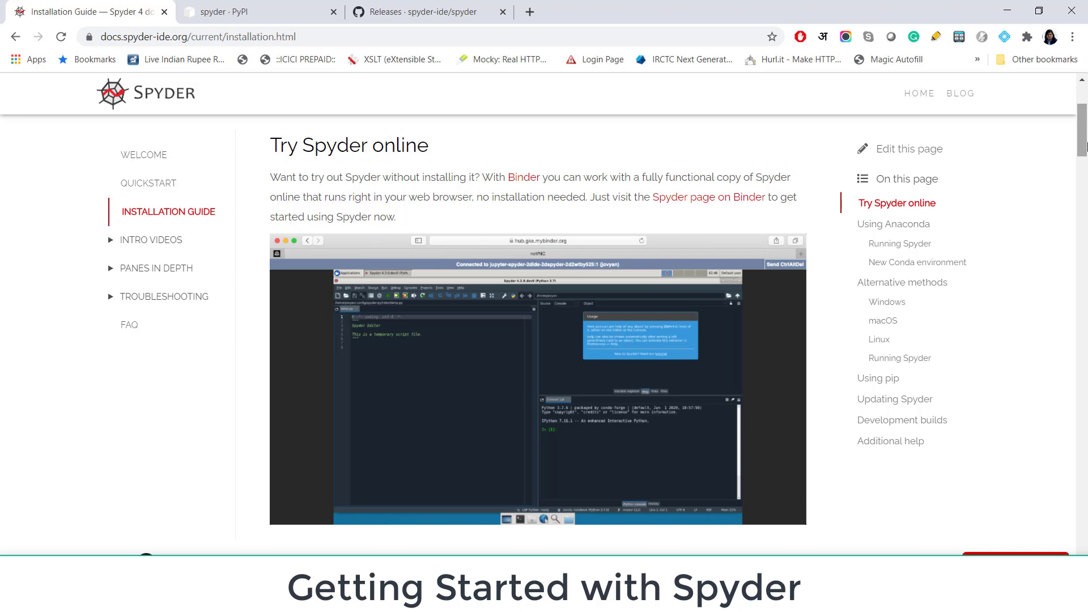
mouse_move(523, 177)
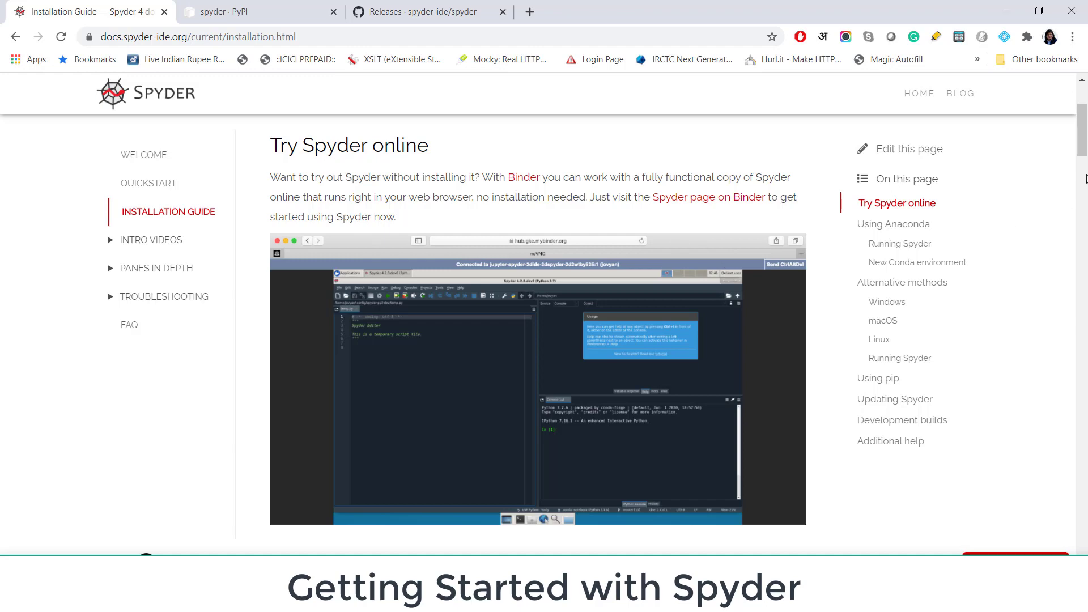
scroll("down", 3)
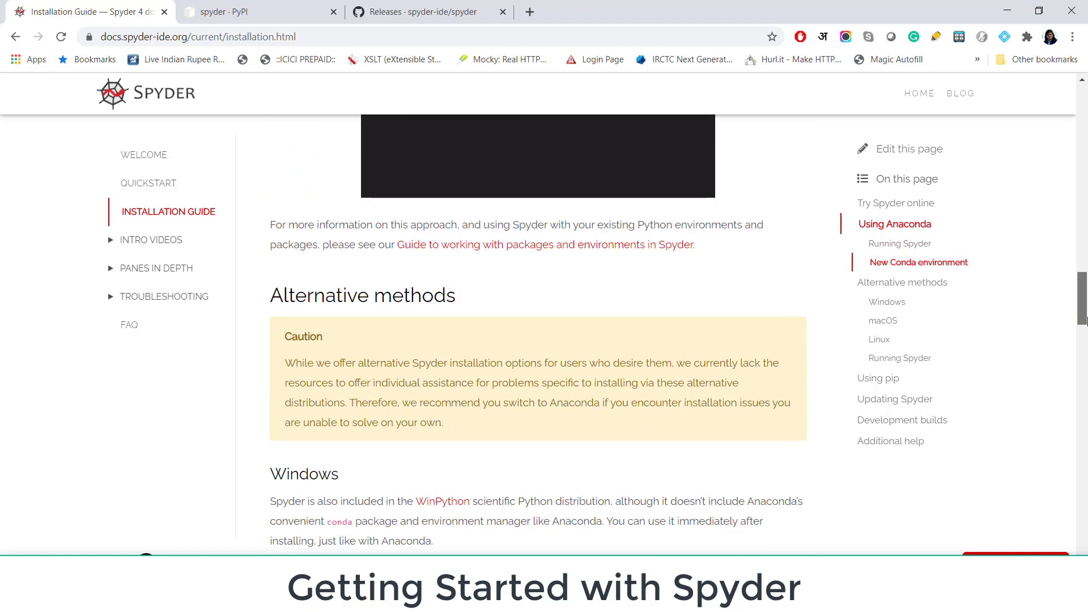
scroll("down", 3)
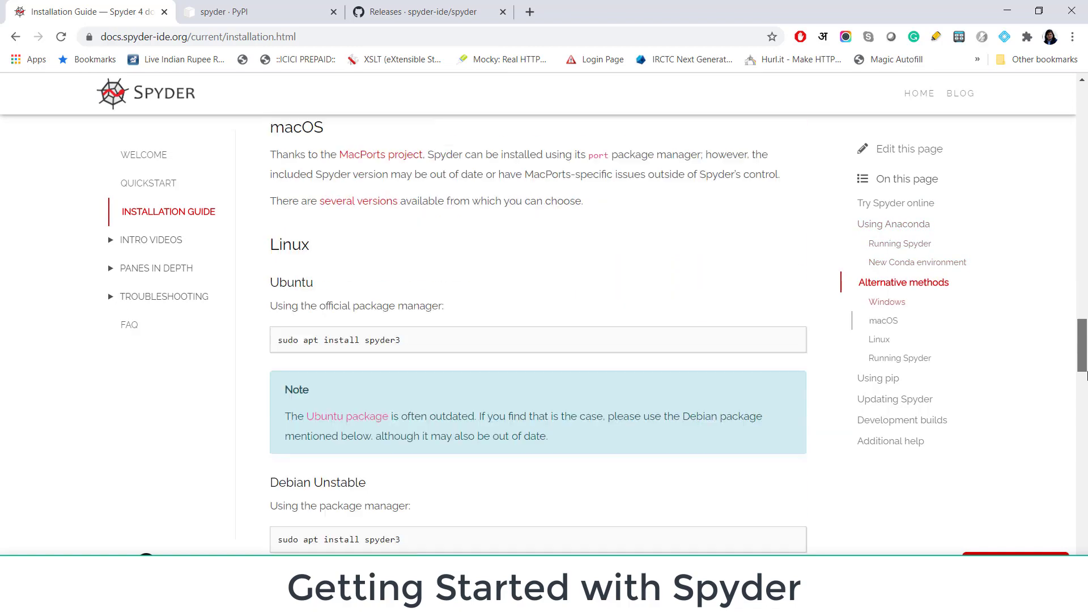
scroll("down", 3)
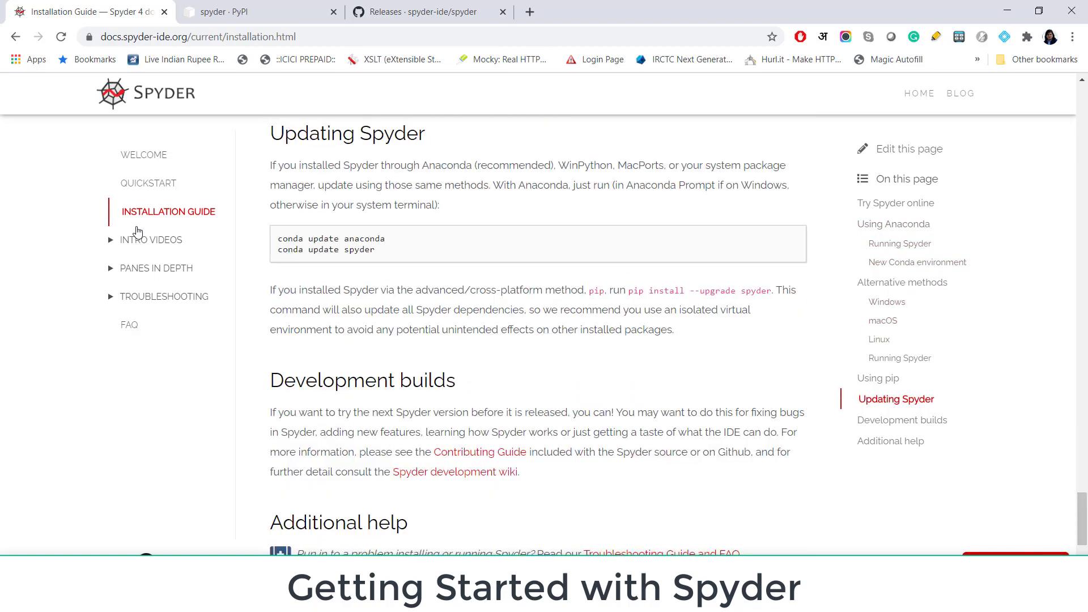
left_click(152, 239)
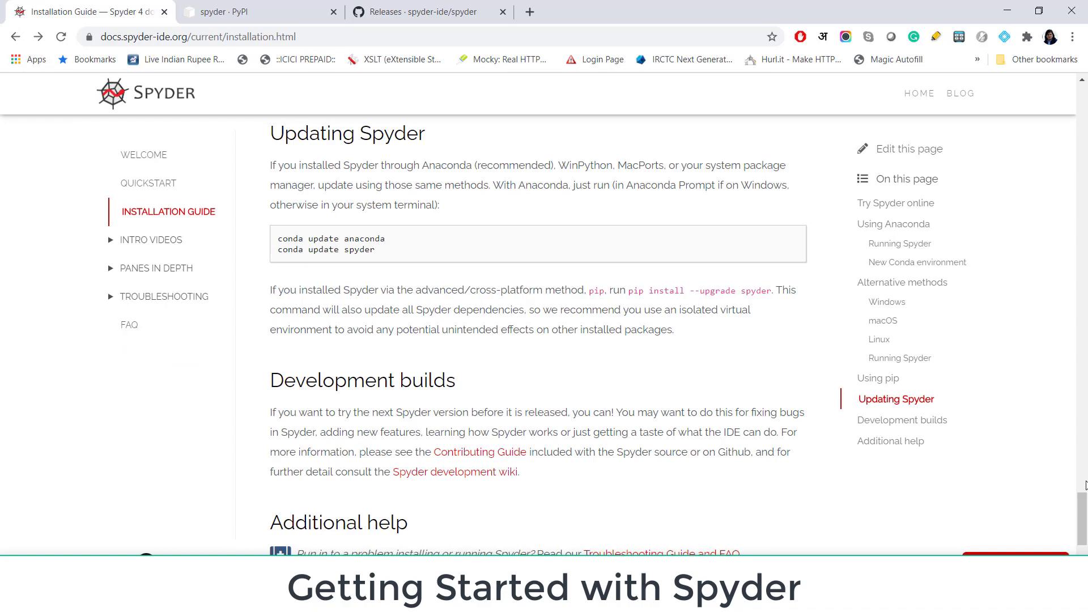
scroll("down", 3)
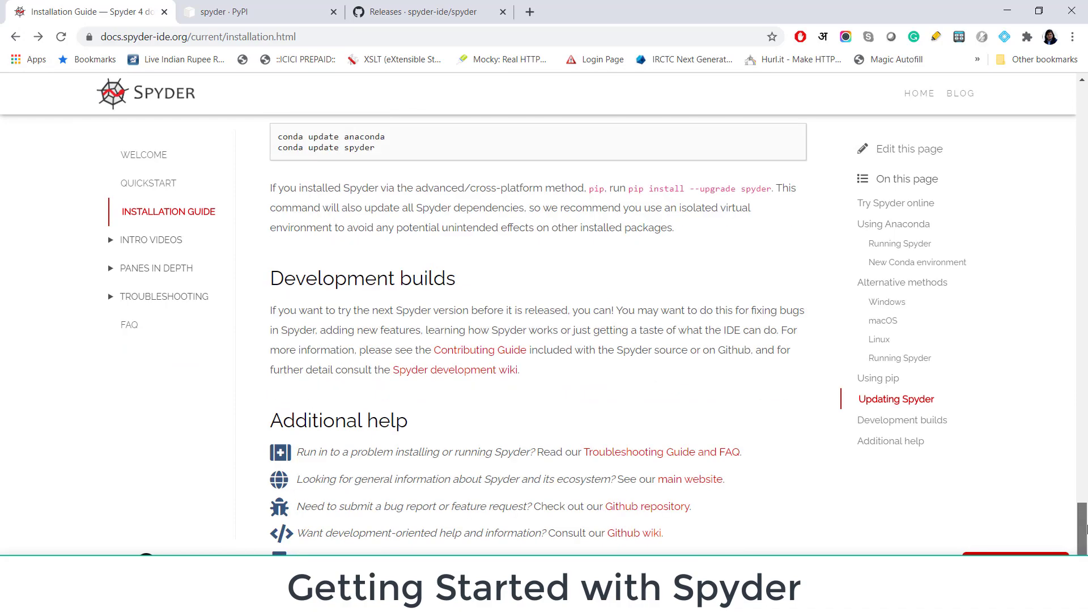
scroll("up", 3)
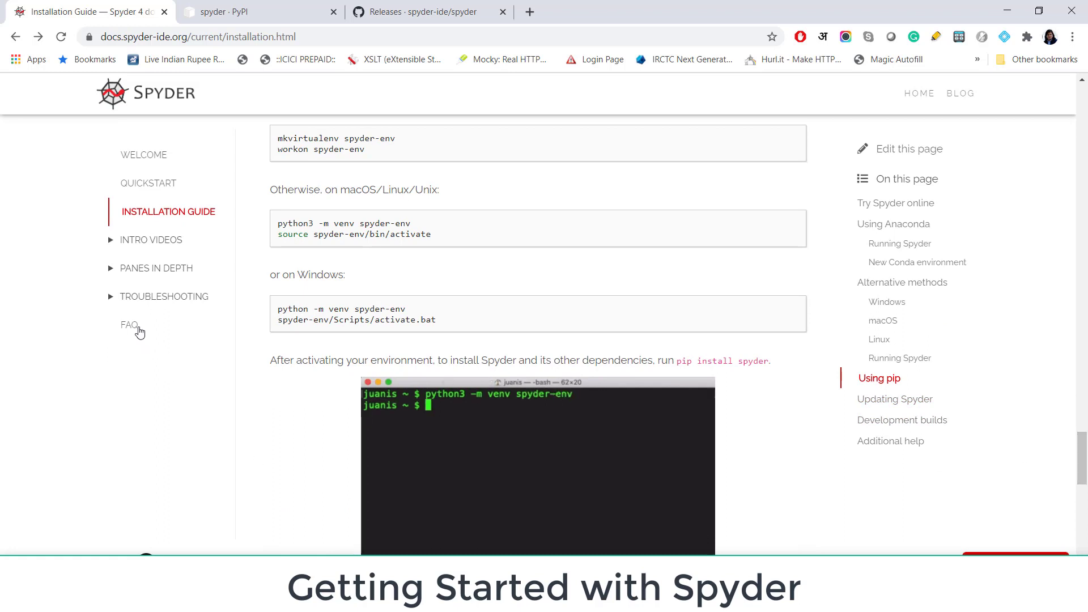
Open the FAQ and read answers on installing Spyder and trying it via Binder
left_click(129, 324)
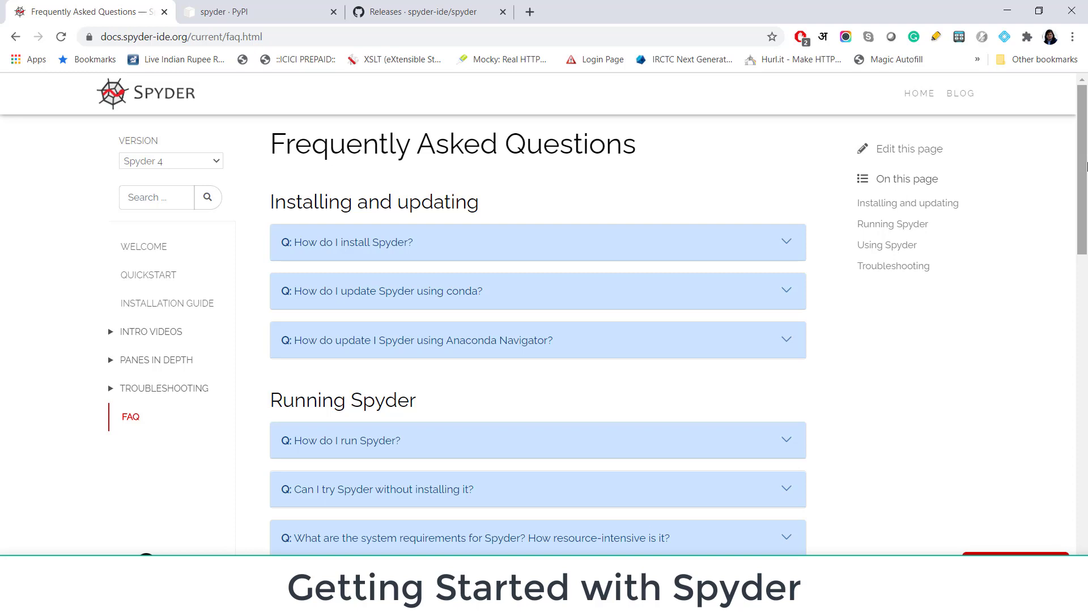
mouse_move(562, 345)
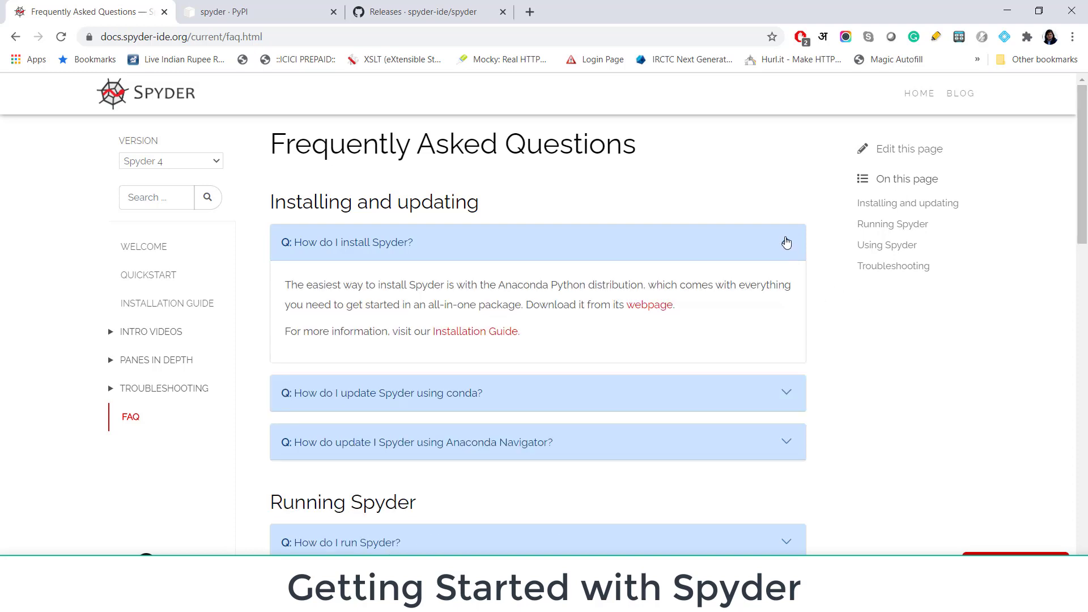
scroll("down", 3)
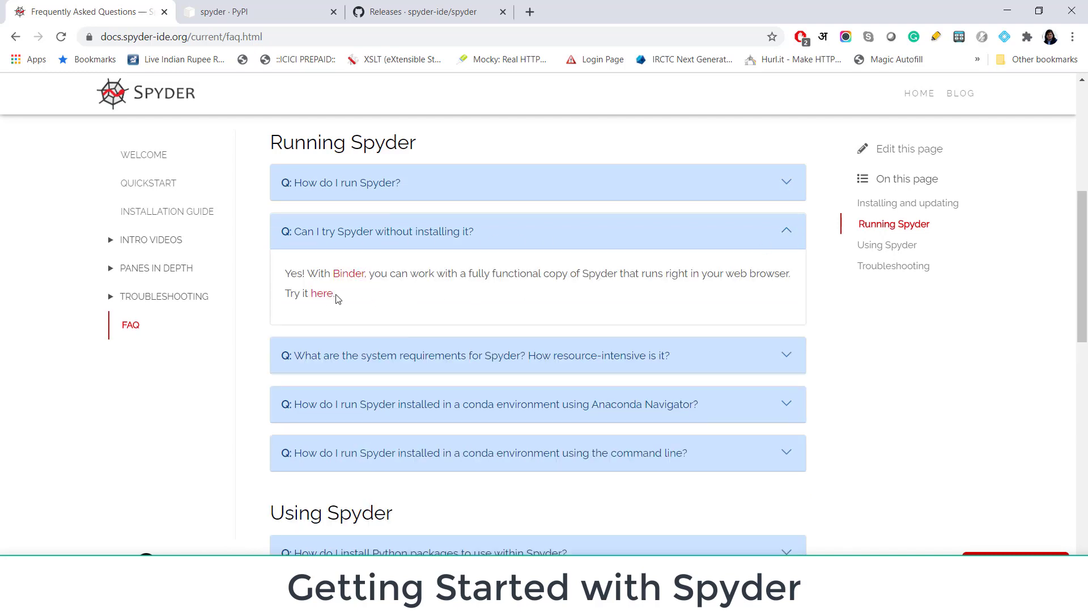
Open the Binder online copy and launch Spyder 4.x from the remote desktop icon
left_click(321, 293)
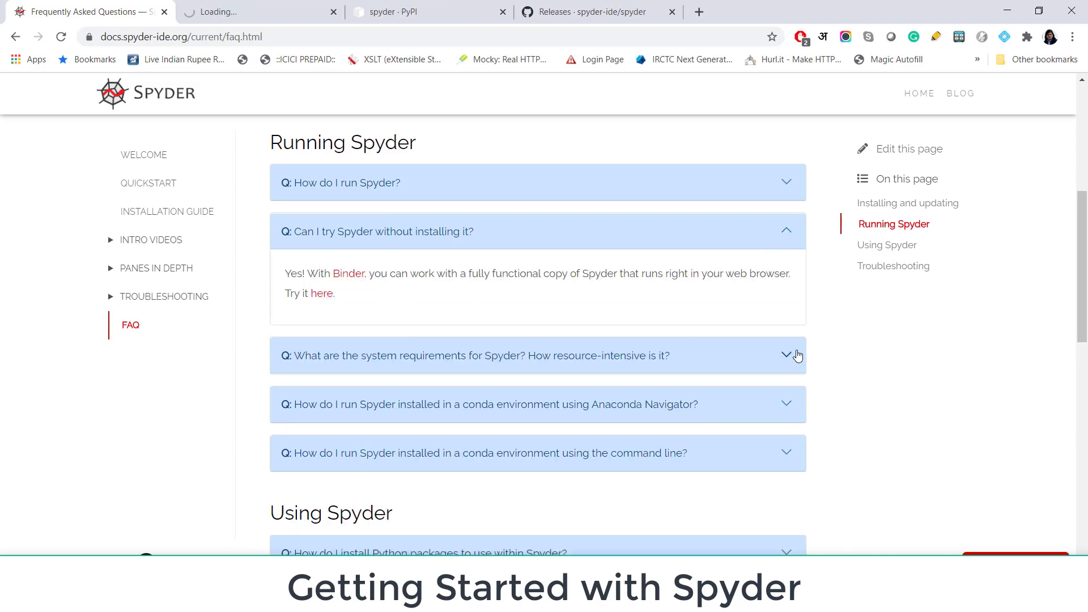
scroll("down", 3)
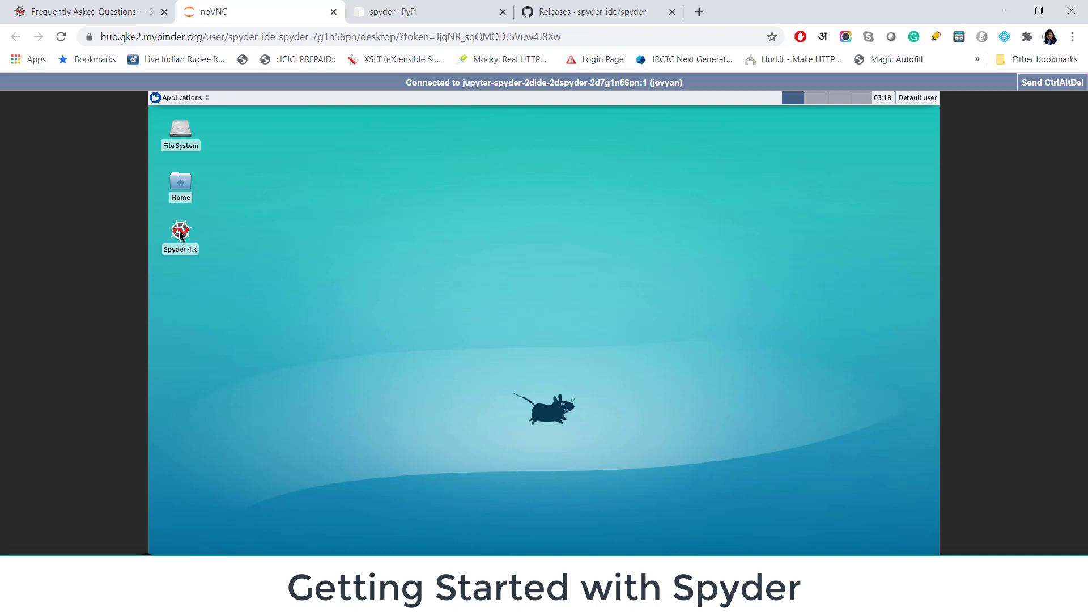
double_click(179, 233)
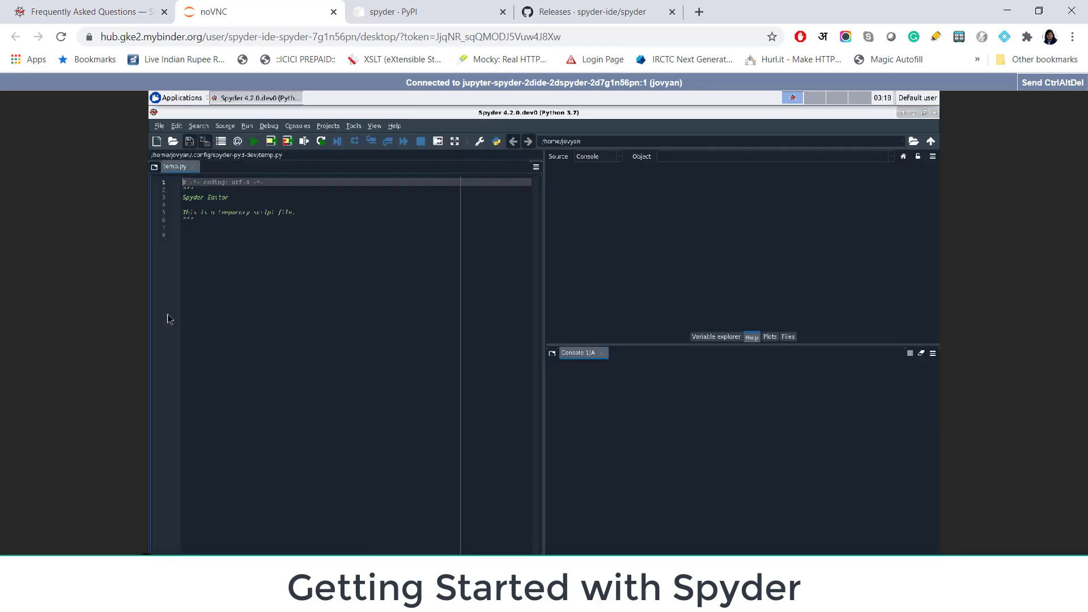
mouse_move(359, 271)
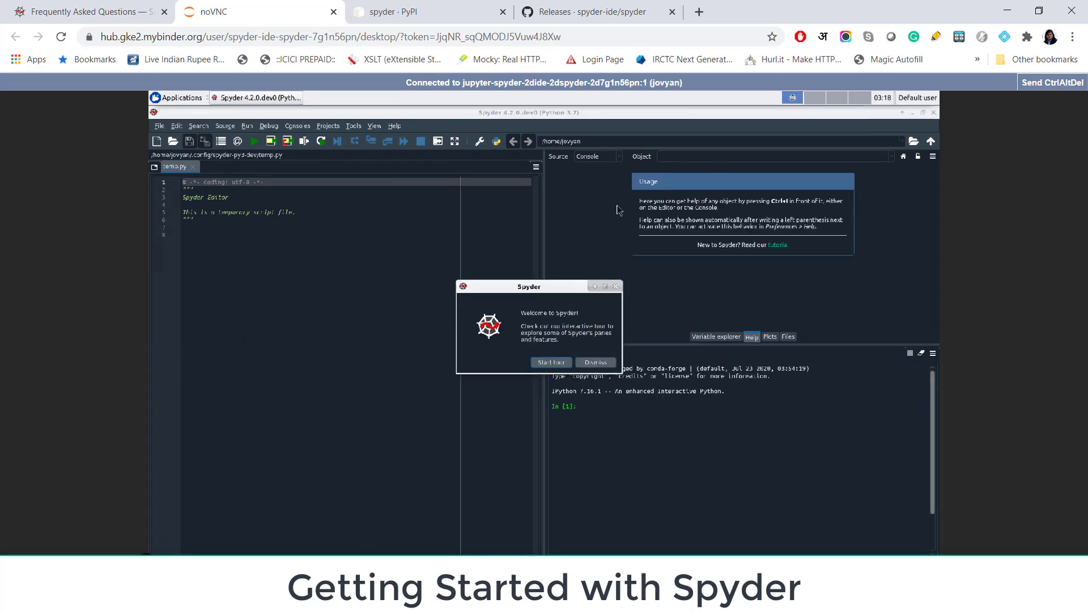
mouse_move(659, 328)
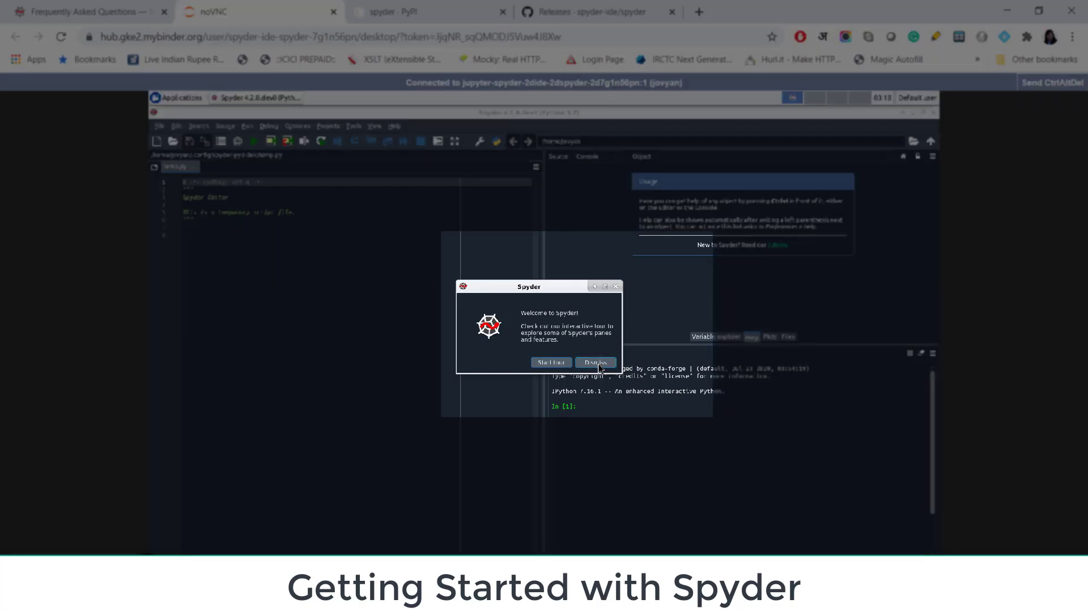
Start Spyder's introduction tour and advance to step 2 of 12, the Editor
left_click(594, 361)
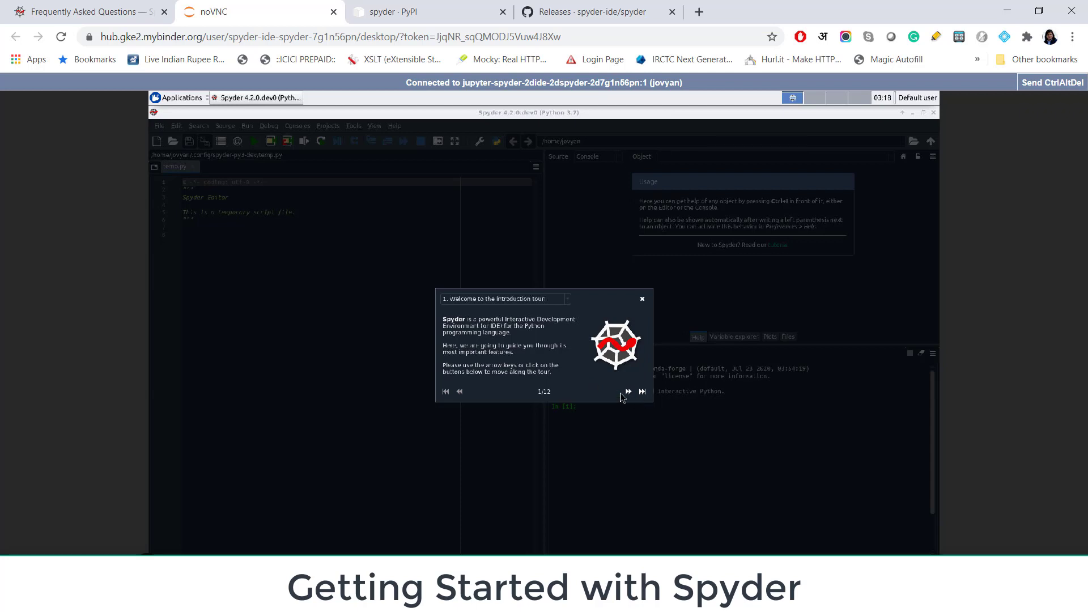
mouse_move(627, 392)
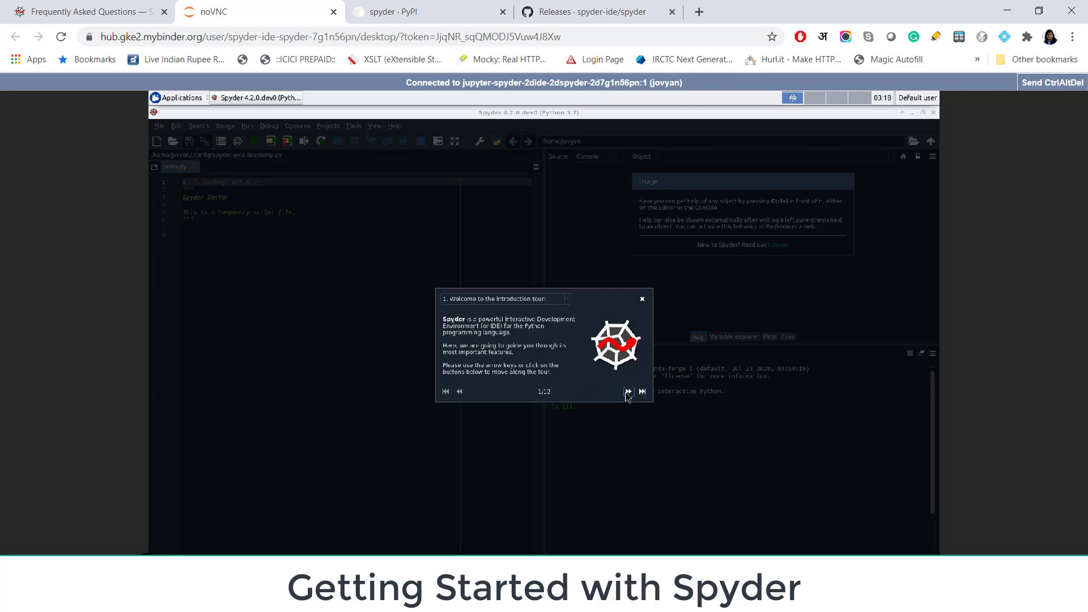
left_click(628, 392)
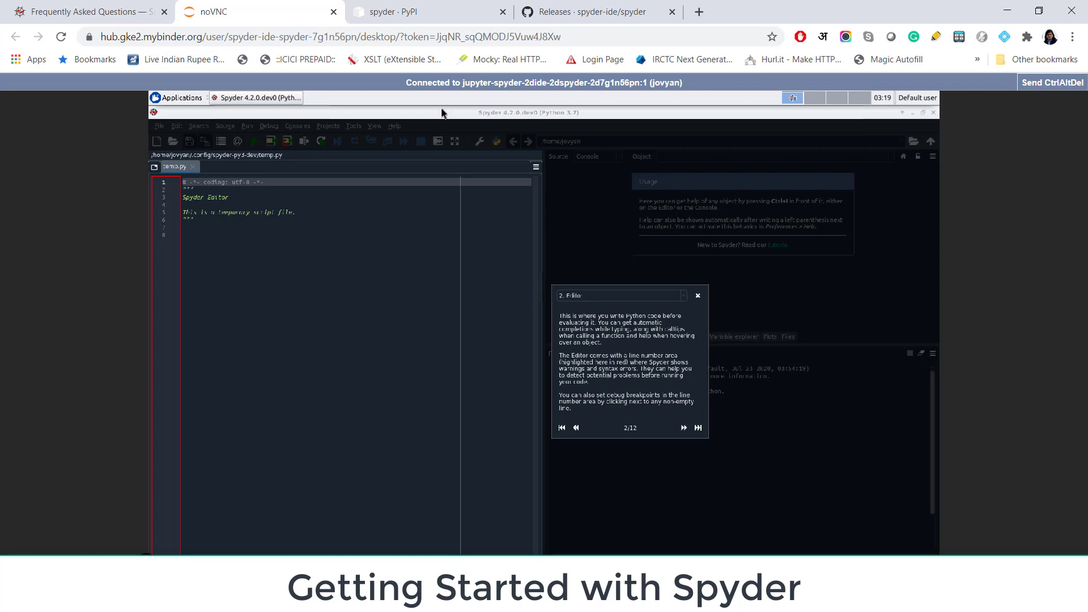
mouse_move(334, 12)
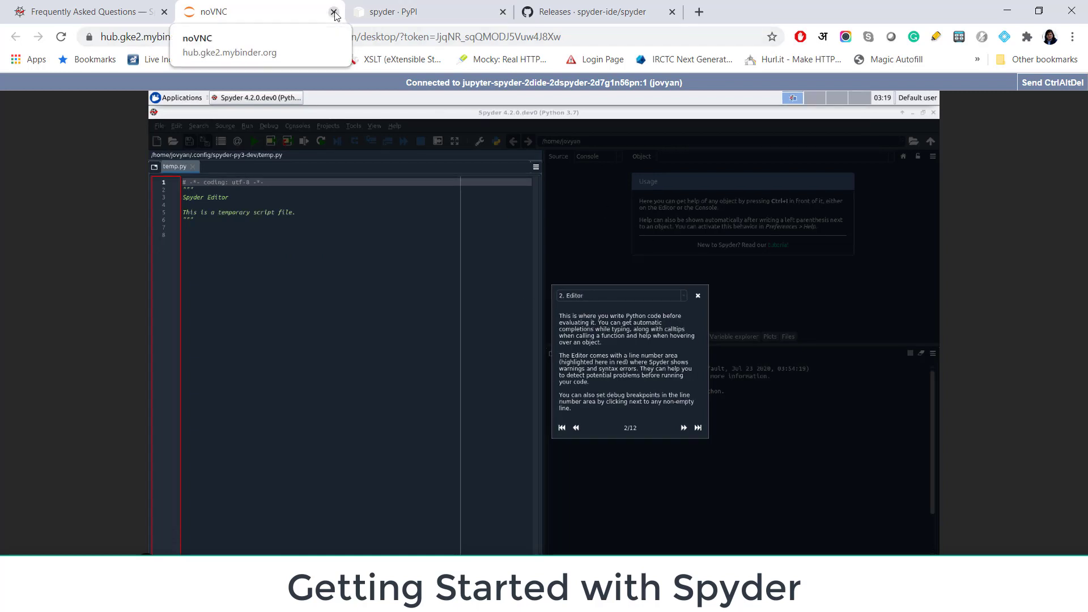
Close the online Spyder session and browse the spyder project page on PyPI
left_click(334, 12)
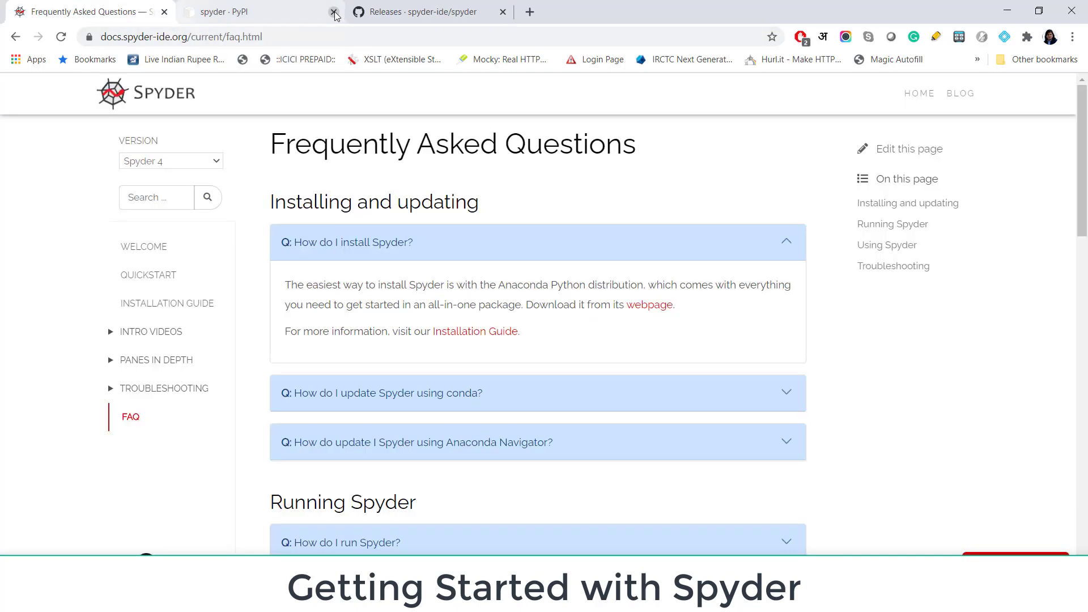
left_click(233, 12)
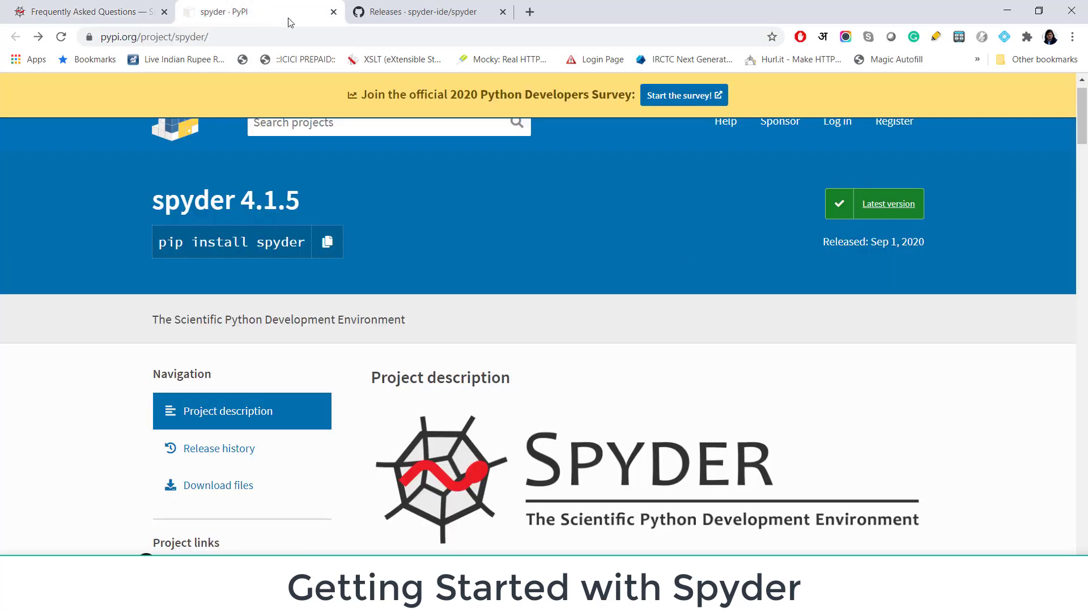
scroll("up", 3)
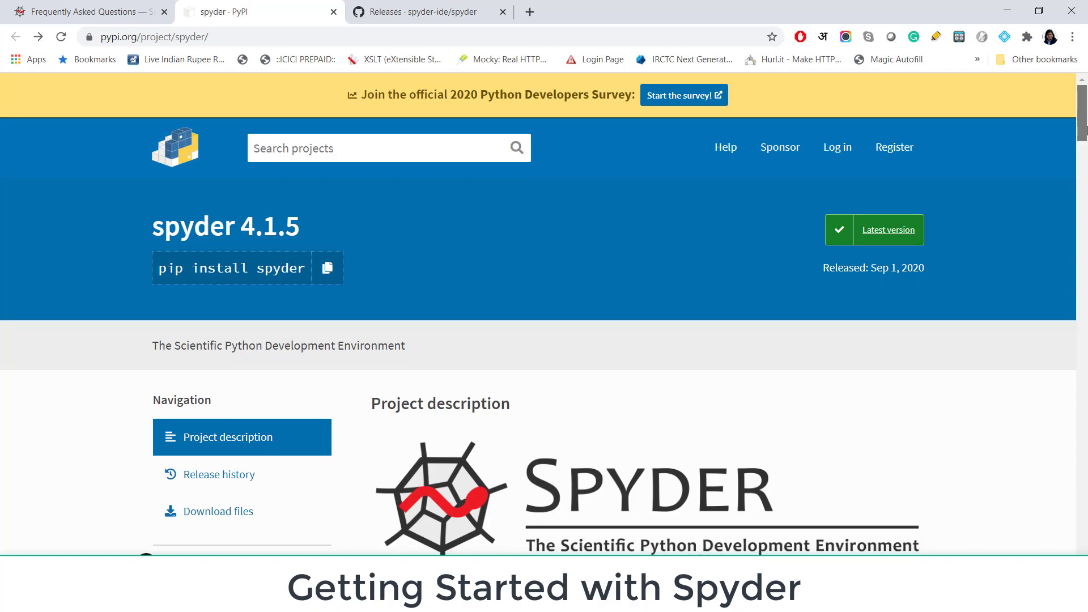
scroll("down", 3)
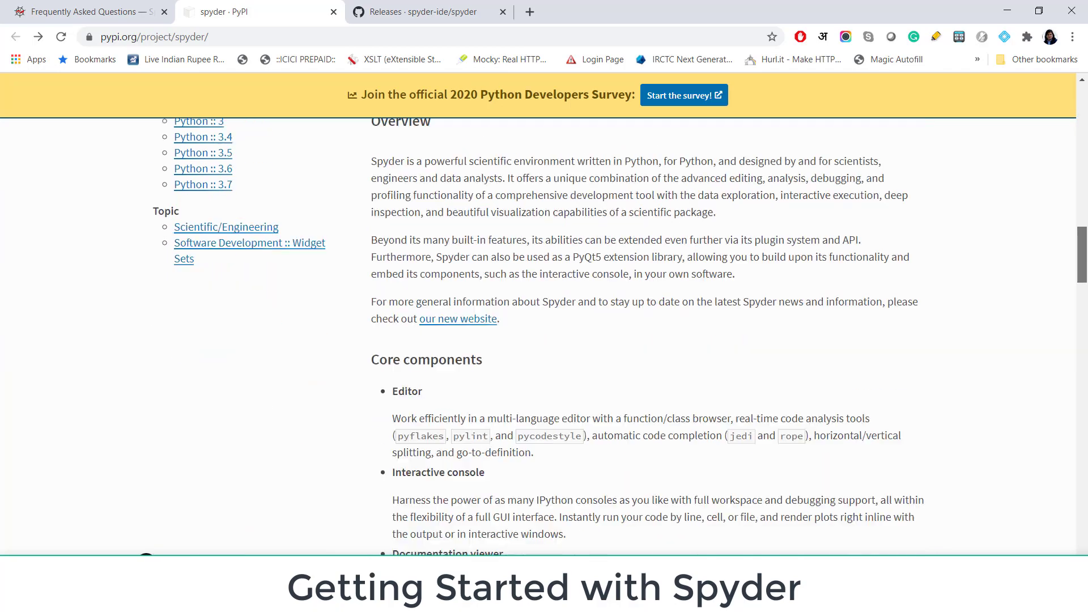
scroll("down", 3)
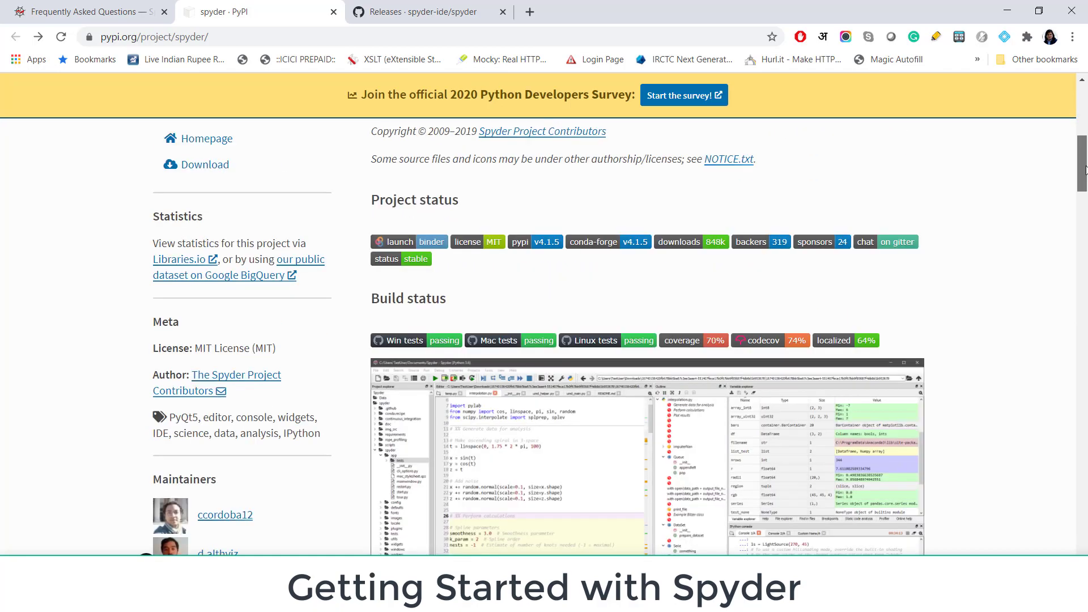
Review spyder's release history from 5.0.0a1 back to 3.x, then go to GitHub Releases
left_click(219, 157)
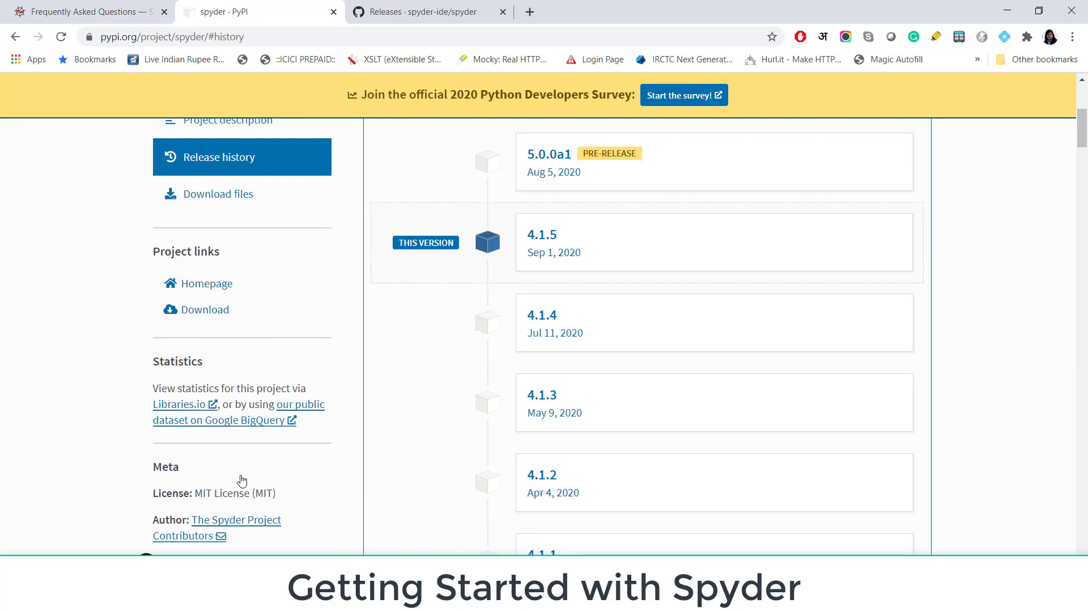
scroll("up", 3)
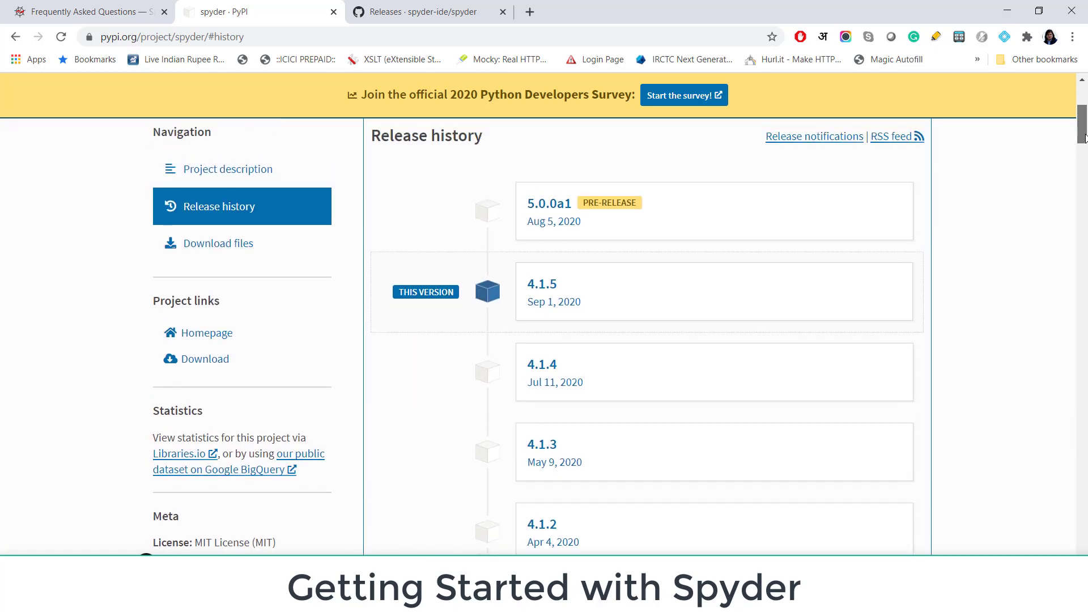
scroll("up", 3)
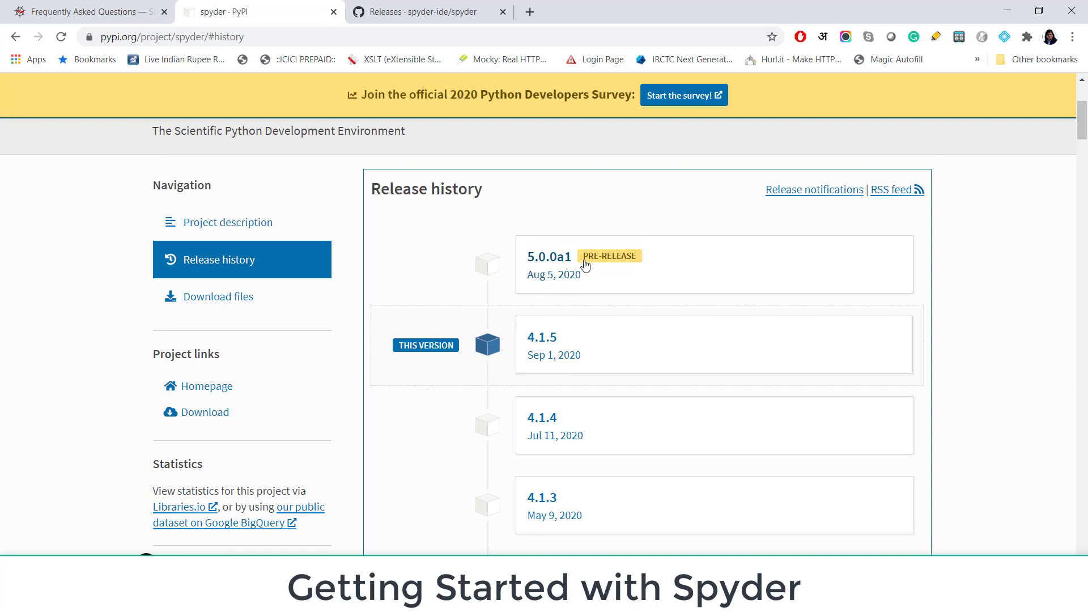
mouse_move(560, 309)
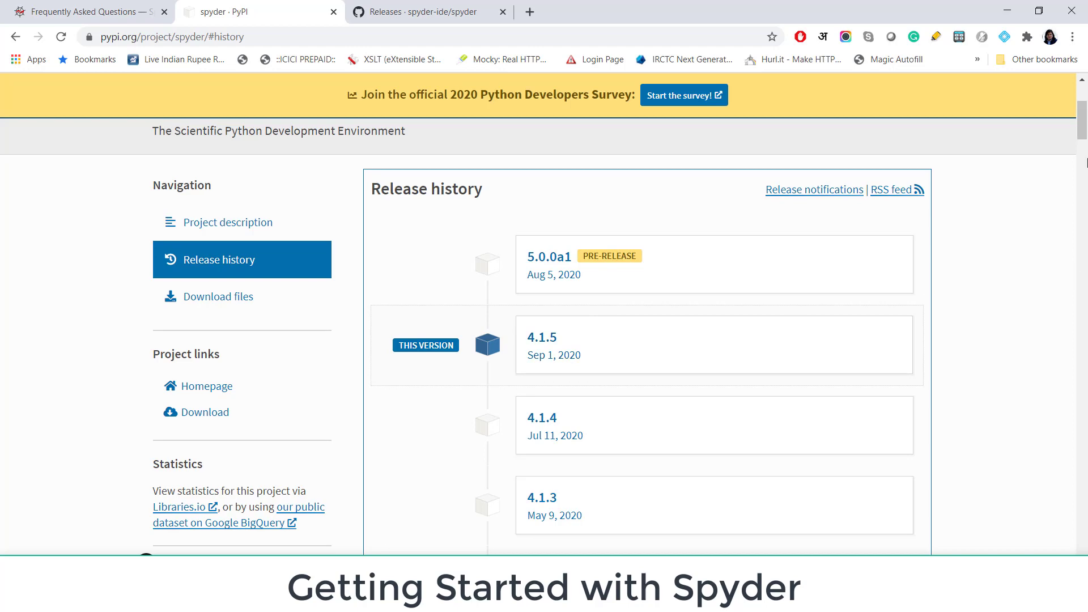
scroll("down", 3)
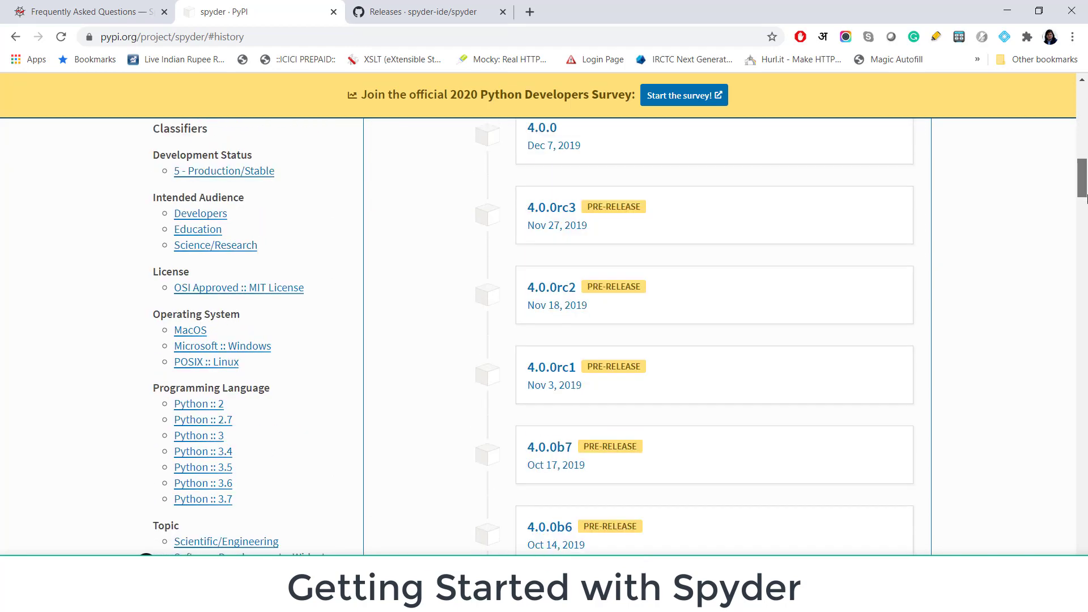
scroll("down", 3)
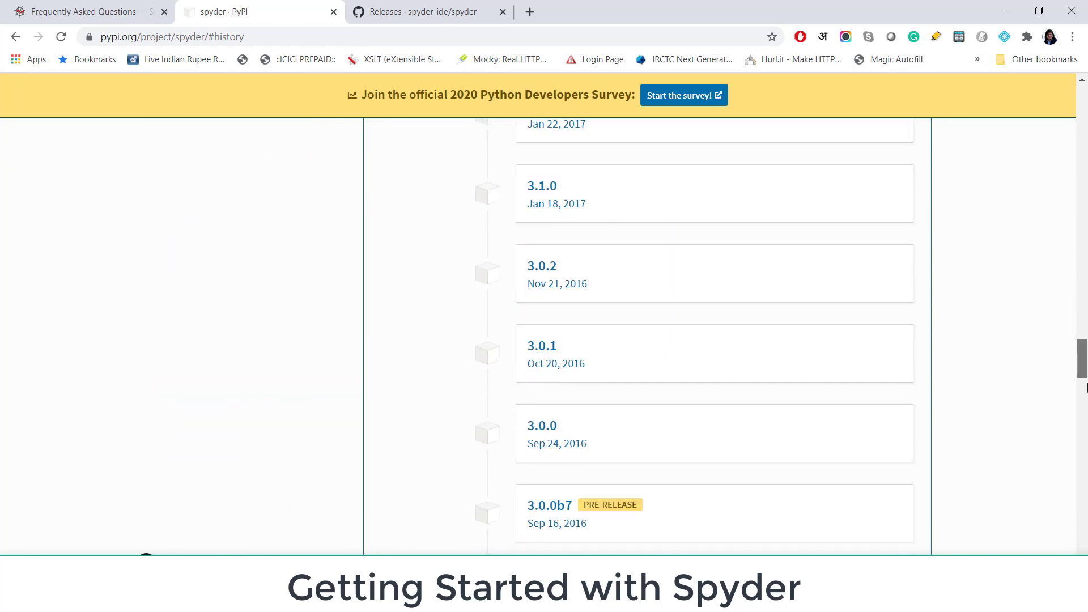
scroll("up", 3)
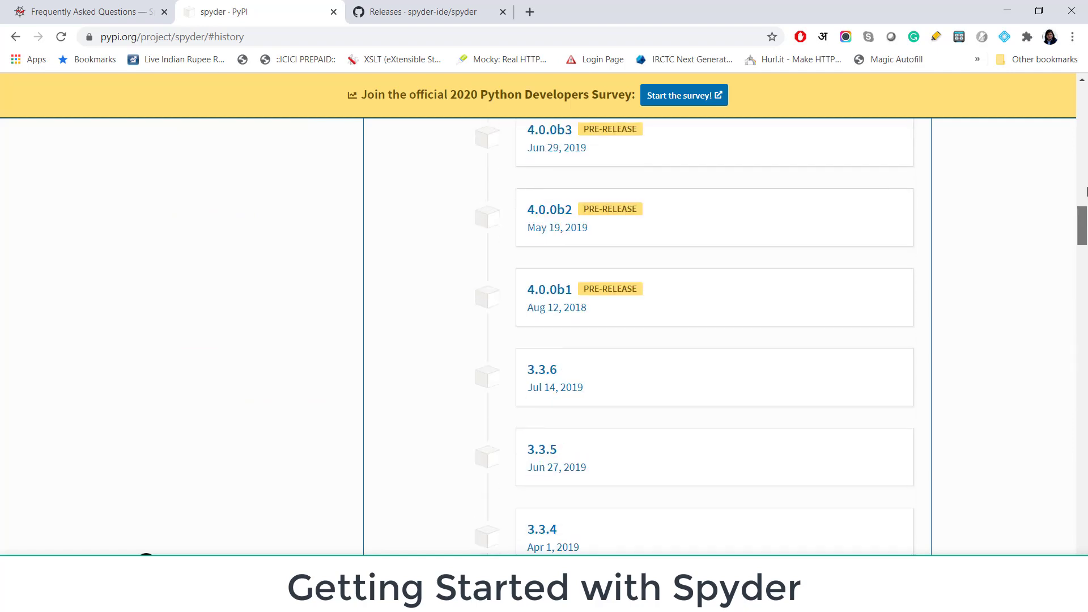
scroll("up", 3)
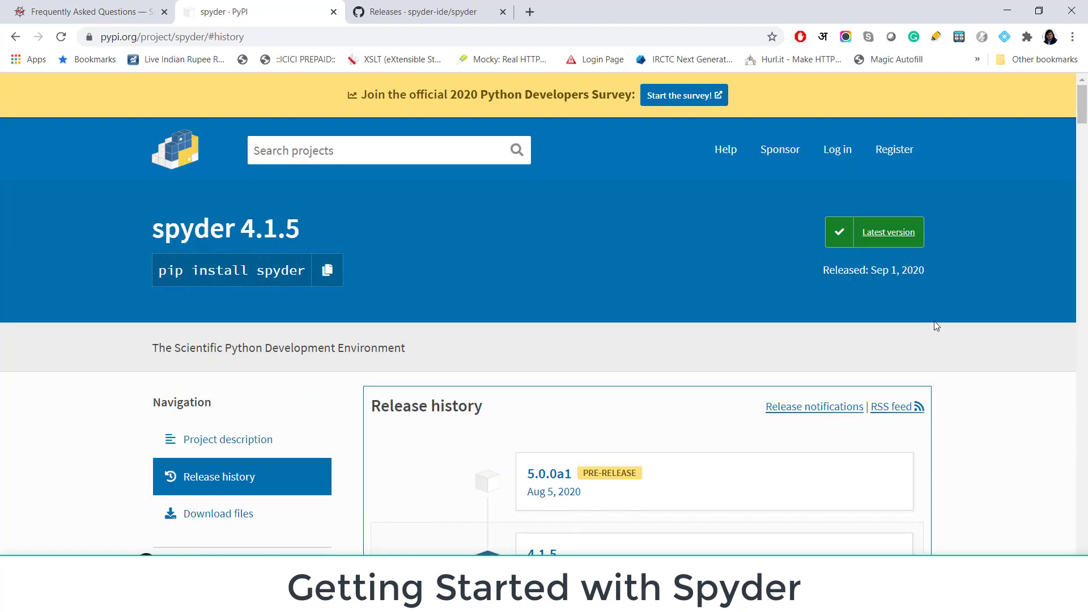
scroll("down", 3)
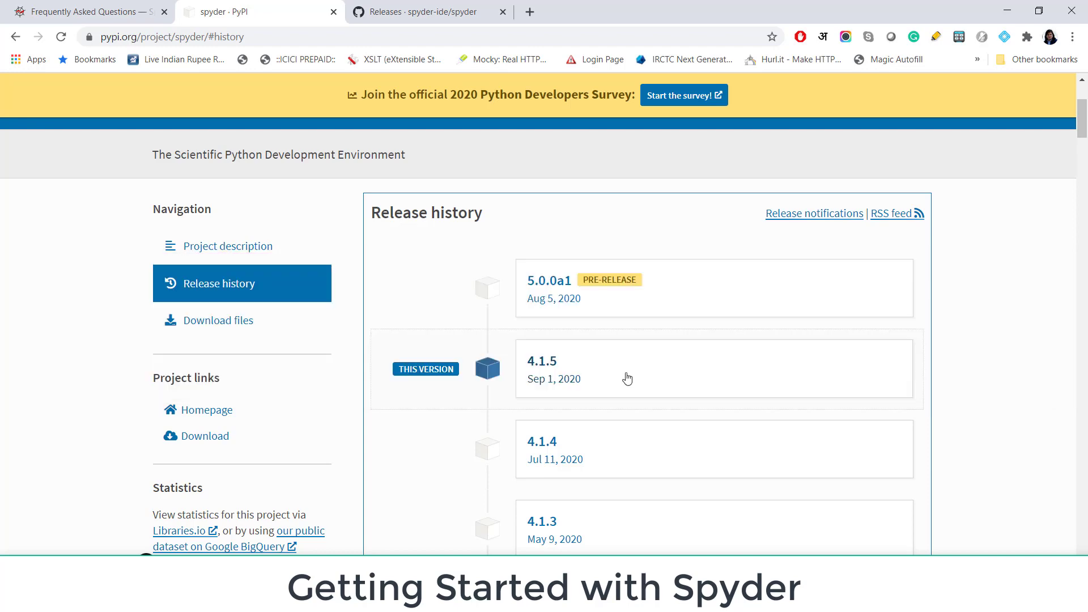
mouse_move(529, 371)
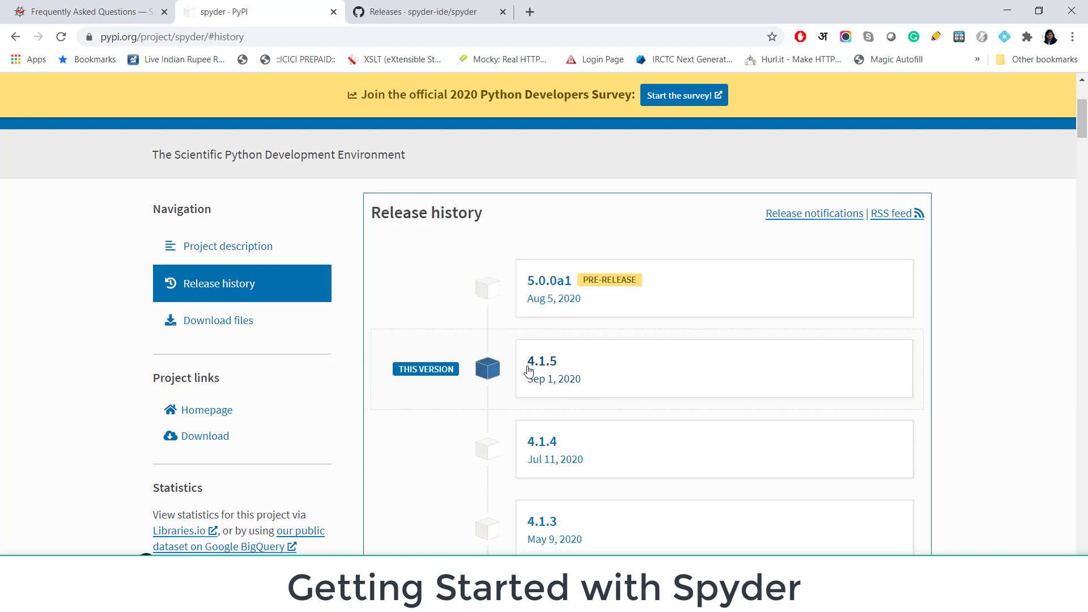
left_click(417, 12)
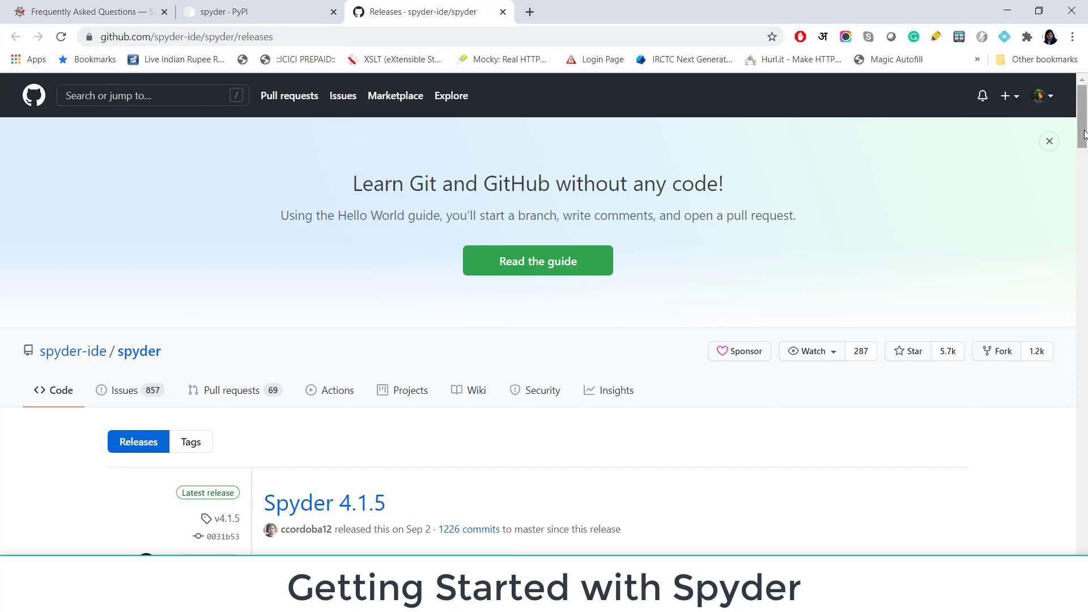
Read the GitHub release notes and install commands, then close the GitHub and PyPI tabs
scroll("down", 3)
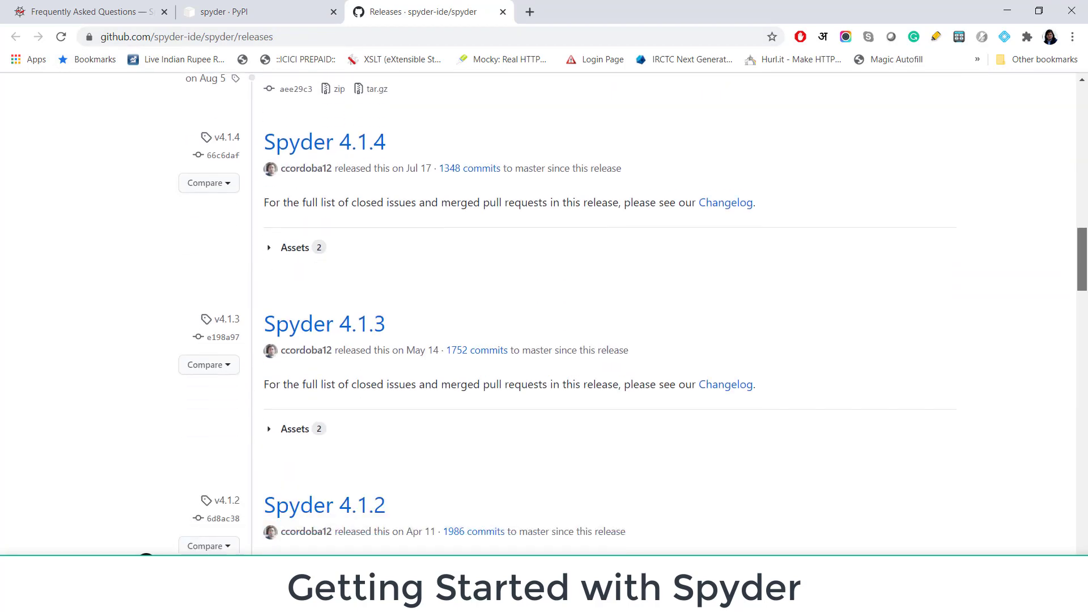
scroll("up", 3)
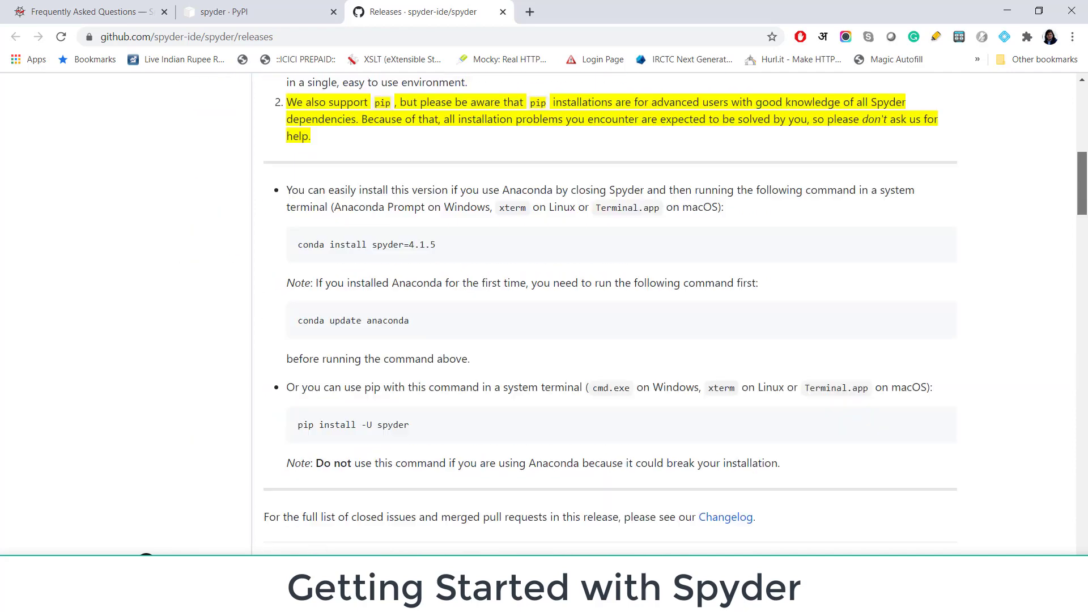
scroll("up", 3)
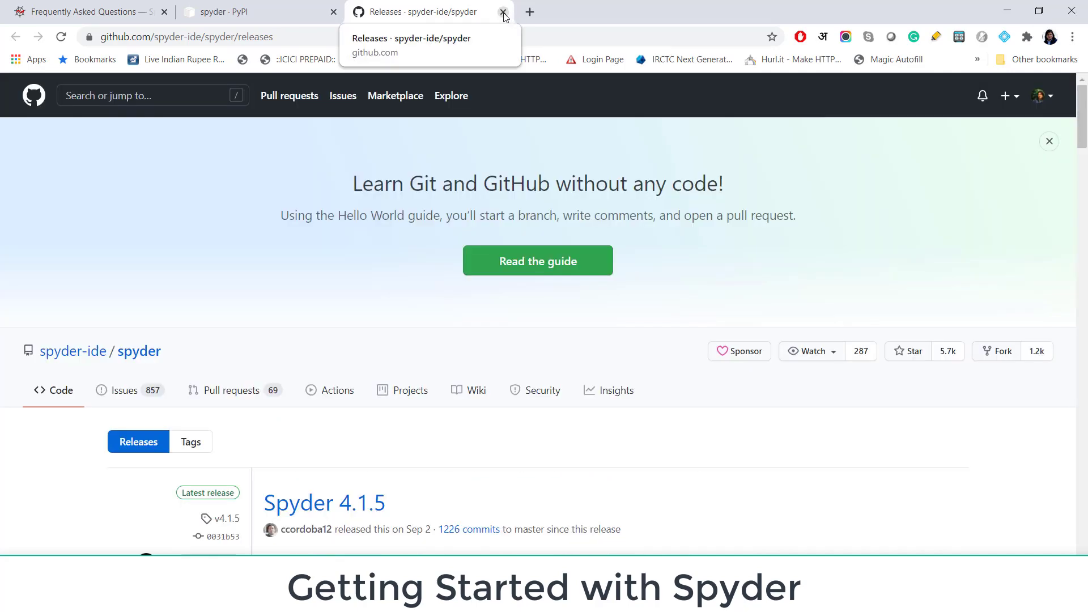
left_click(503, 12)
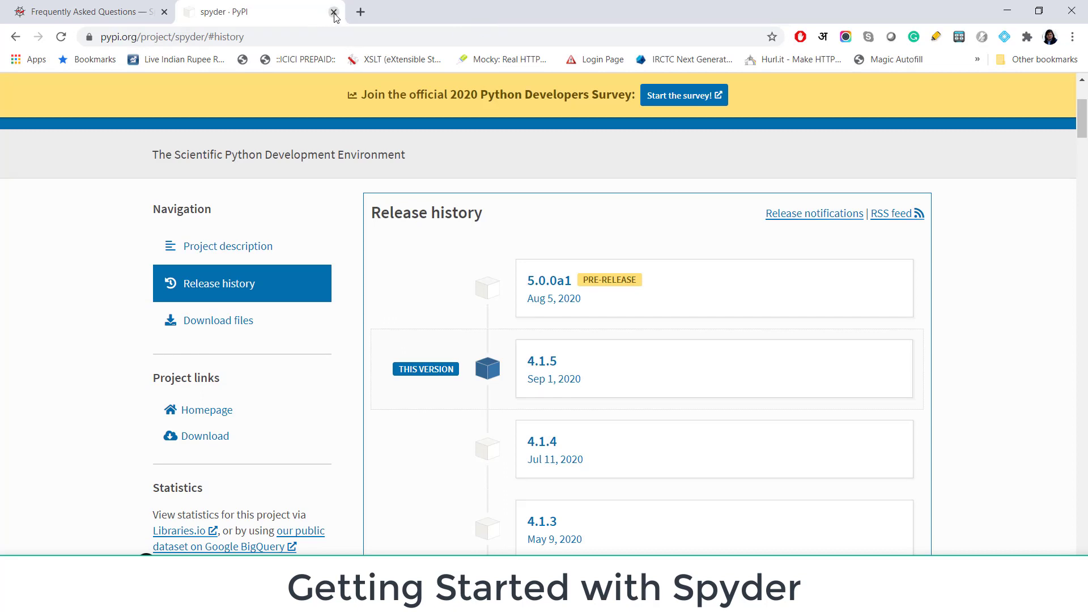
left_click(334, 12)
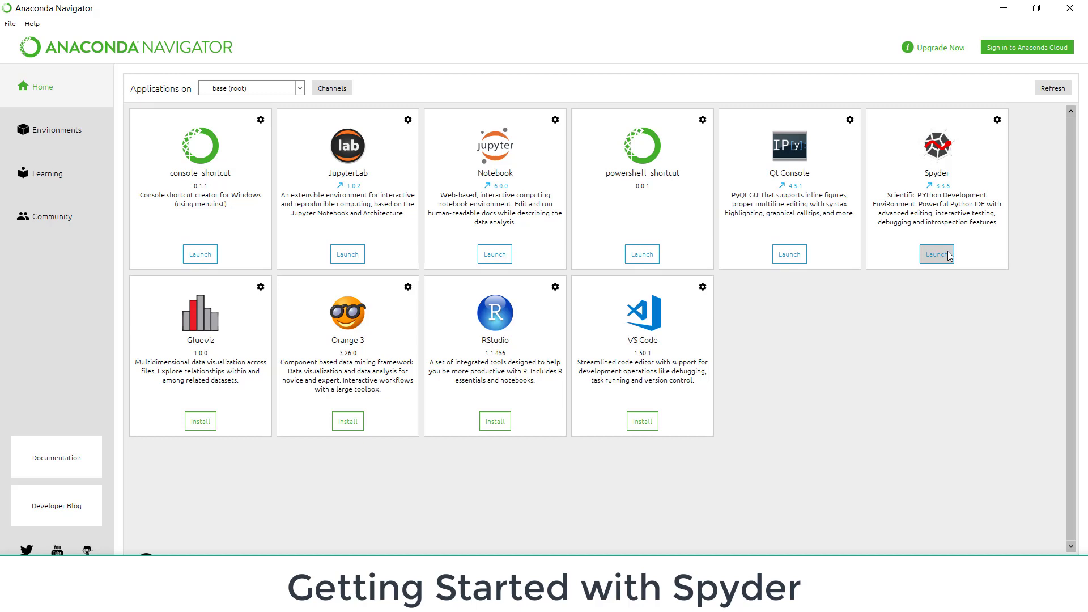
Launch Spyder from base, then list installable Spyder versions 4.1.5 to 3.2.4 via the gear
left_click(937, 253)
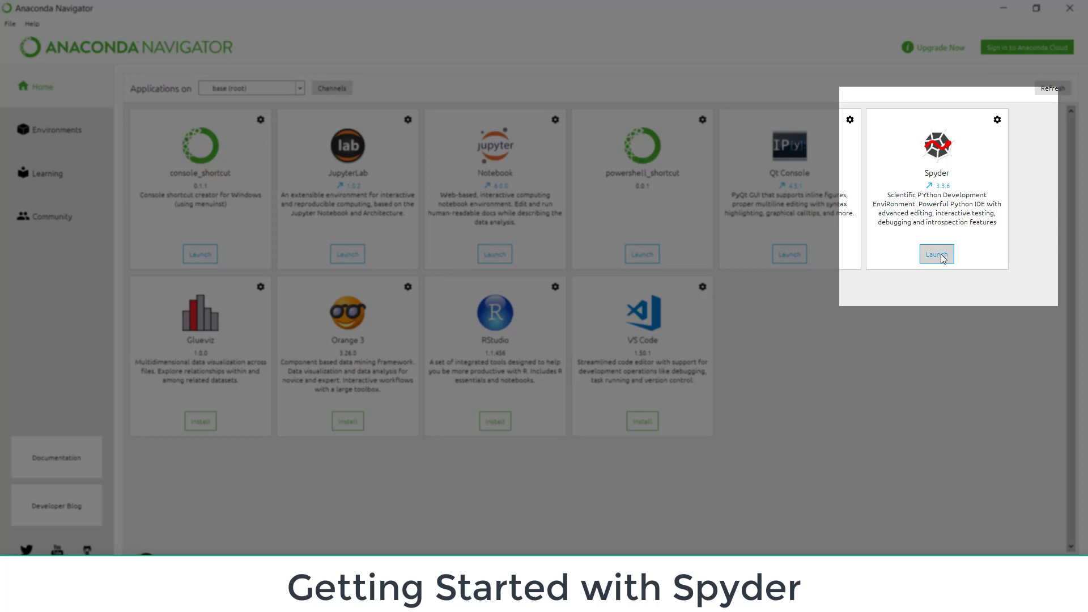
mouse_move(956, 160)
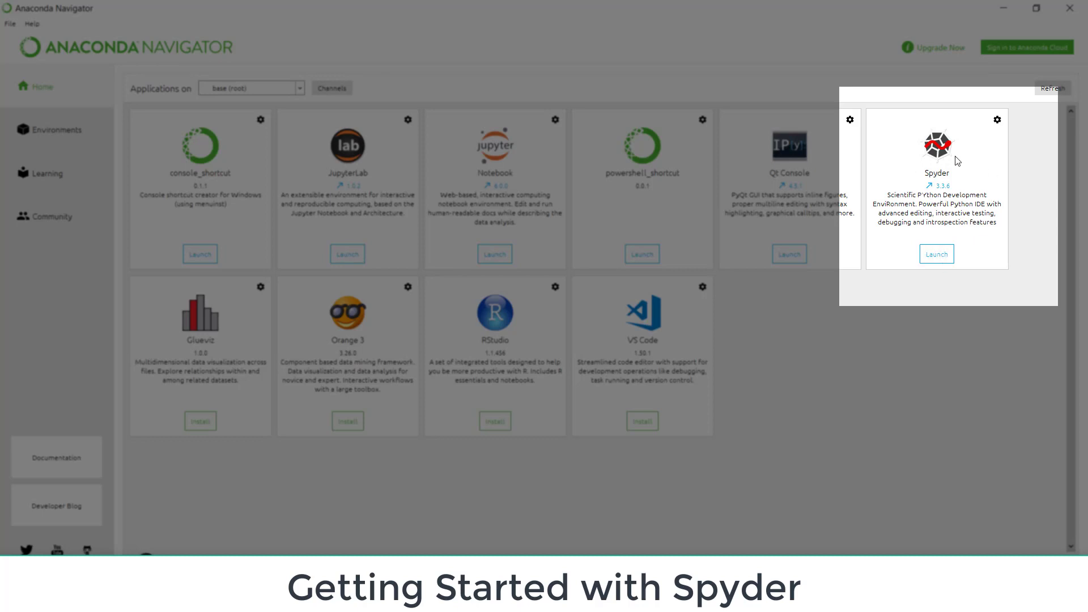
mouse_move(999, 130)
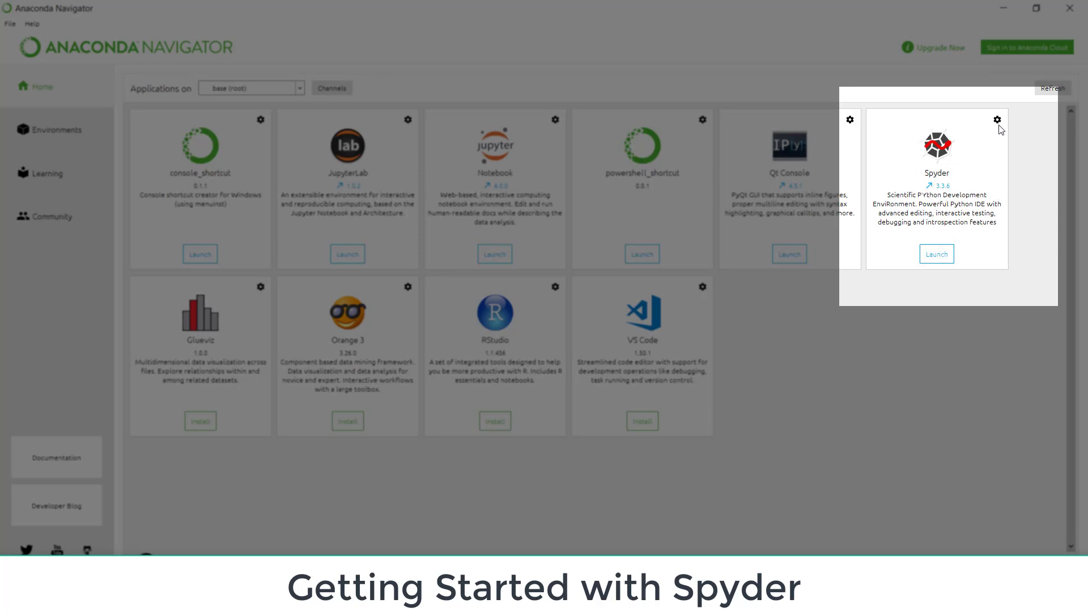
left_click(998, 120)
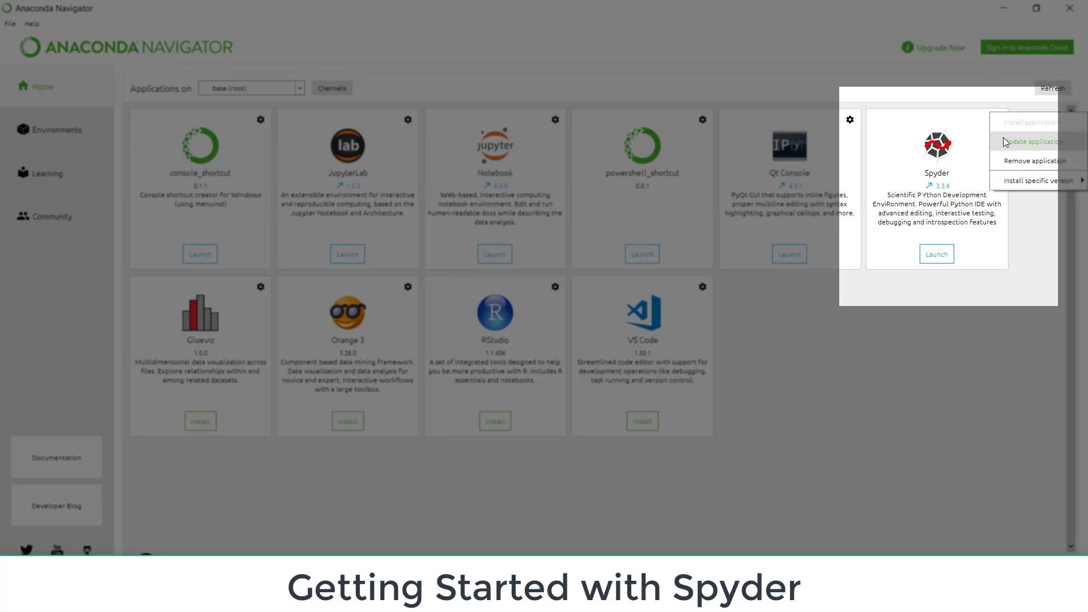
mouse_move(1012, 167)
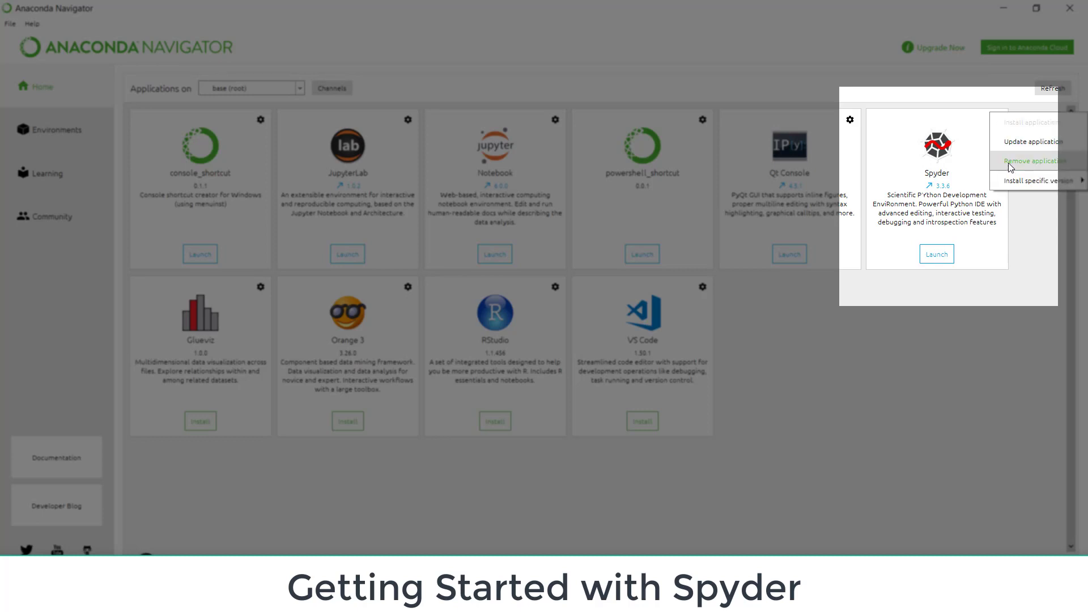
left_click(1034, 180)
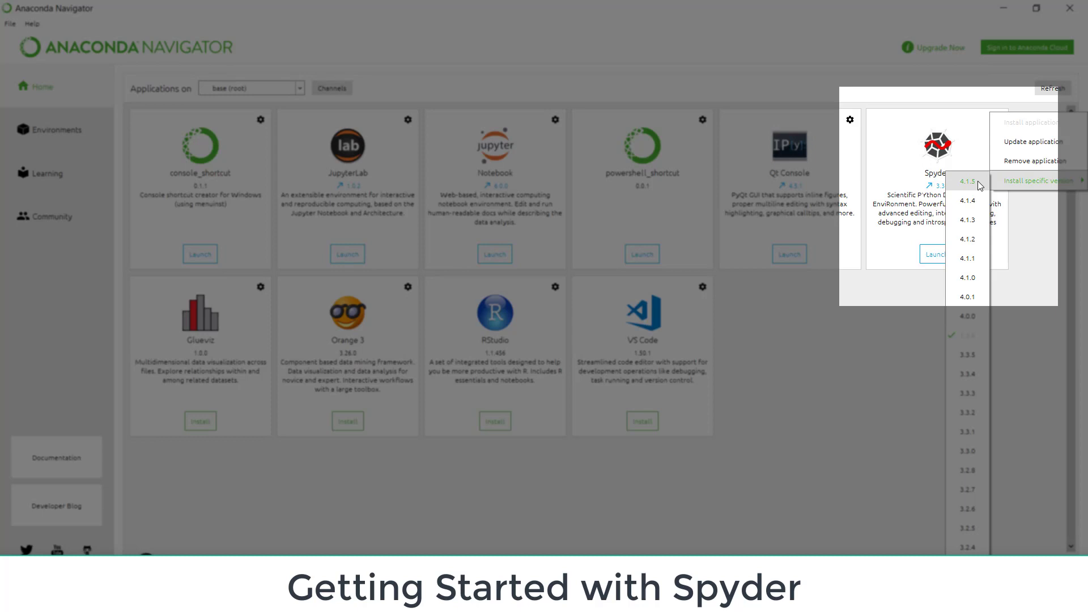
mouse_move(934, 222)
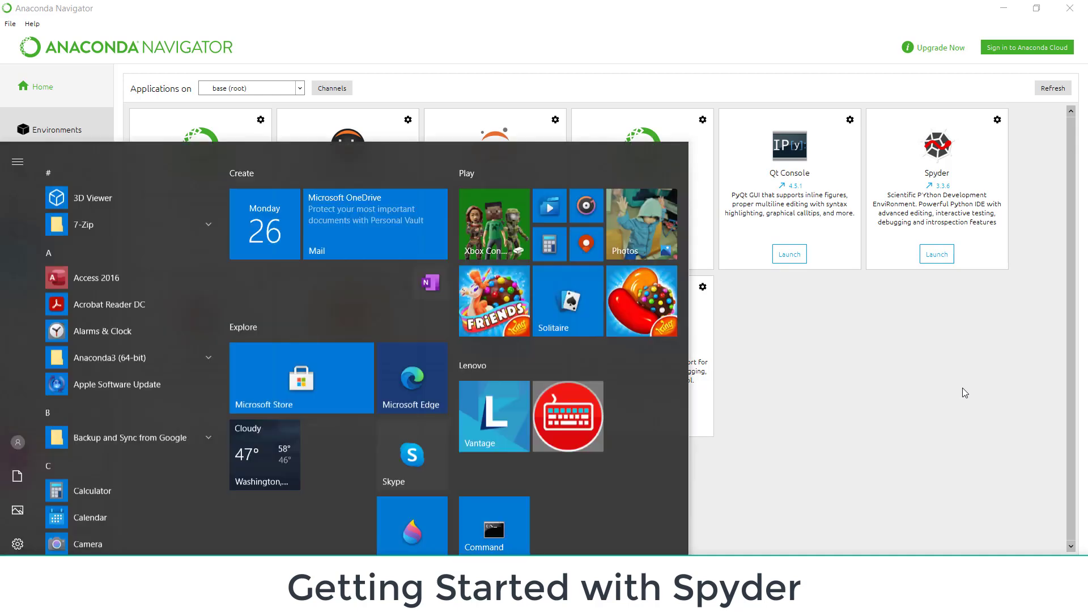
Search the Start menu for 'spy' to find Spyder (Anaconda3)
type("spy")
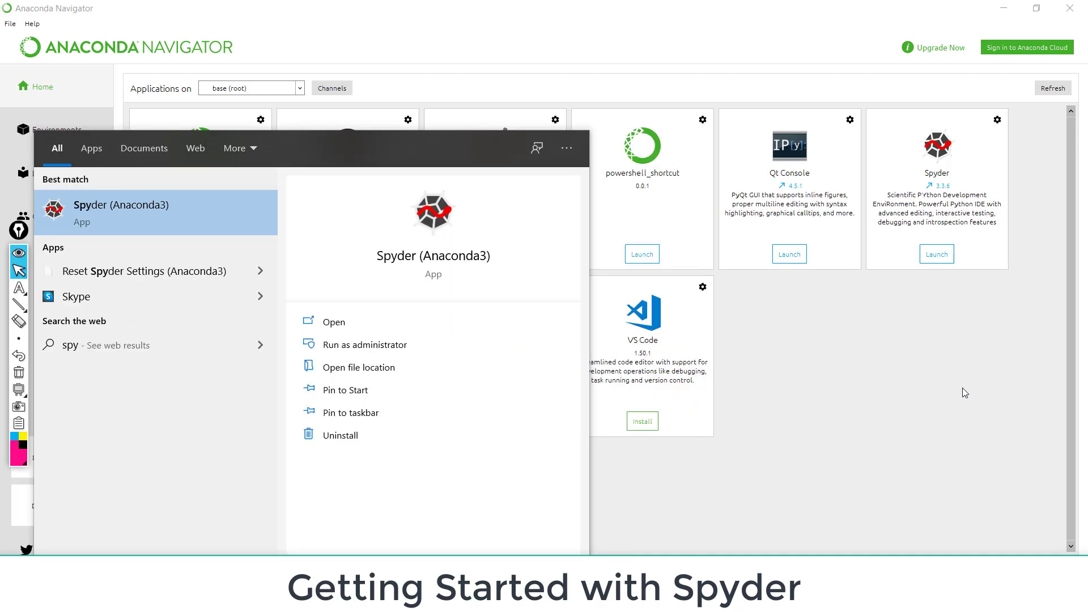
mouse_move(170, 217)
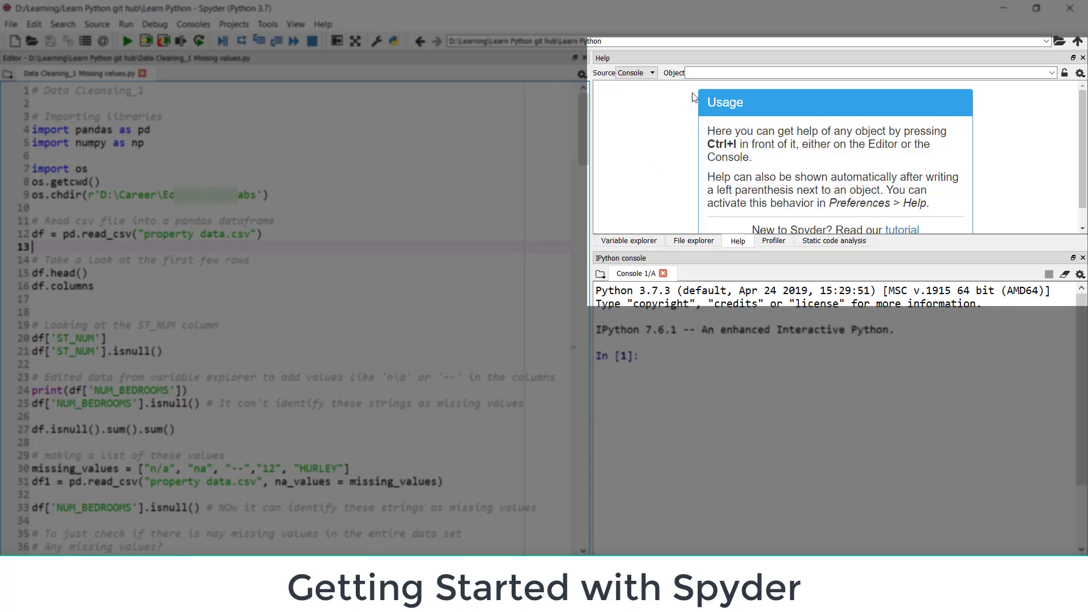
Browse the File explorer, Profiler and Static code analysis panes, returning to Variable explorer
left_click(628, 241)
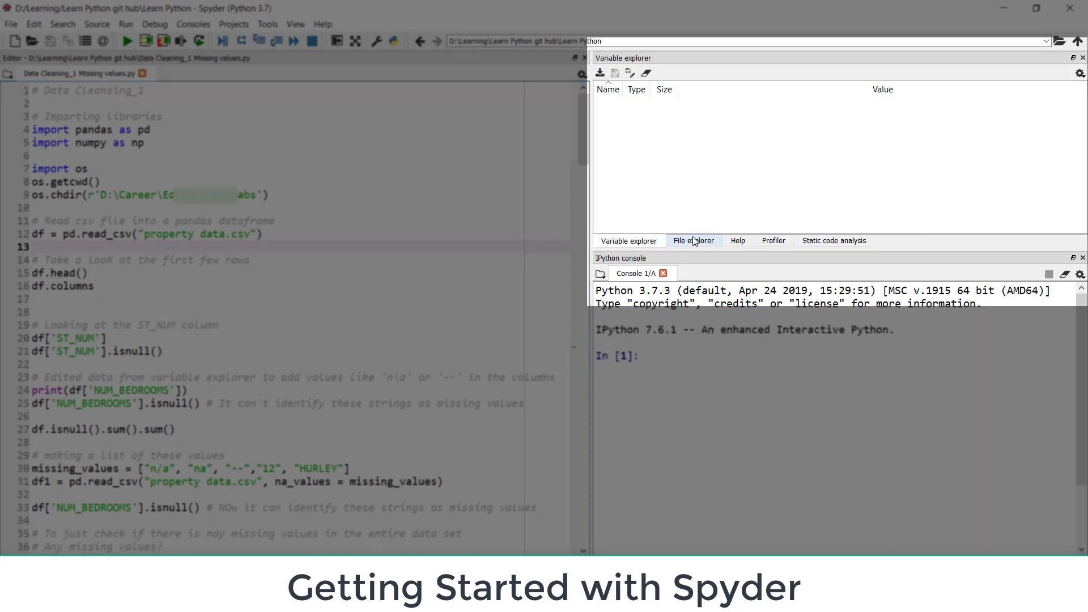
left_click(694, 241)
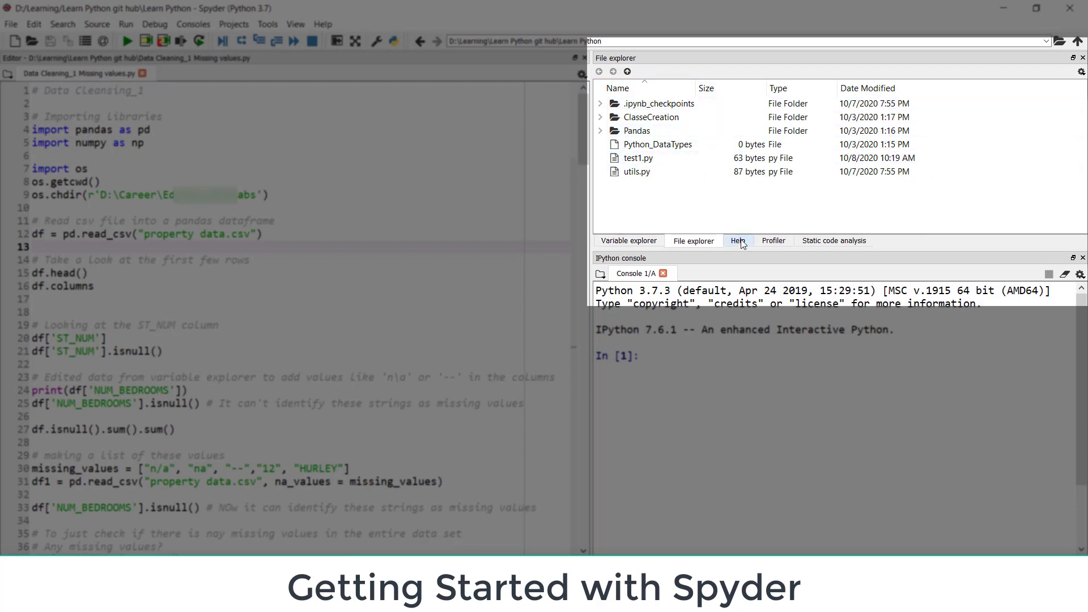
left_click(773, 241)
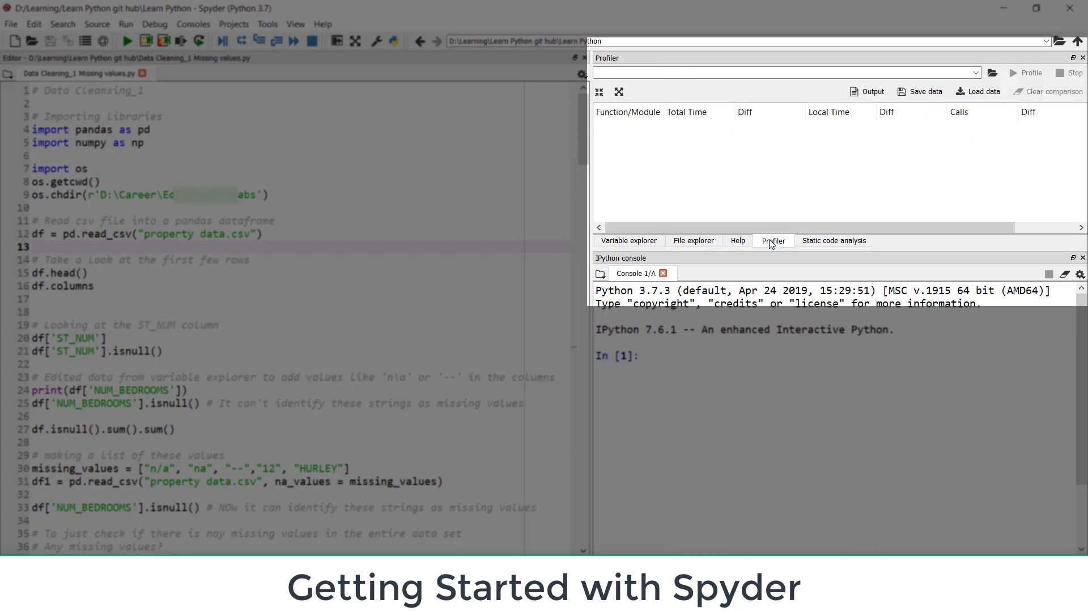
left_click(834, 241)
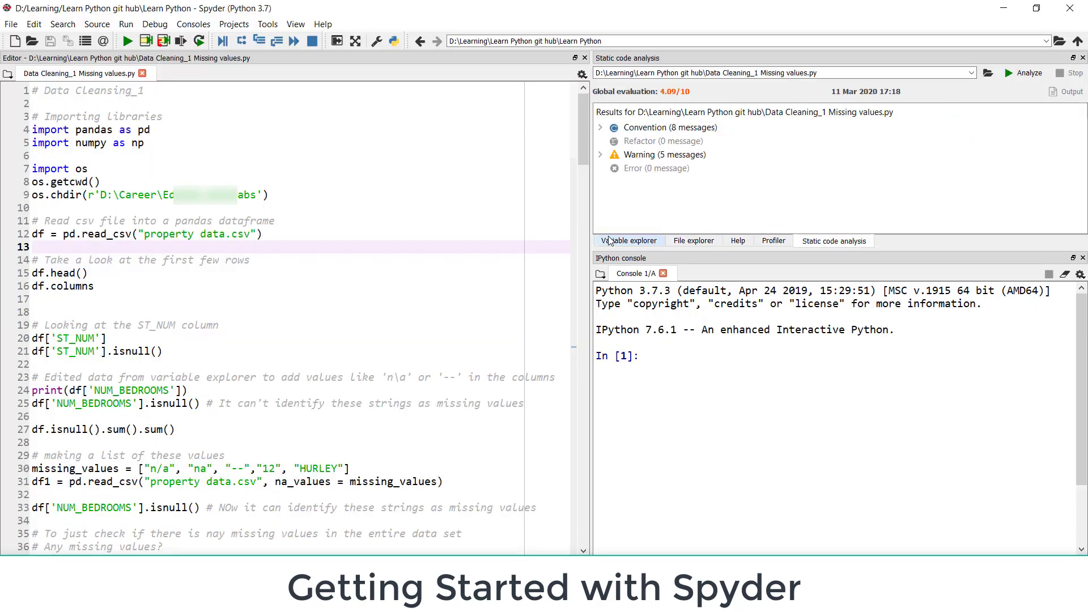
left_click(628, 241)
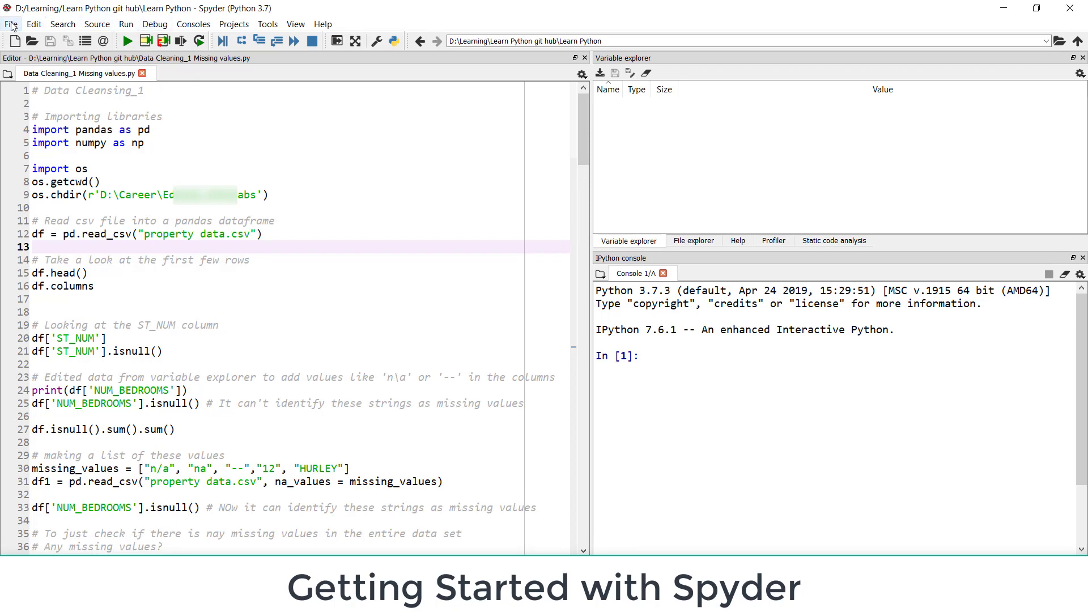
left_click(12, 24)
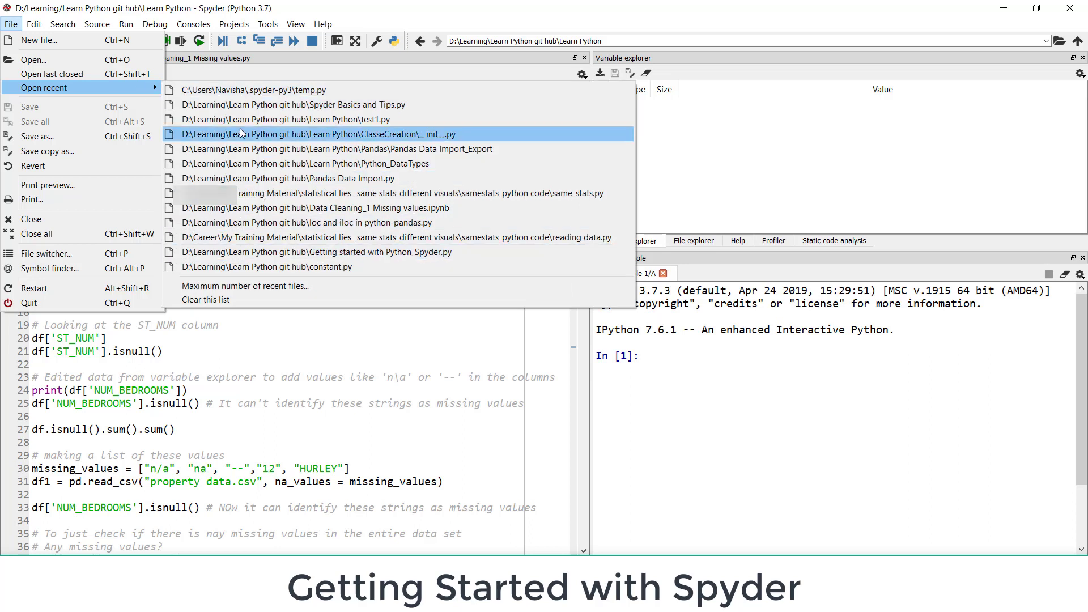
mouse_move(33, 166)
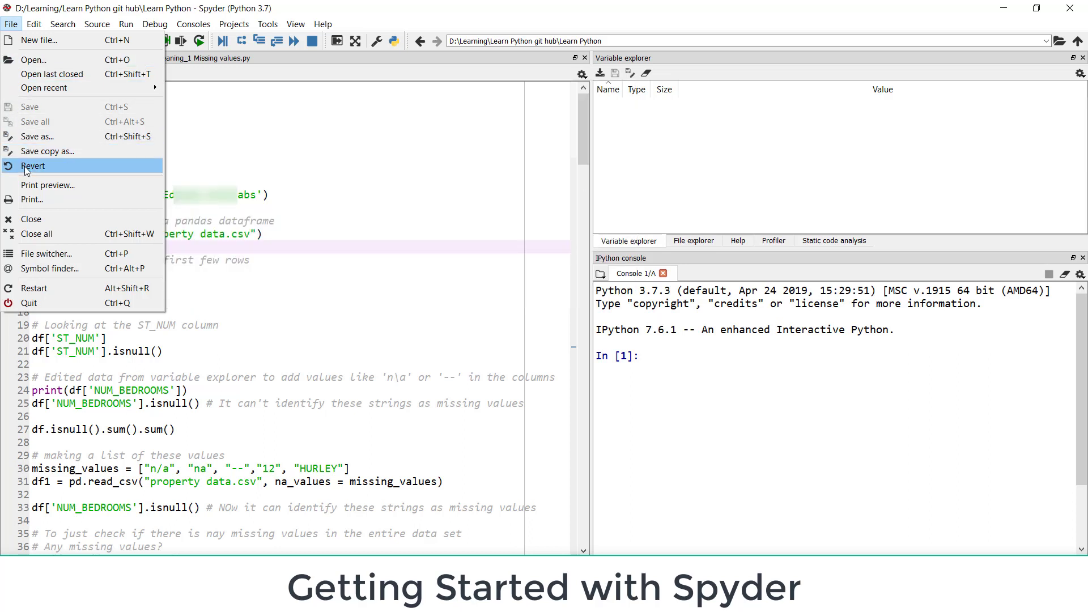
mouse_move(38, 222)
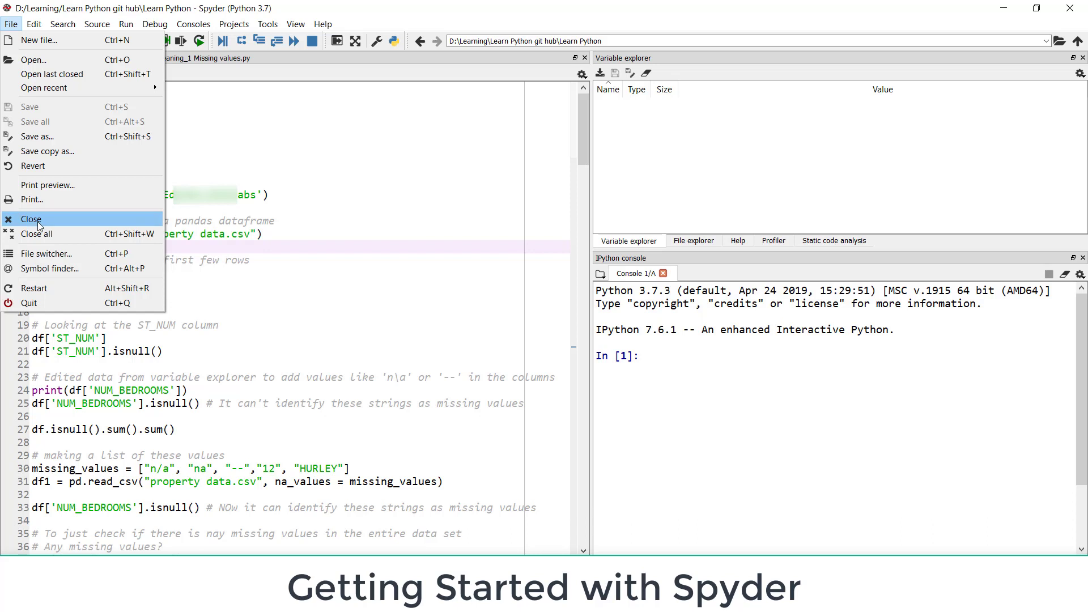
mouse_move(49, 254)
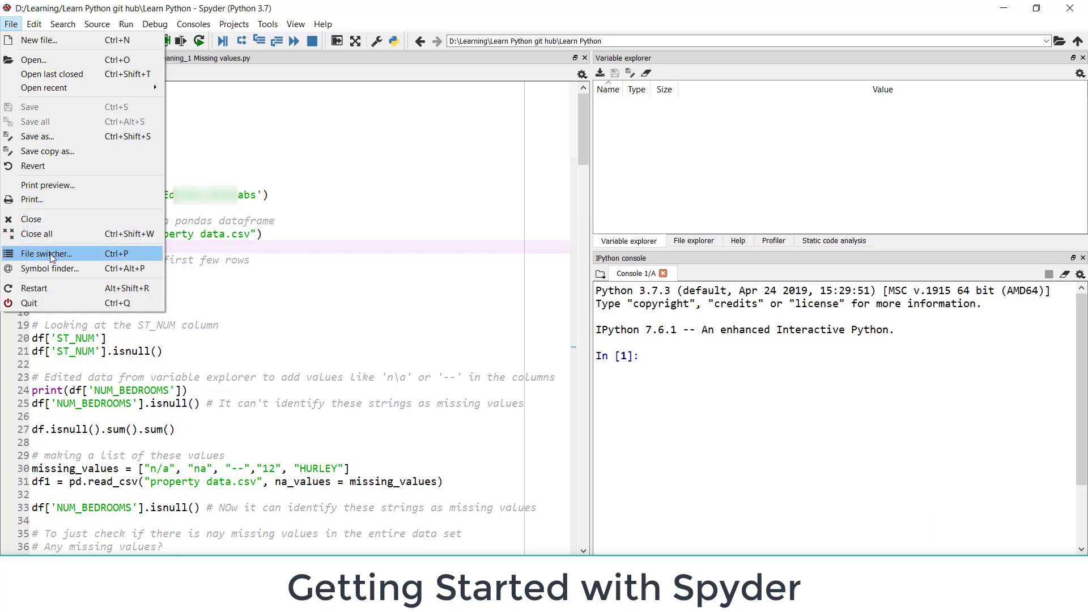
Open Pandas Data Import_Export and show the file switcher listing both open files
left_click(44, 253)
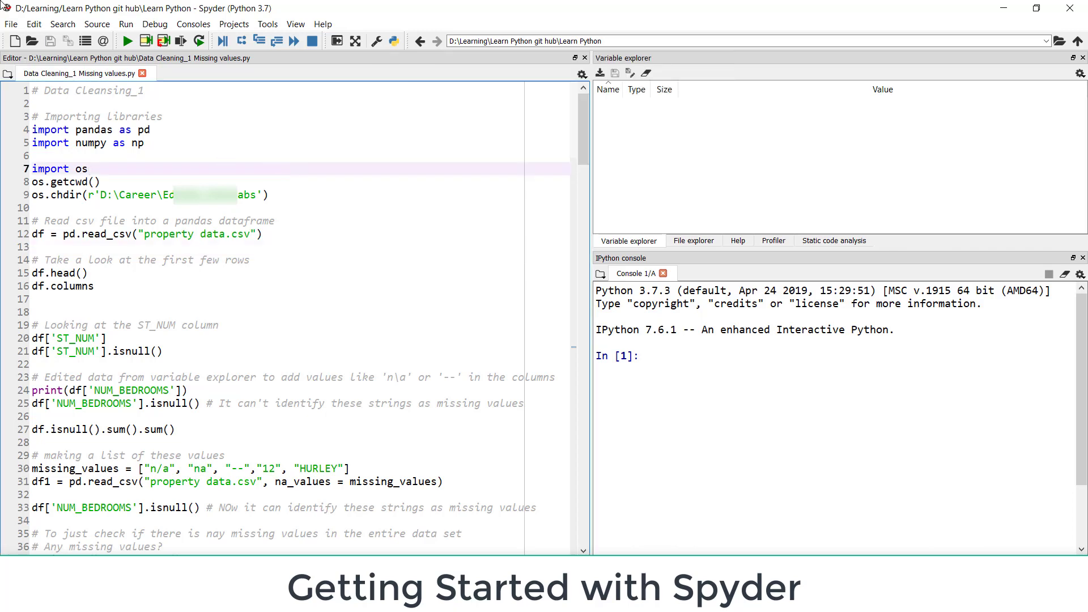
left_click(210, 74)
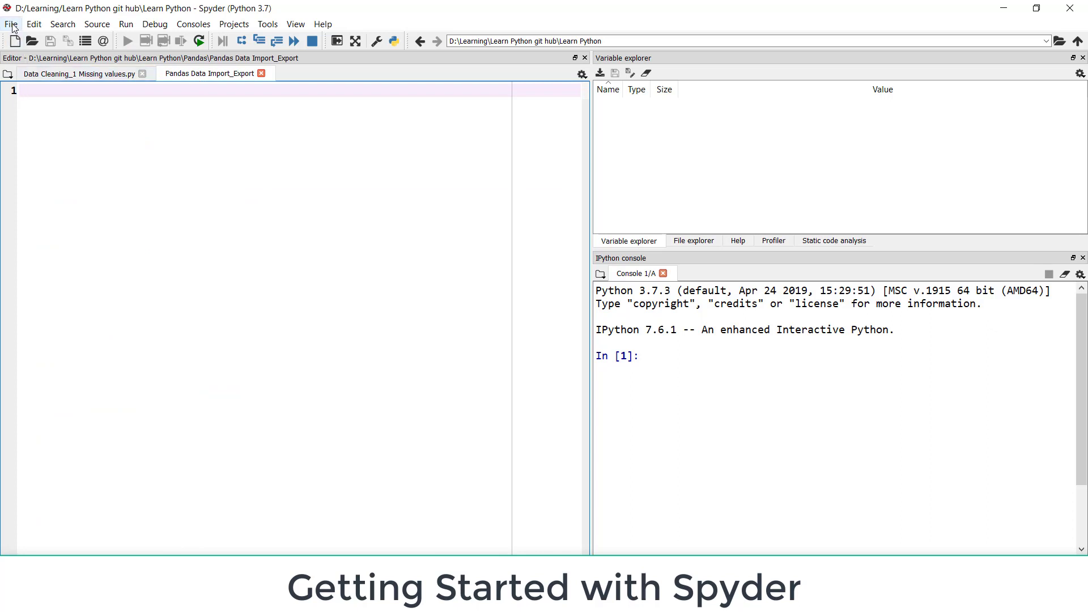
left_click(10, 23)
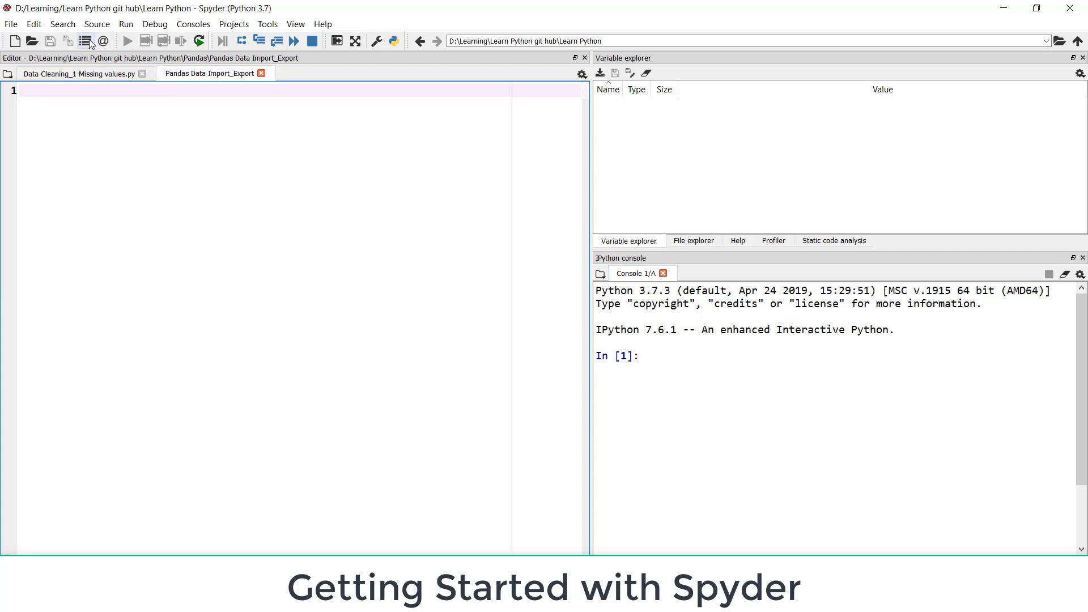
left_click(86, 40)
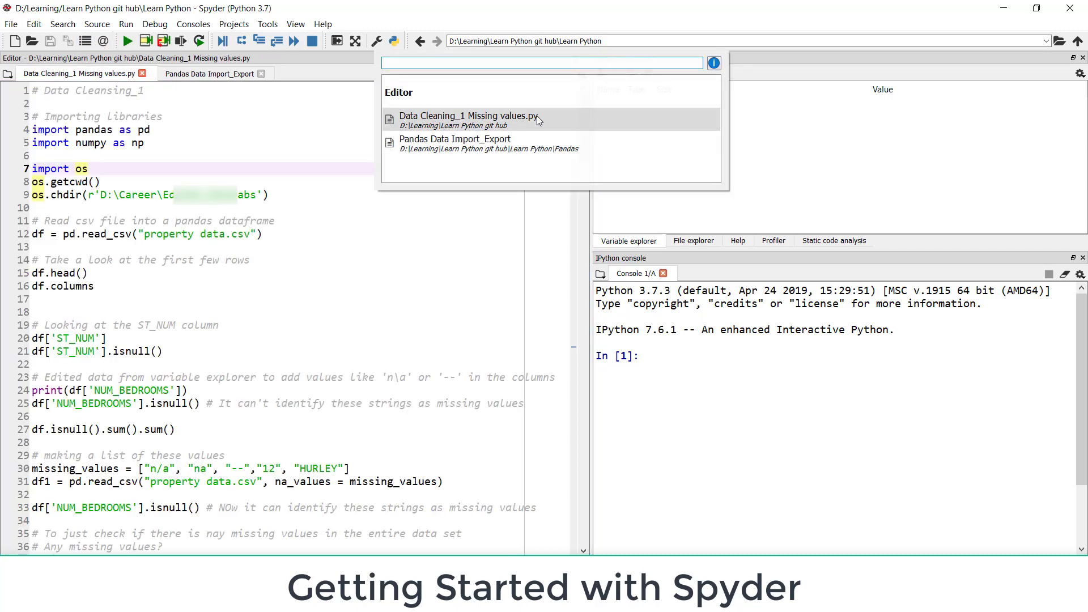
Review the Edit, Search, Source, Run and Consoles menu entries
left_click(33, 23)
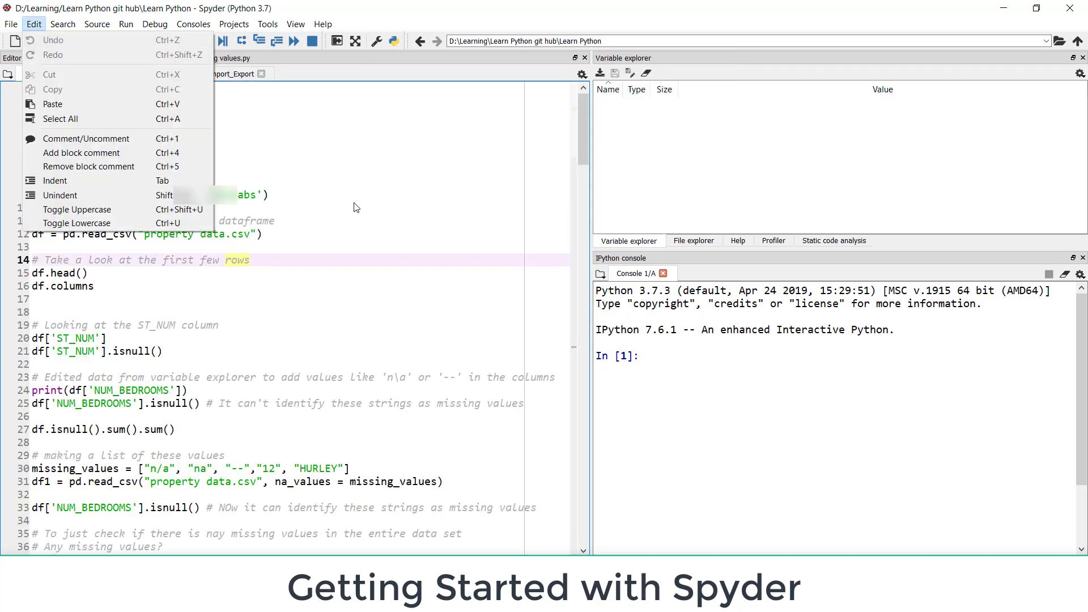
left_click(326, 208)
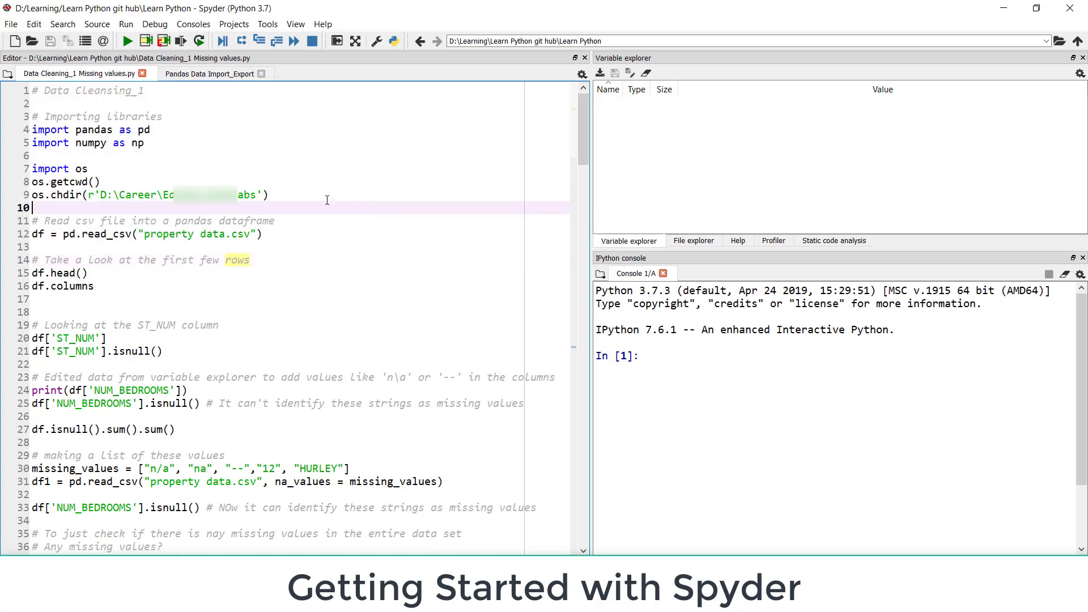
left_click(62, 24)
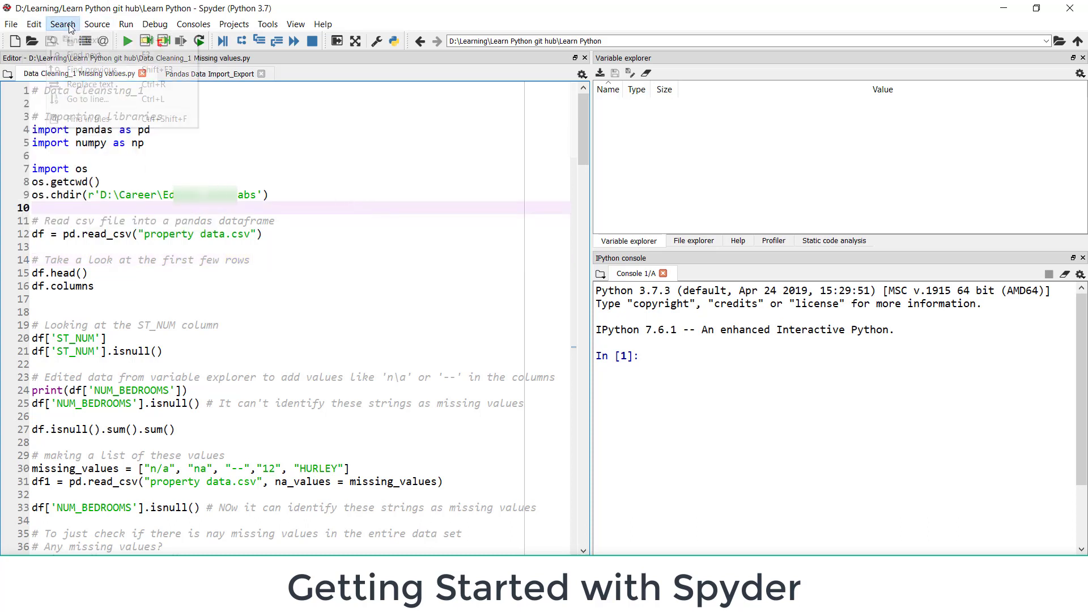
left_click(97, 24)
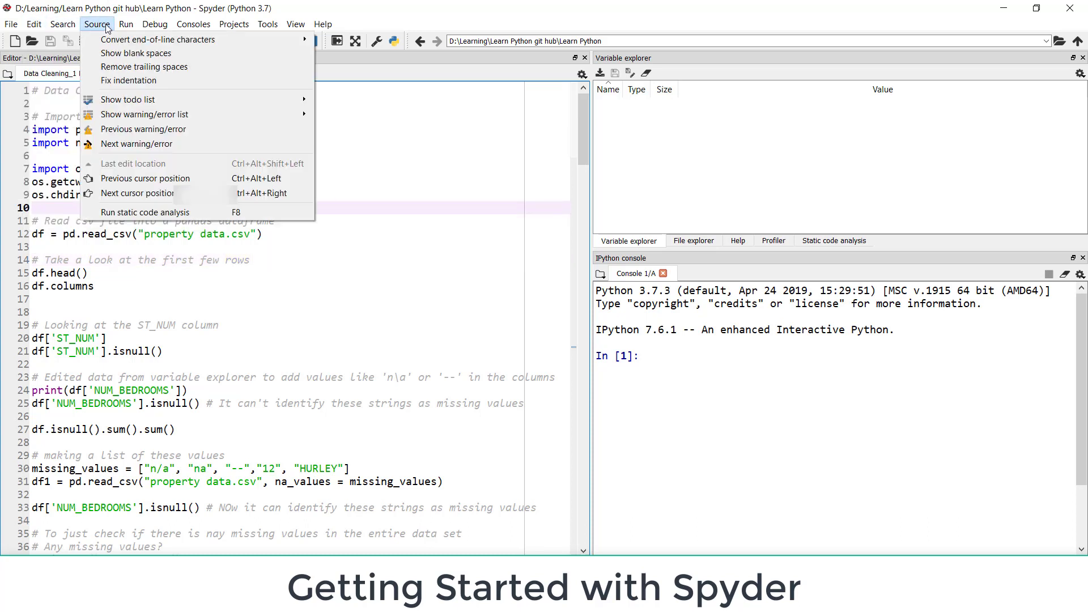
left_click(126, 24)
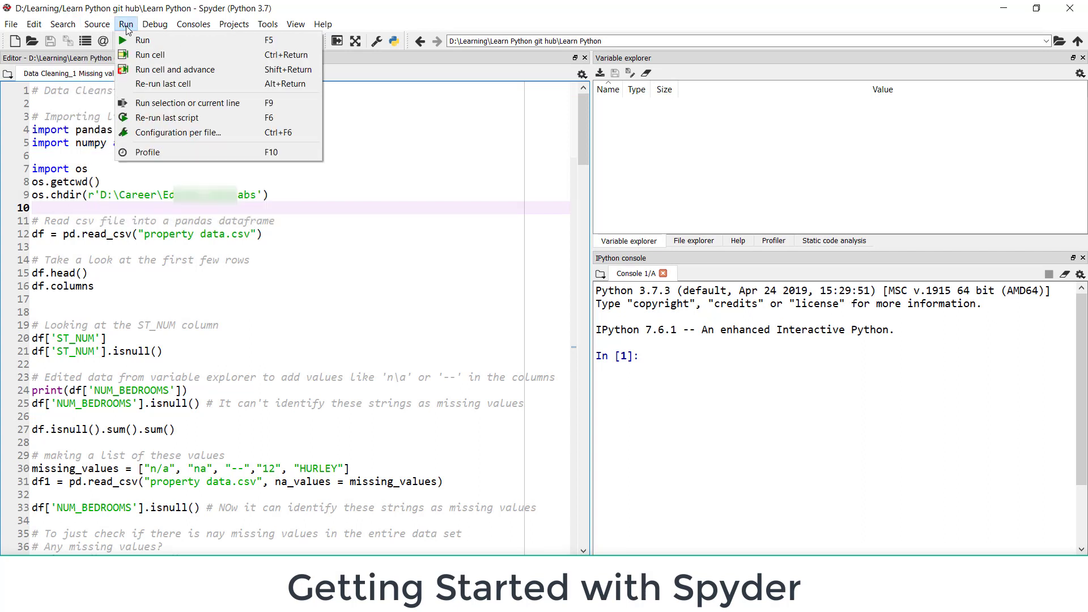
mouse_move(142, 40)
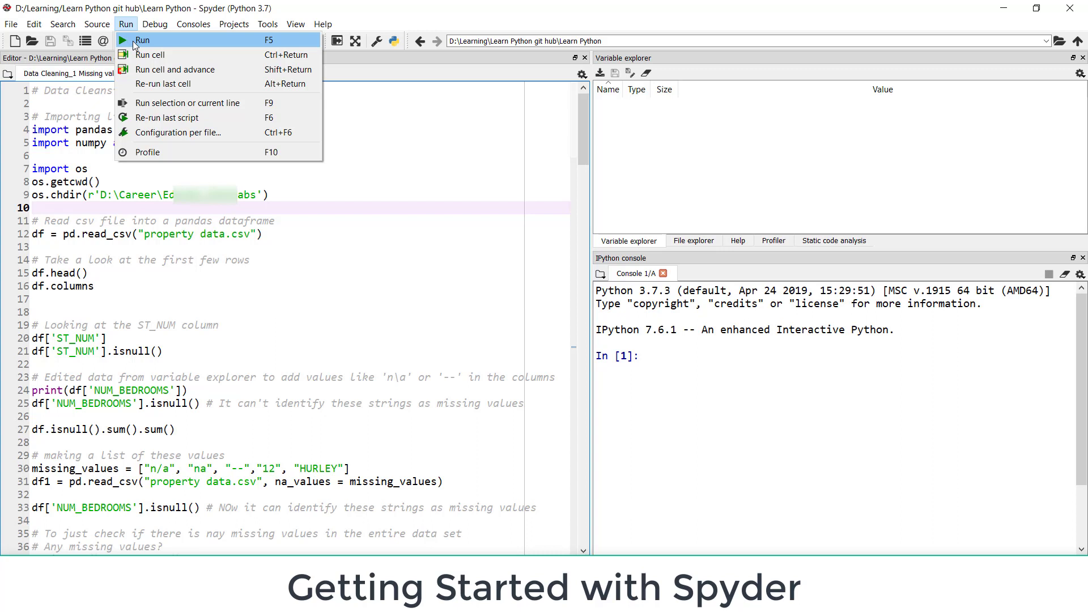
mouse_move(150, 55)
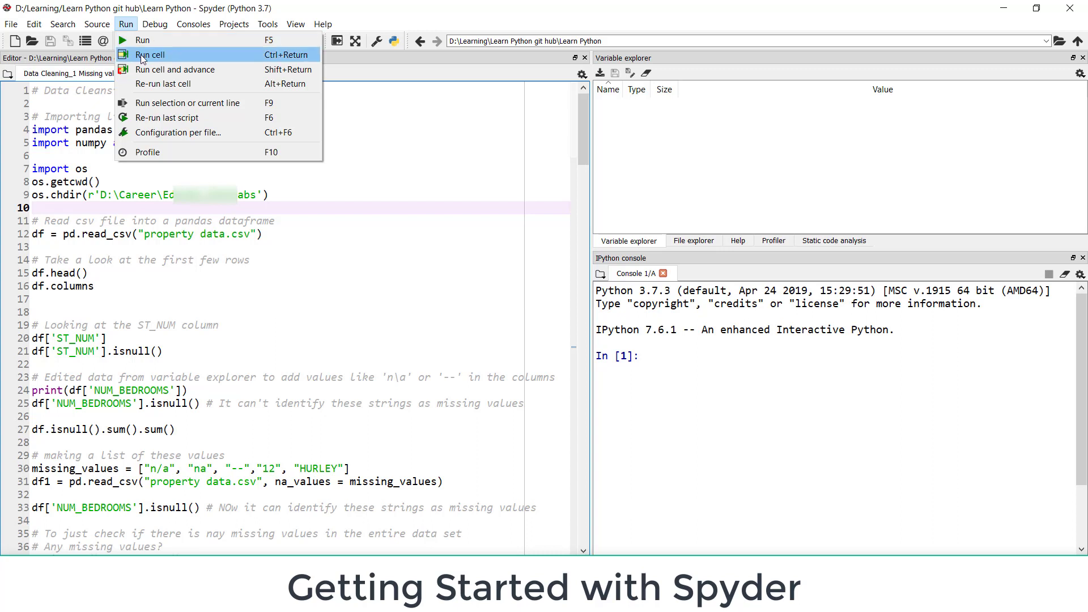
mouse_move(164, 83)
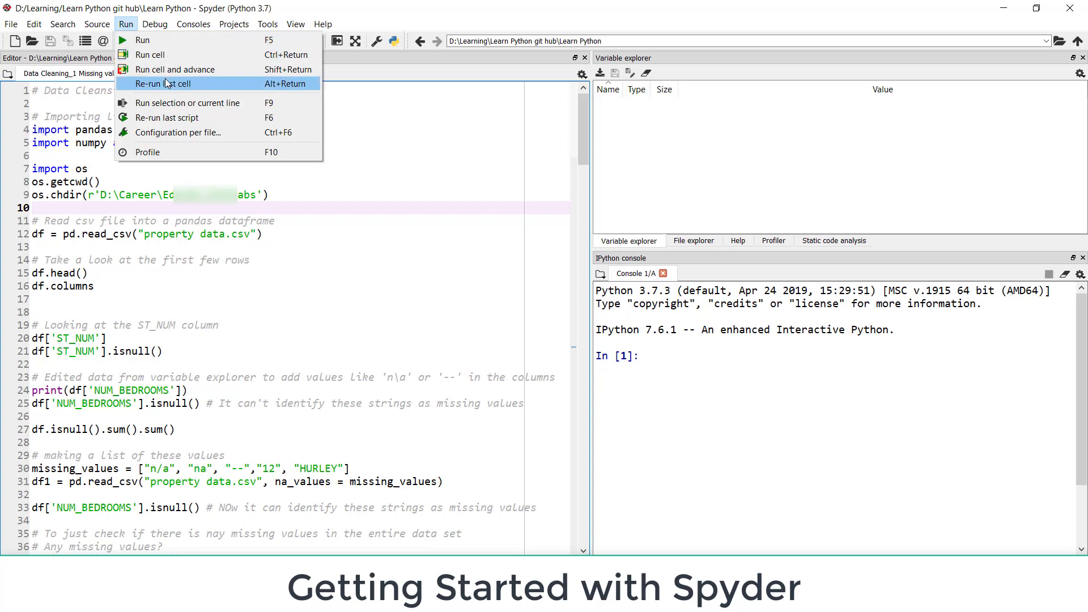
mouse_move(176, 69)
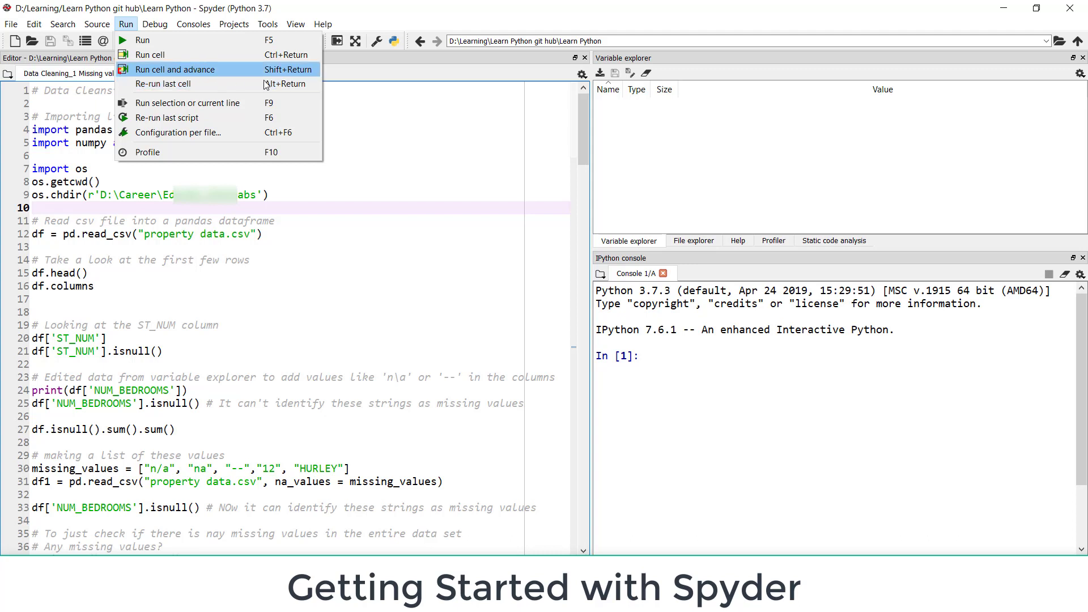
mouse_move(149, 55)
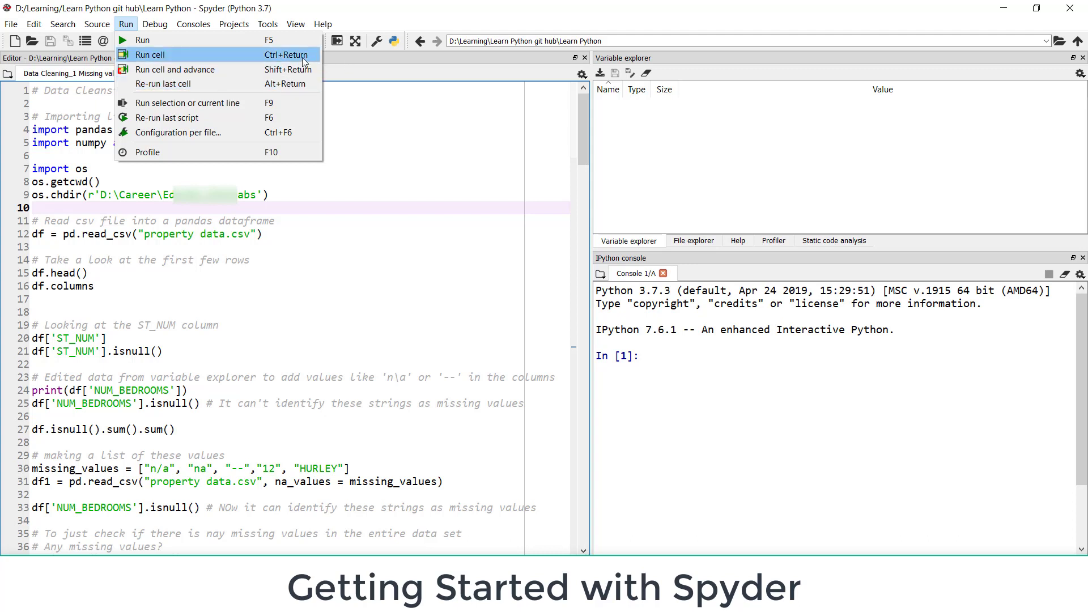
left_click(192, 24)
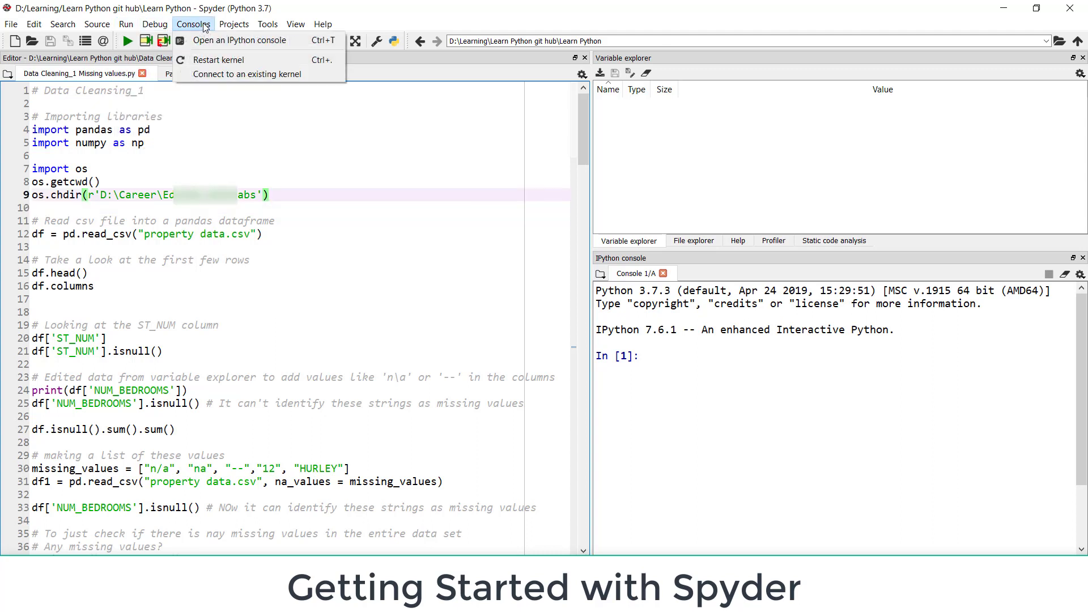
mouse_move(230, 87)
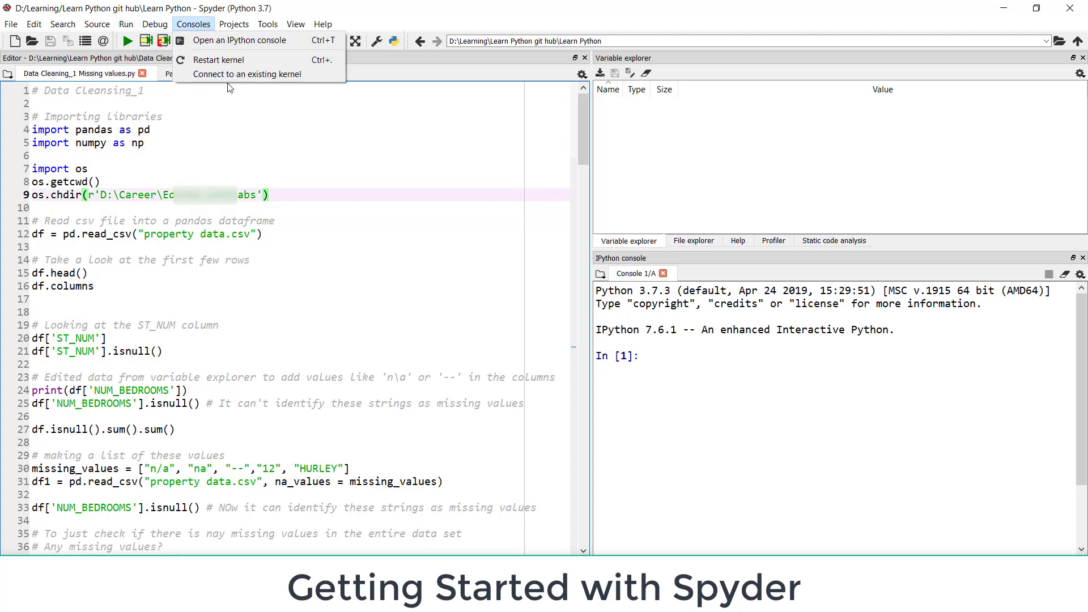
Close the Consoles menu and show the Tools menu options
left_click(235, 24)
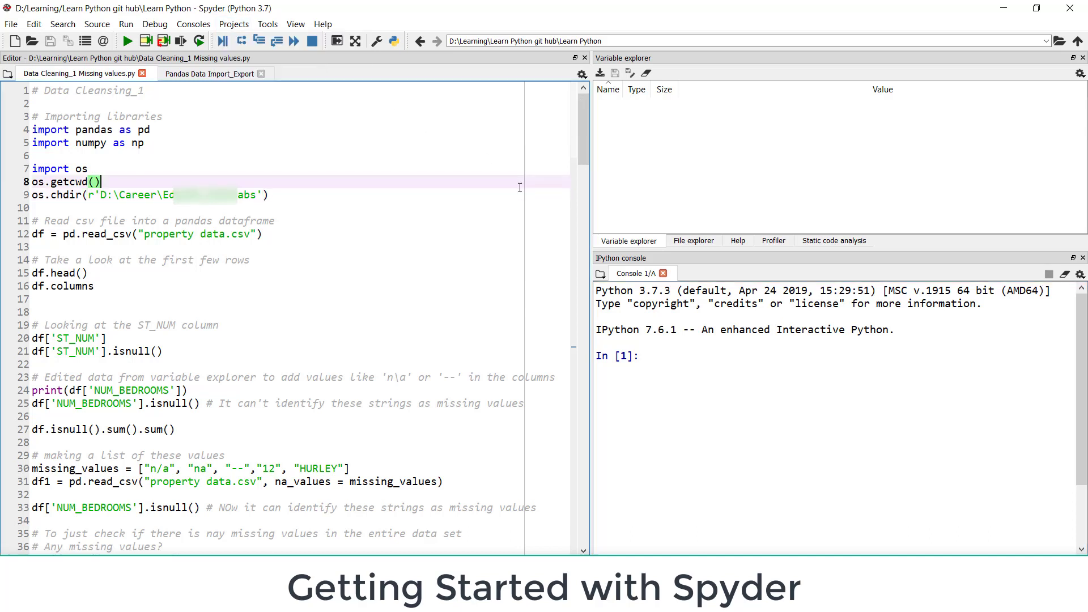
left_click(267, 24)
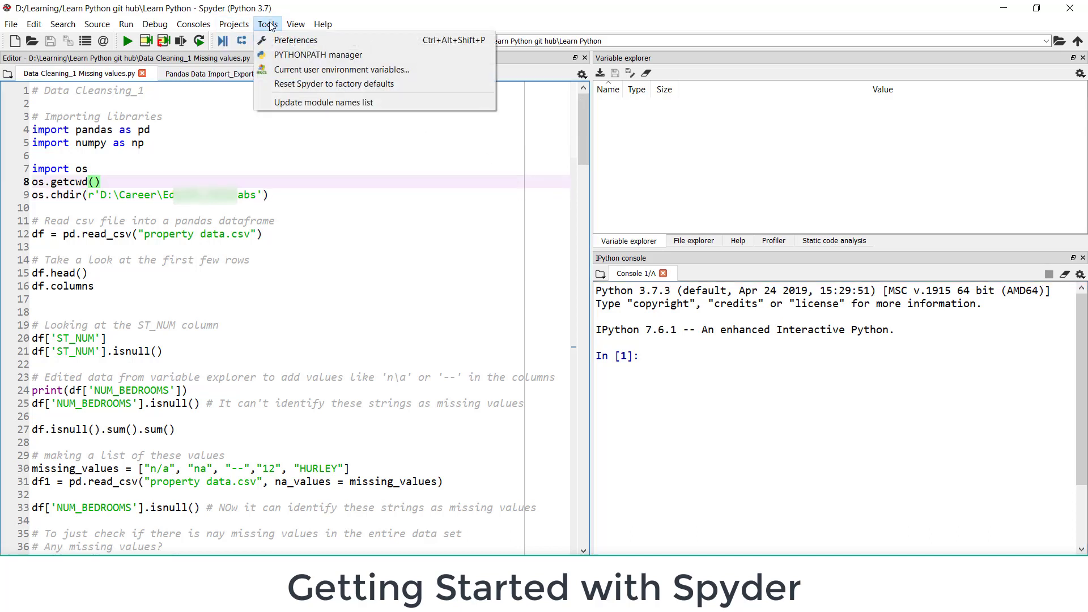
mouse_move(297, 40)
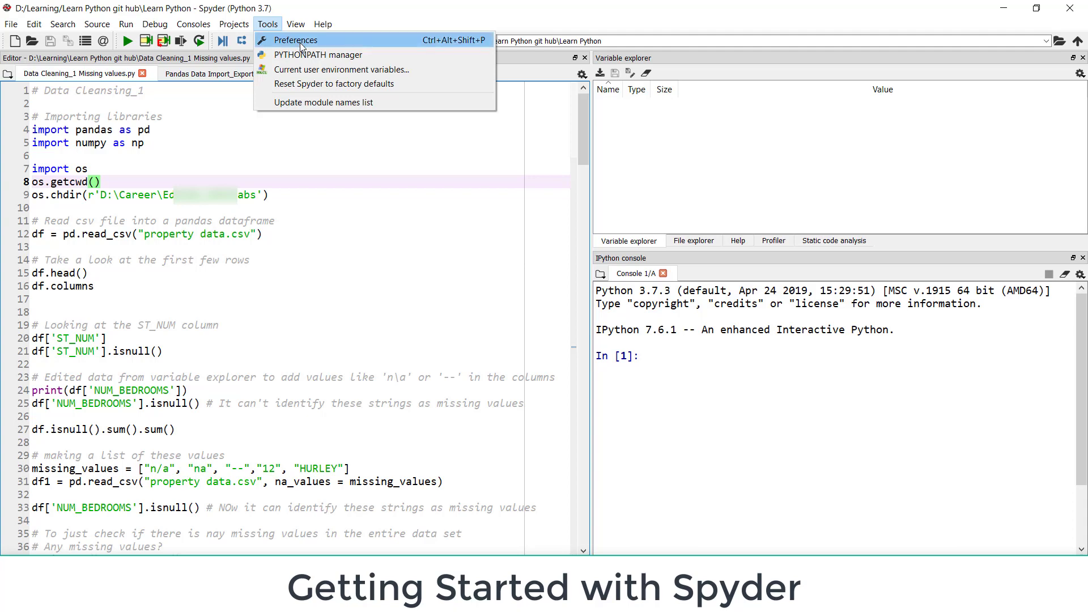
In Preferences, view Variable explorer settings, then review and confirm the Spyder syntax colours
left_click(297, 40)
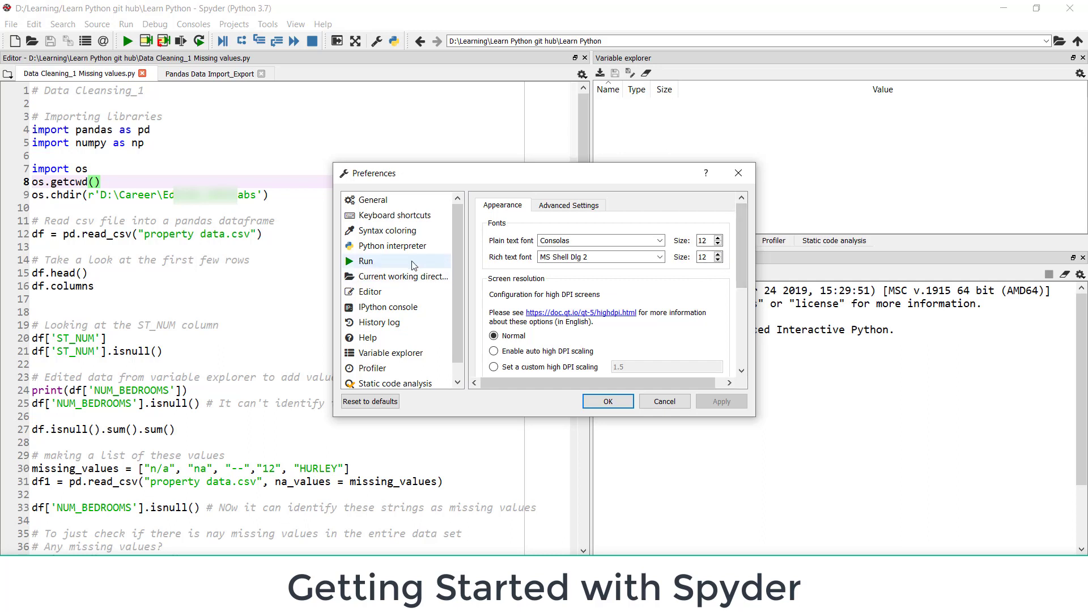
mouse_move(390, 353)
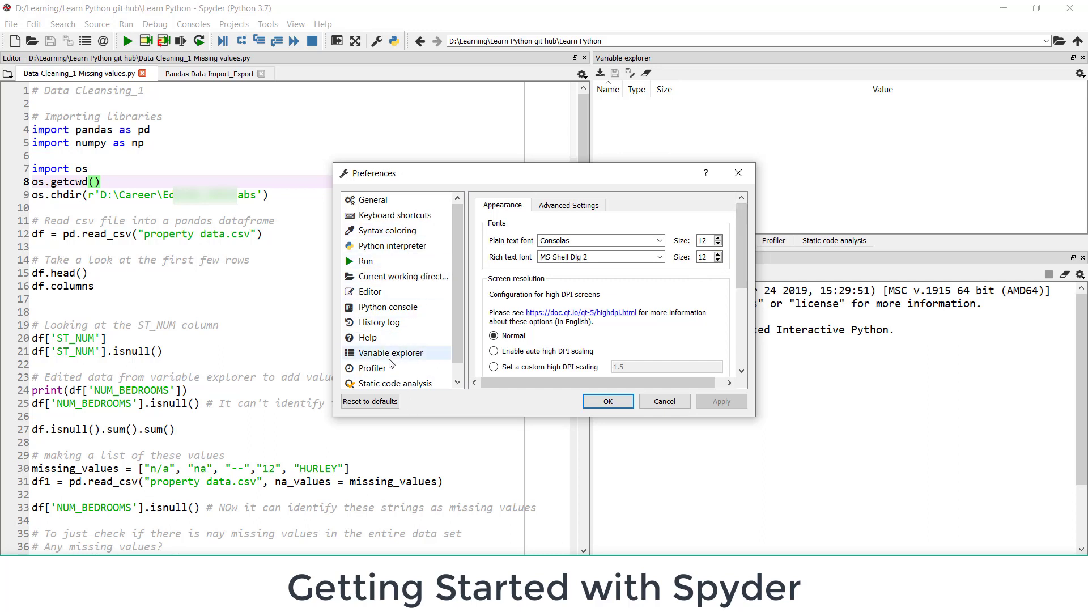
left_click(391, 352)
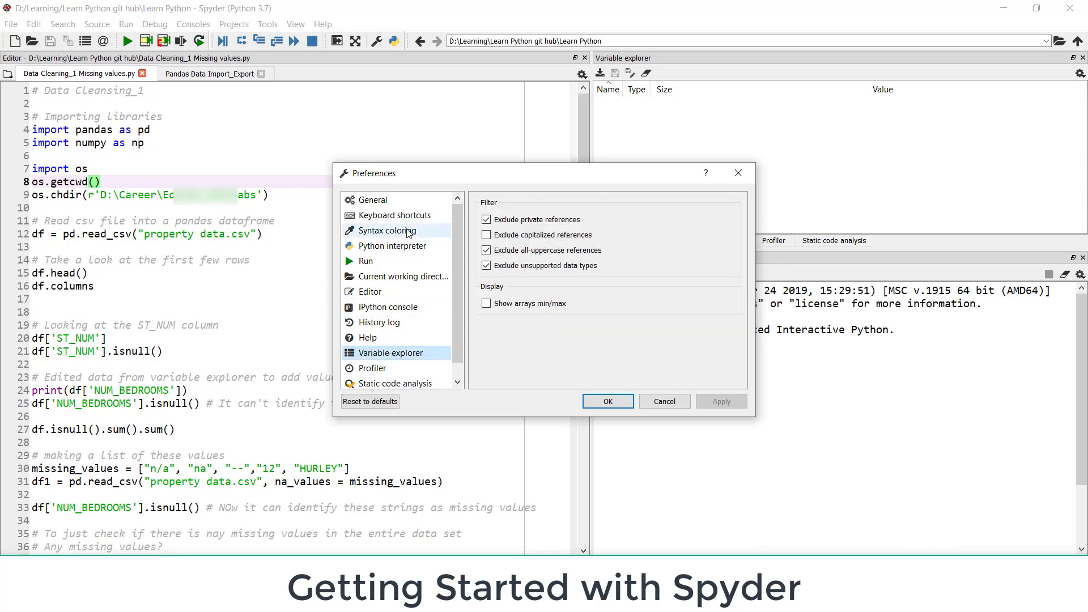
left_click(387, 231)
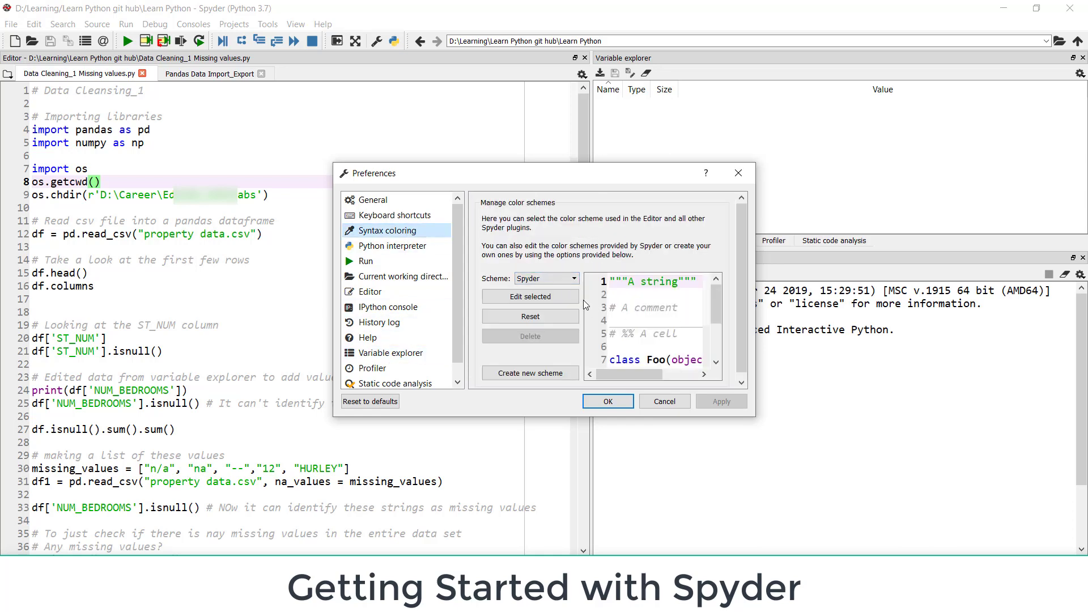
left_click(530, 297)
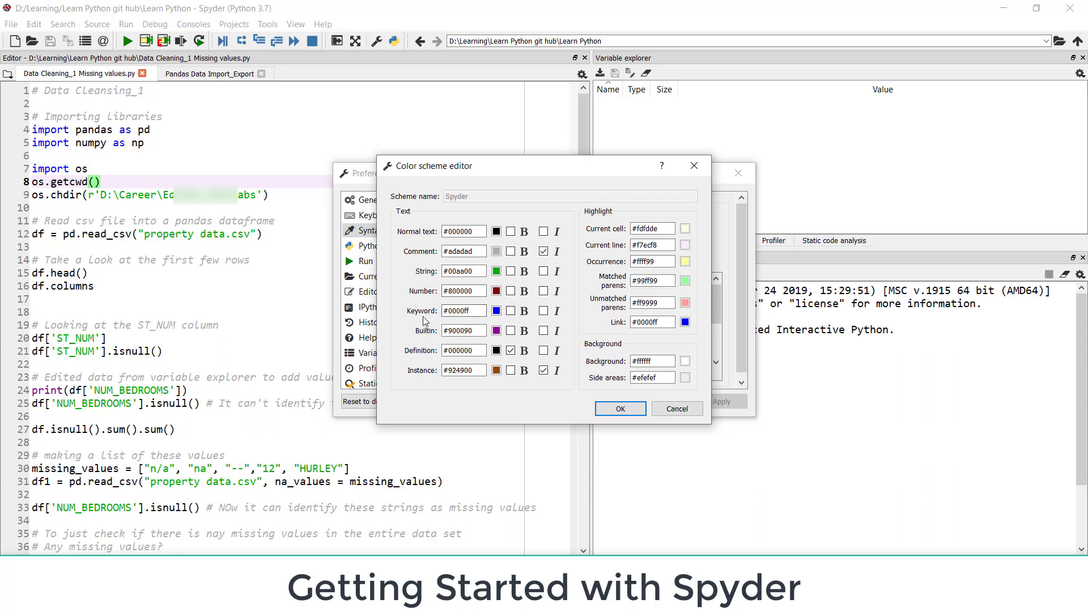
left_click(464, 271)
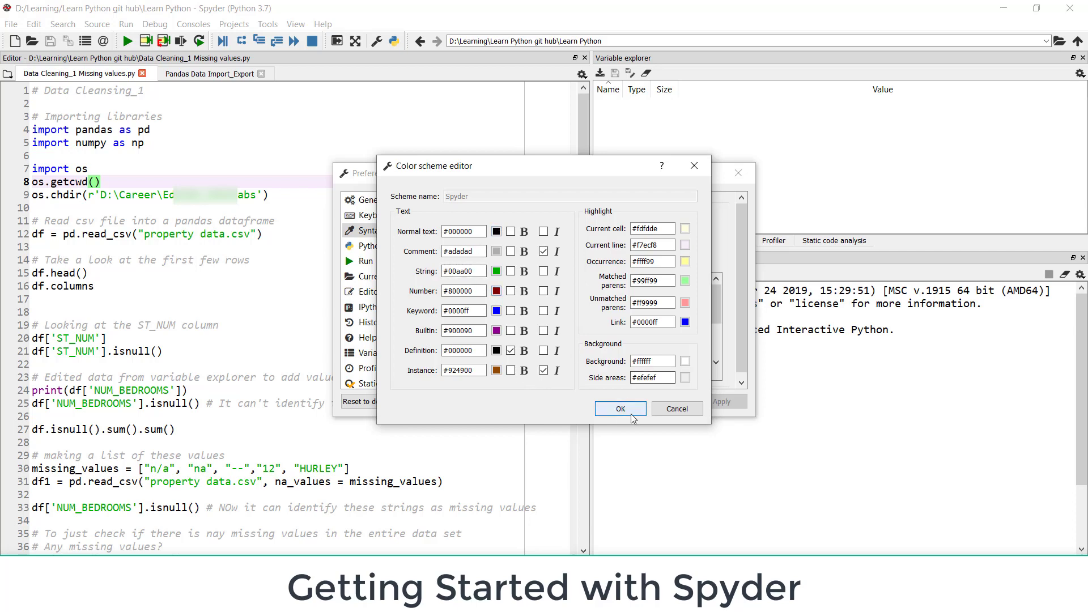
left_click(619, 408)
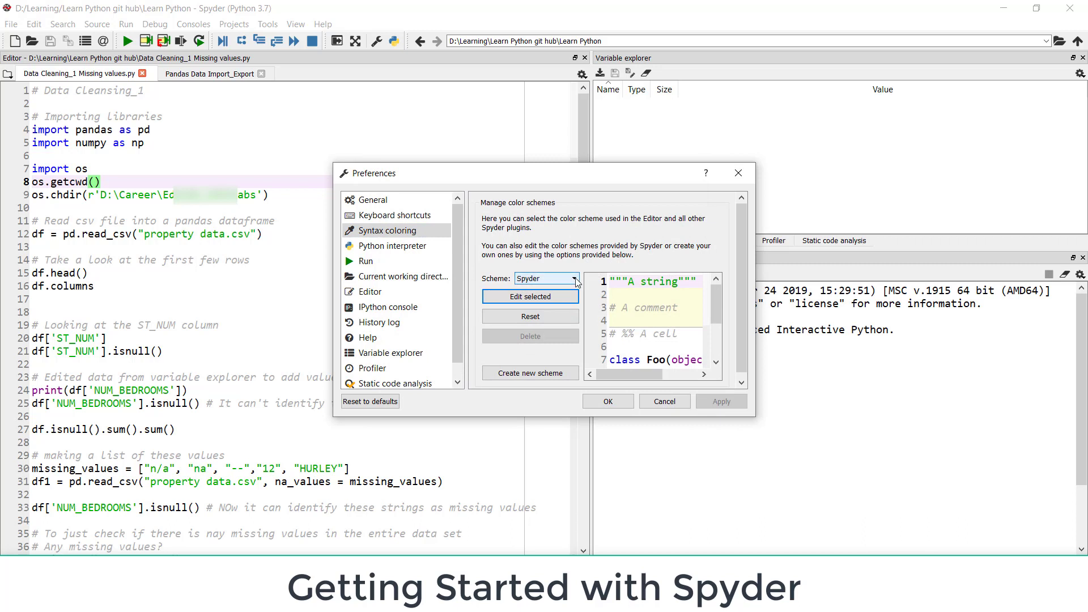
left_click(573, 278)
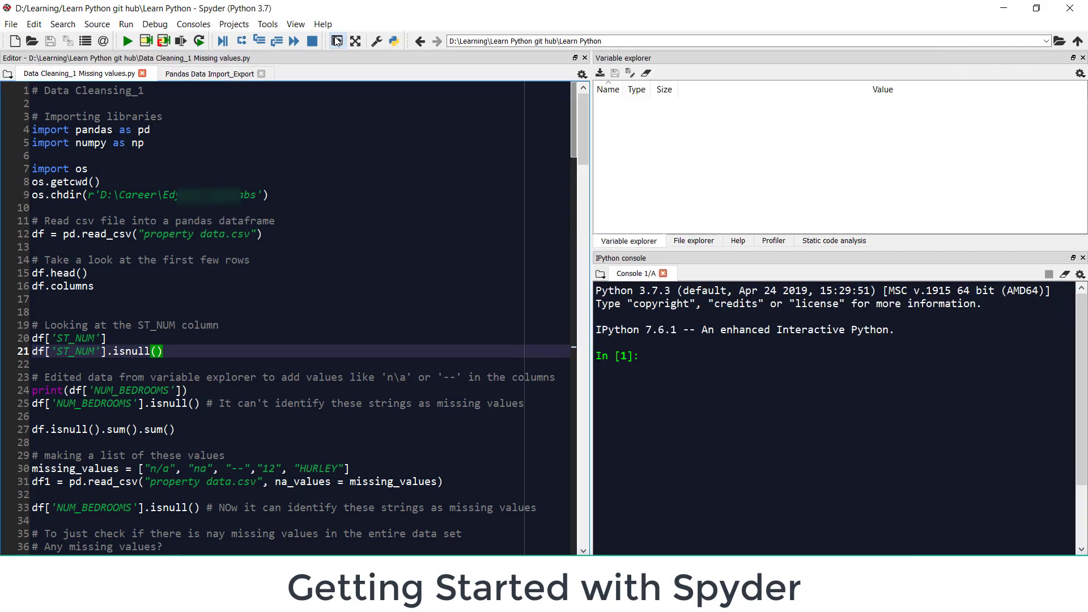
mouse_move(376, 41)
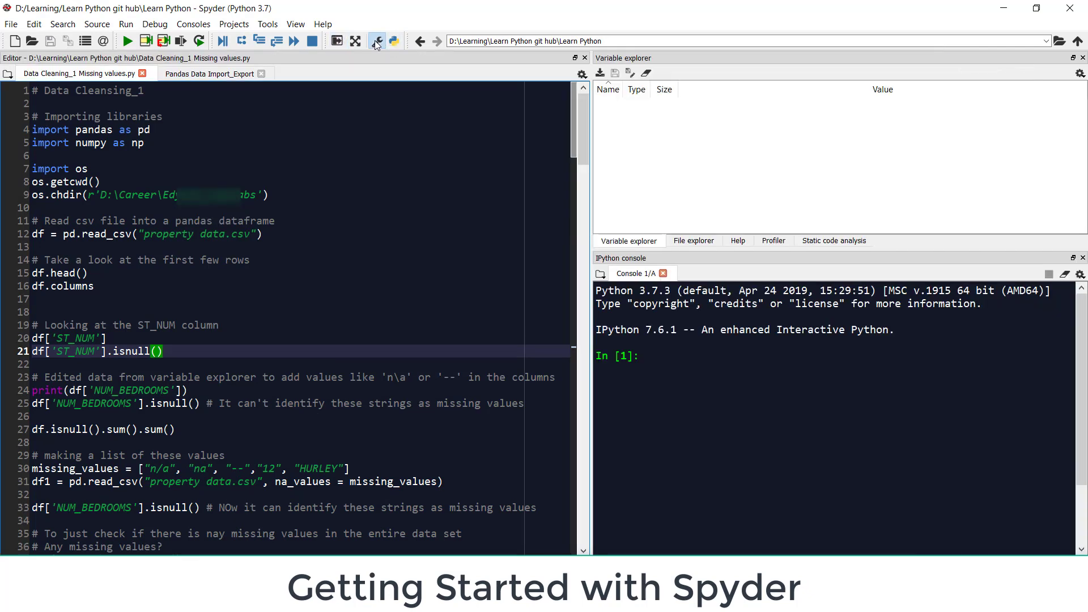
left_click(375, 40)
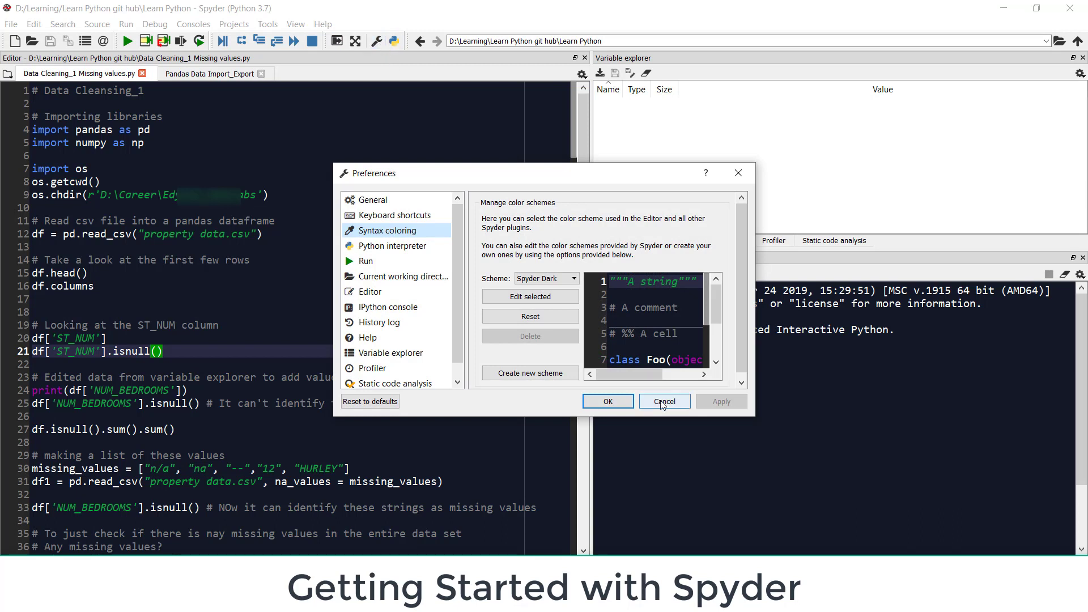
left_click(663, 402)
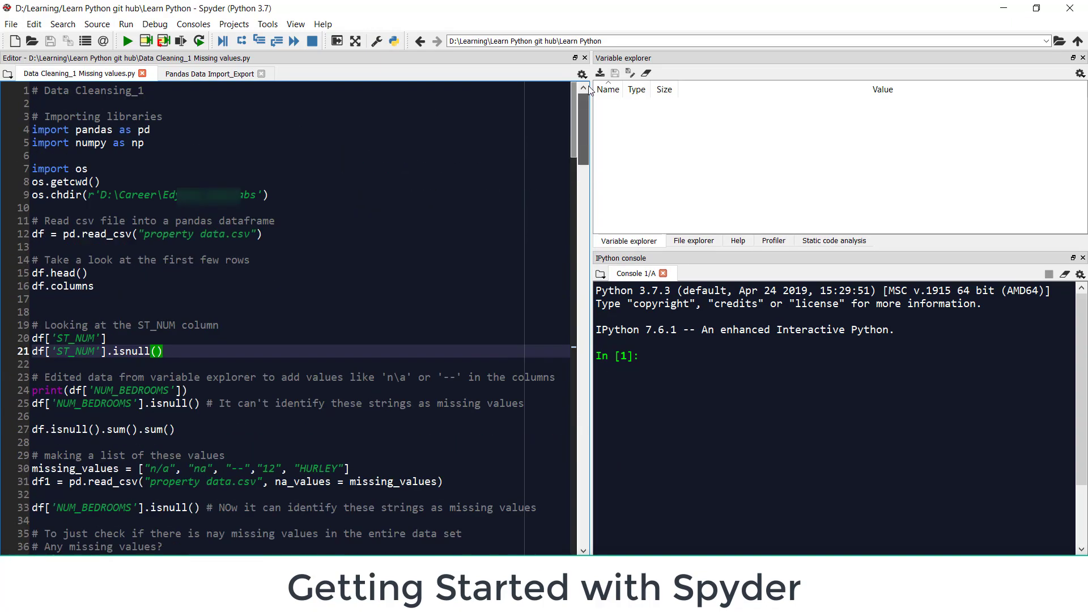
Define x=5 and y=x+2 in the IPython console
left_click(694, 355)
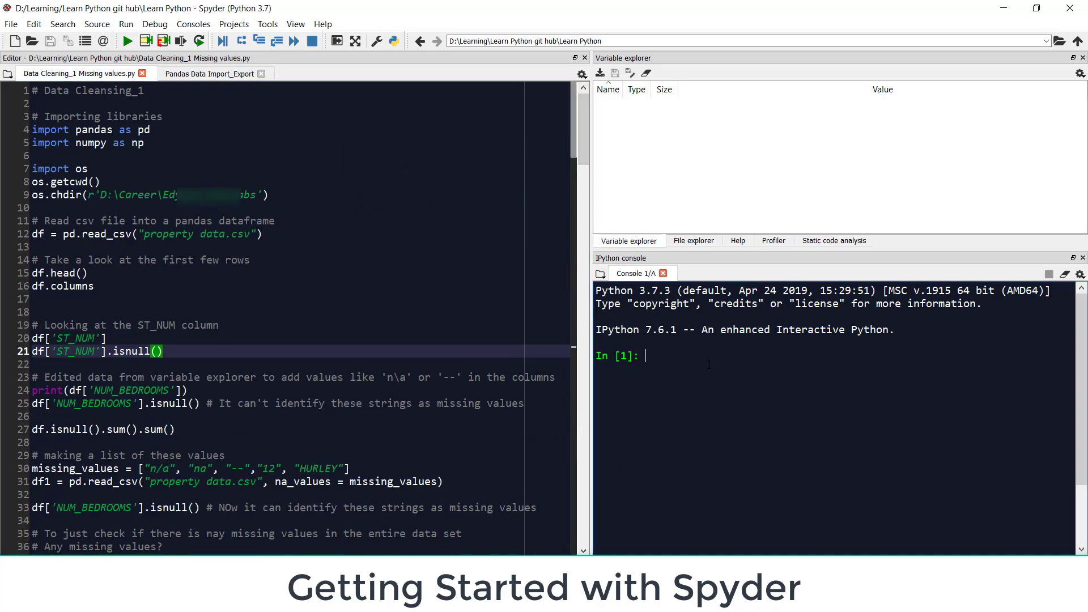
type("x=5")
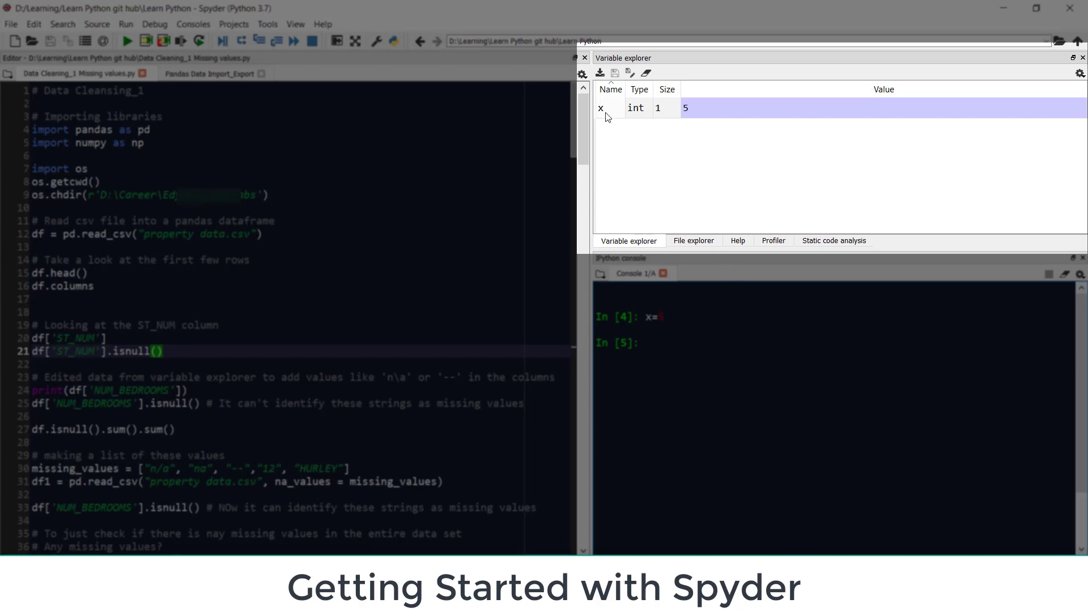
mouse_move(607, 117)
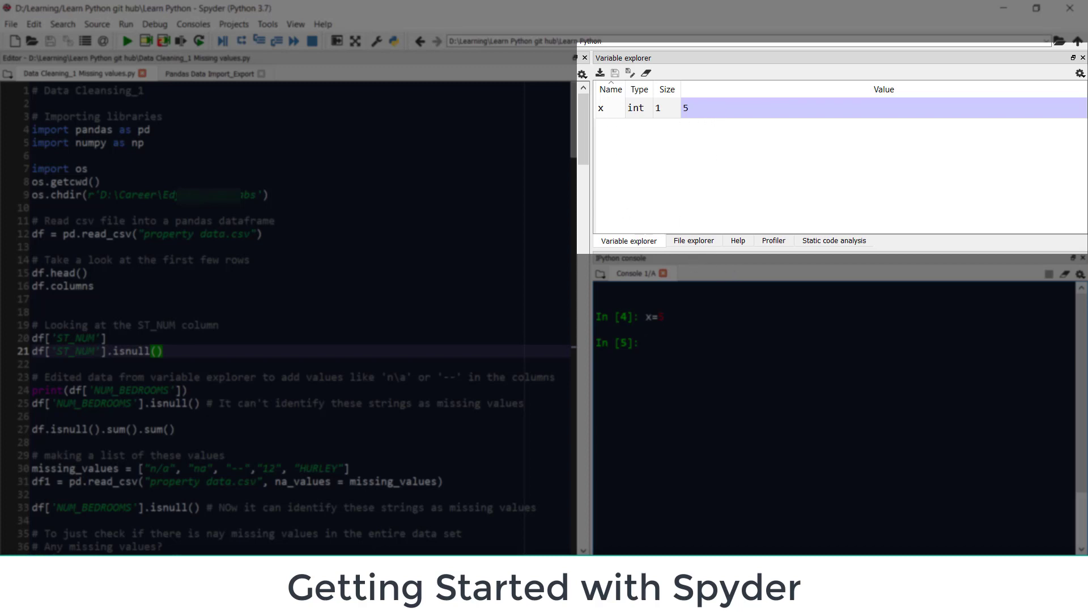
type("y=x")
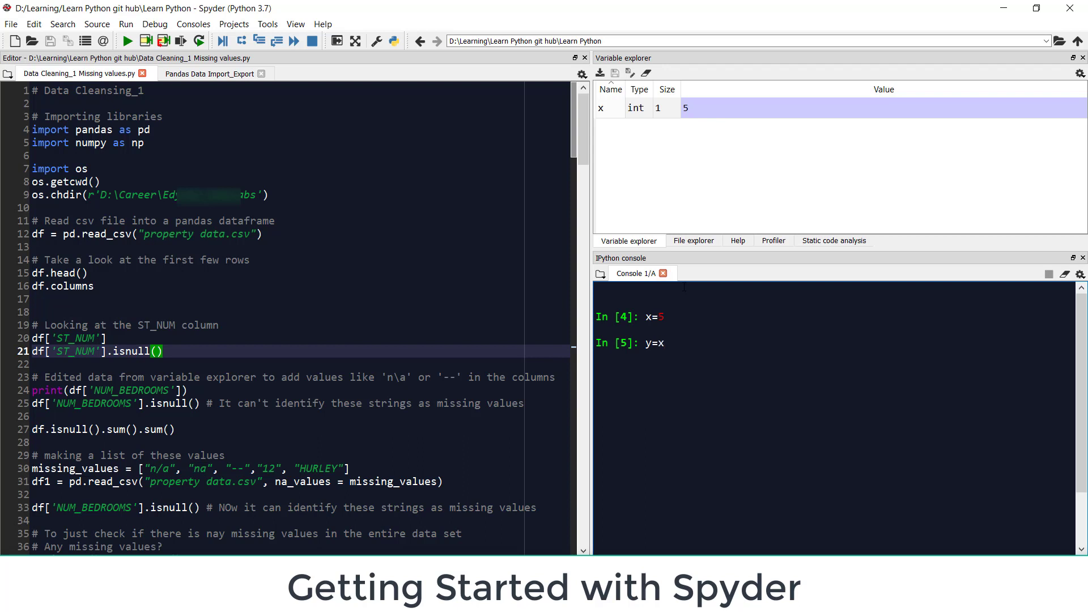
key("Return")
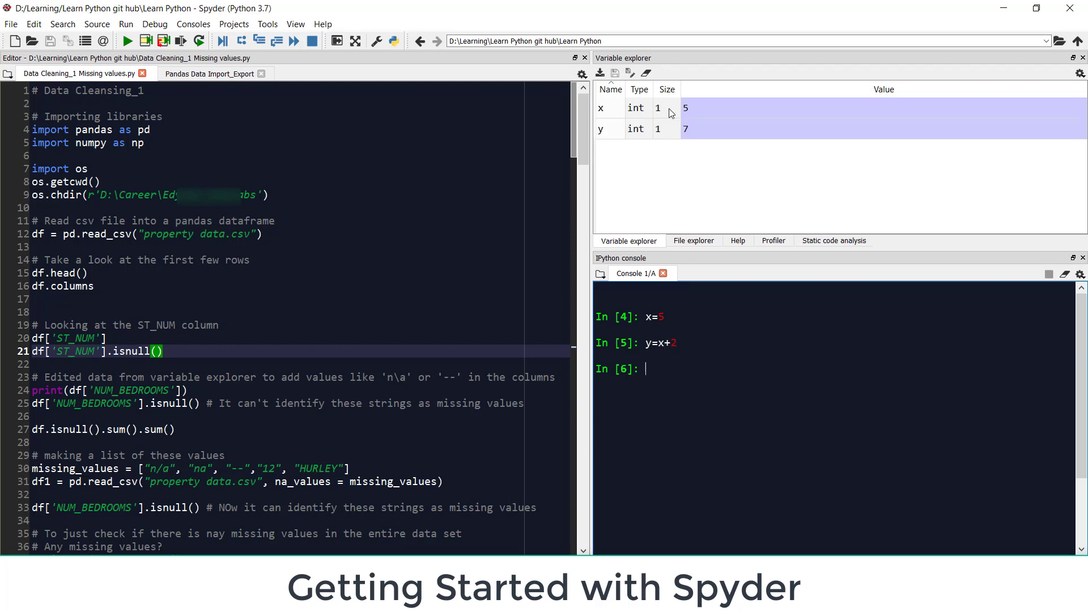
mouse_move(651, 126)
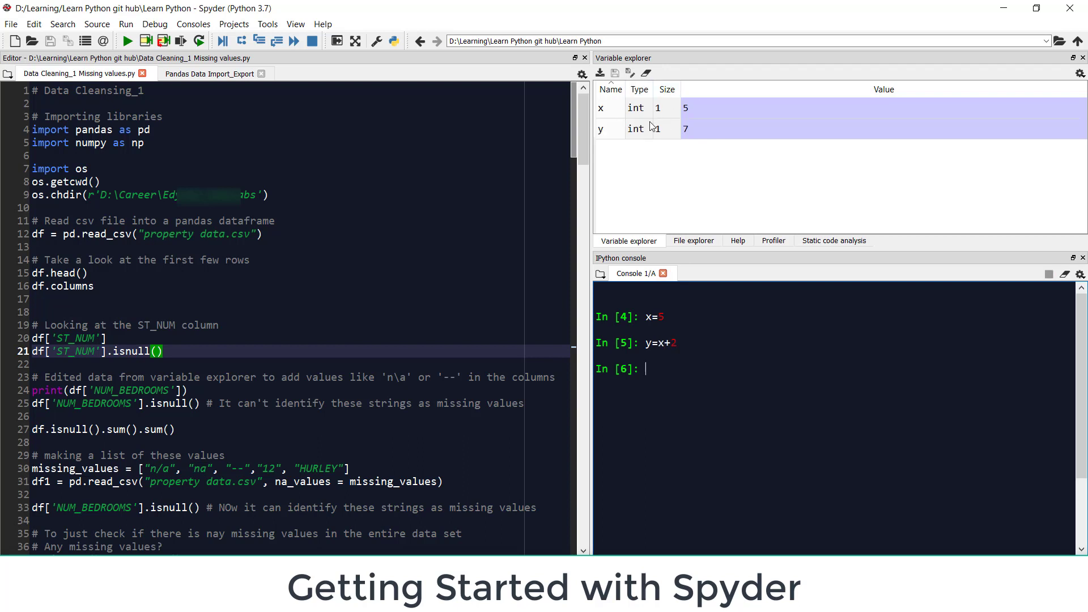
mouse_move(618, 132)
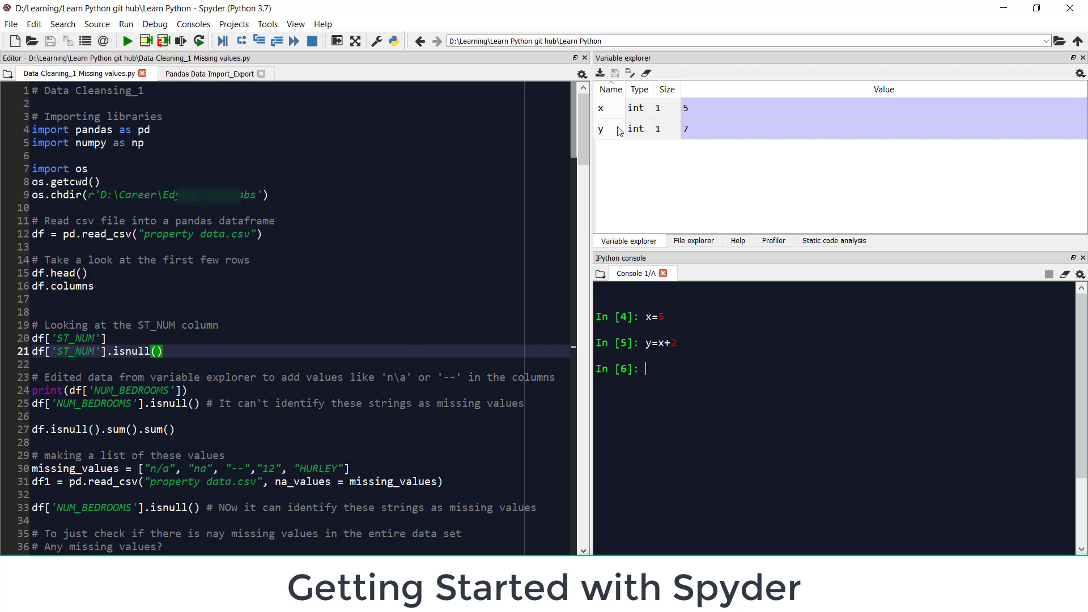
mouse_move(650, 148)
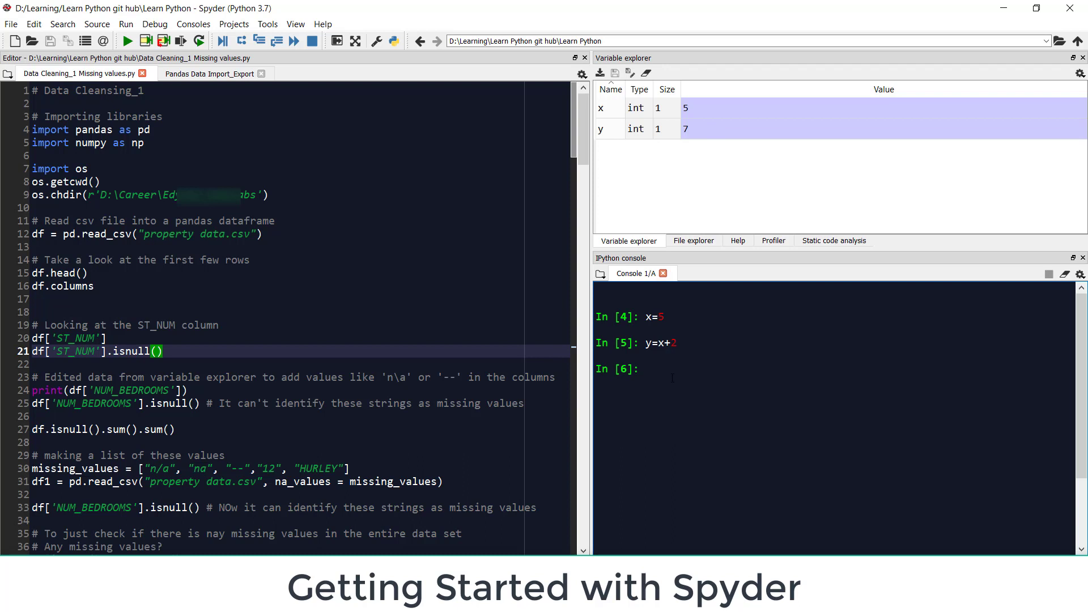
Create the list z=[1,2,3,4] in the IPython console
type("z=")
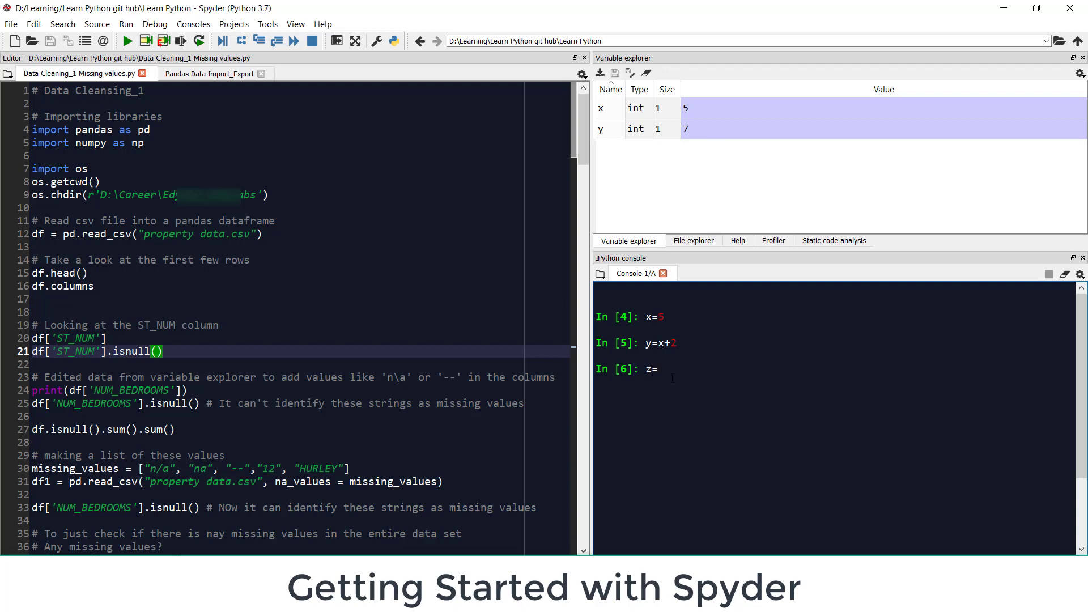
type("[")
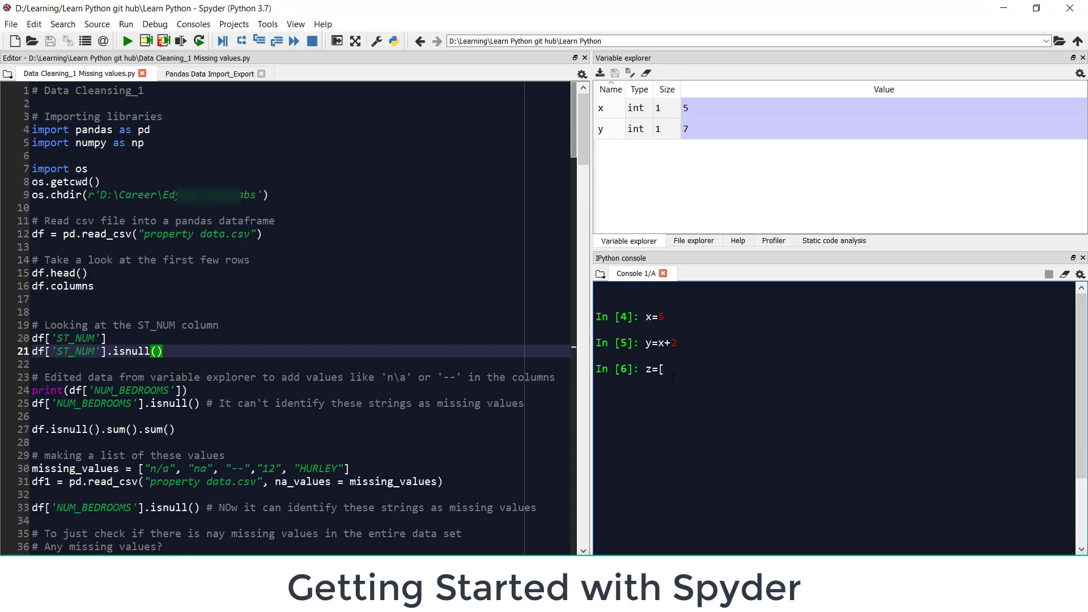
key("Return")
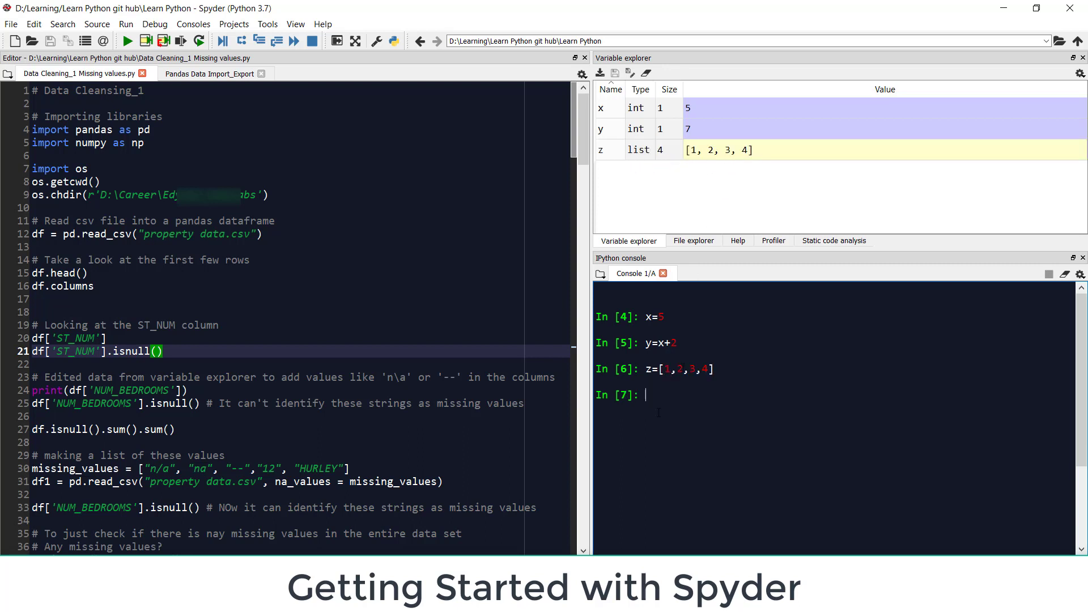
mouse_move(737, 163)
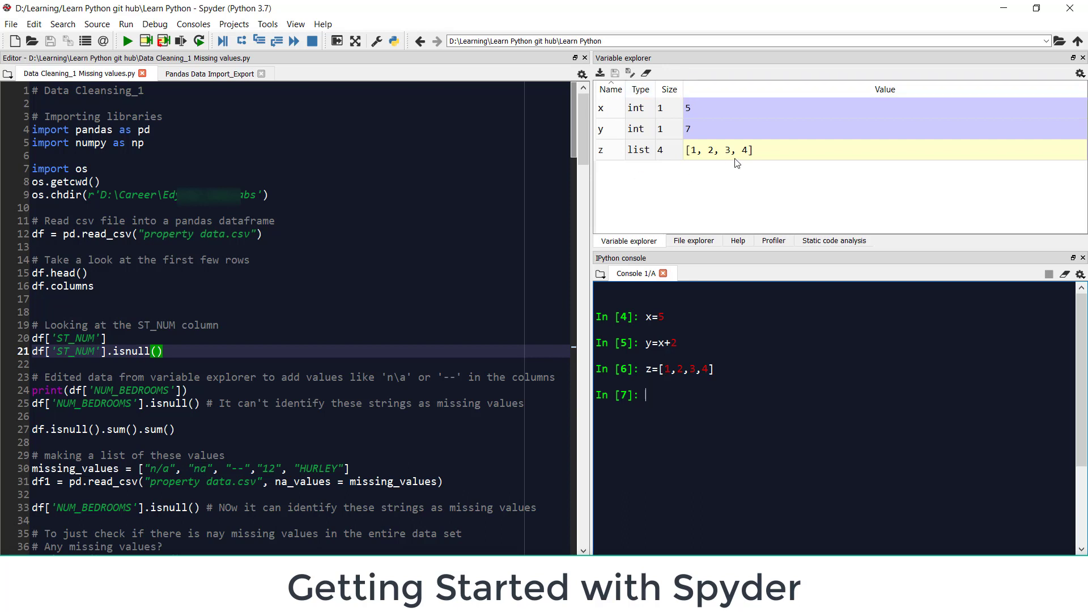
mouse_move(705, 185)
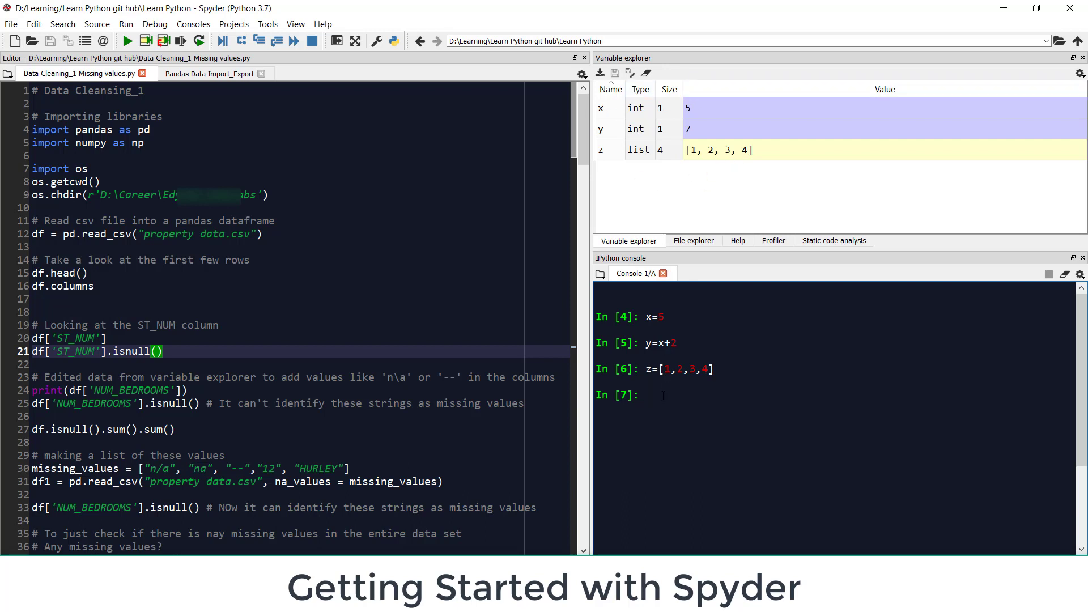
mouse_move(685, 204)
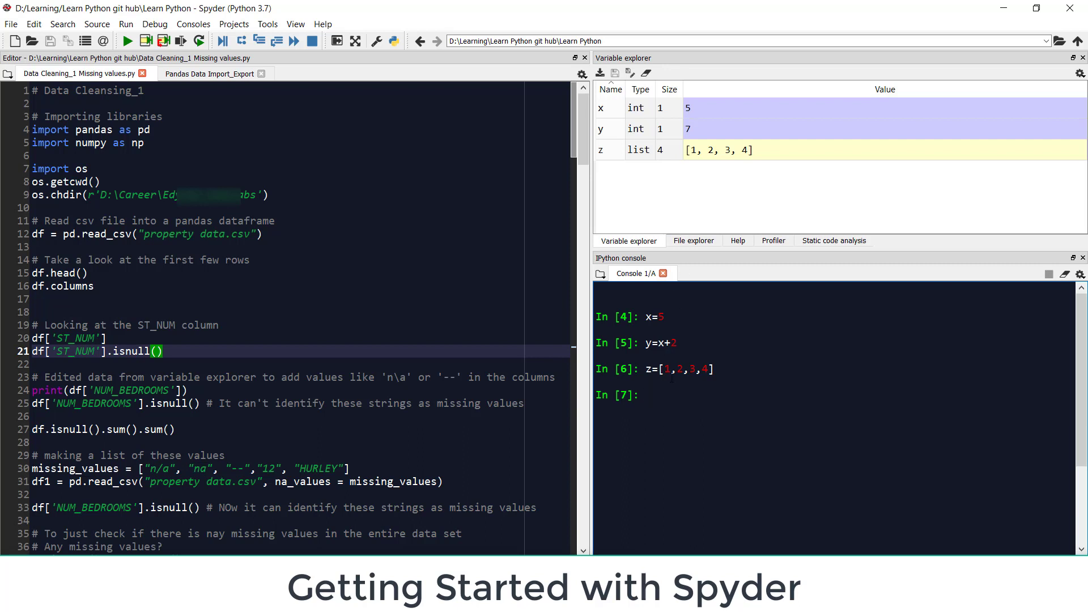
Run del z, then del x,y in the console
left_click(647, 396)
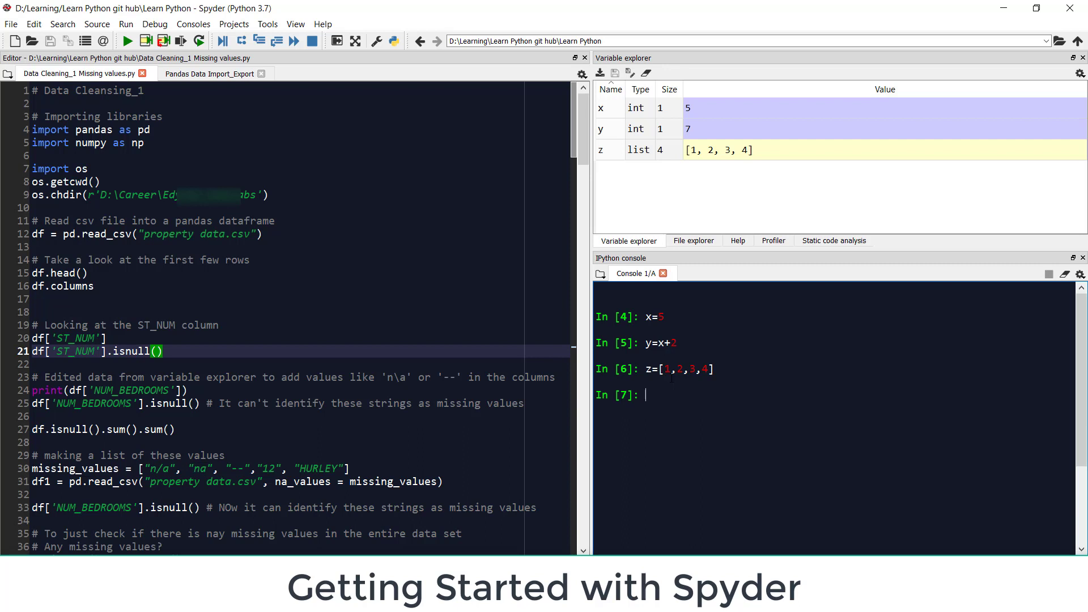
type("del z")
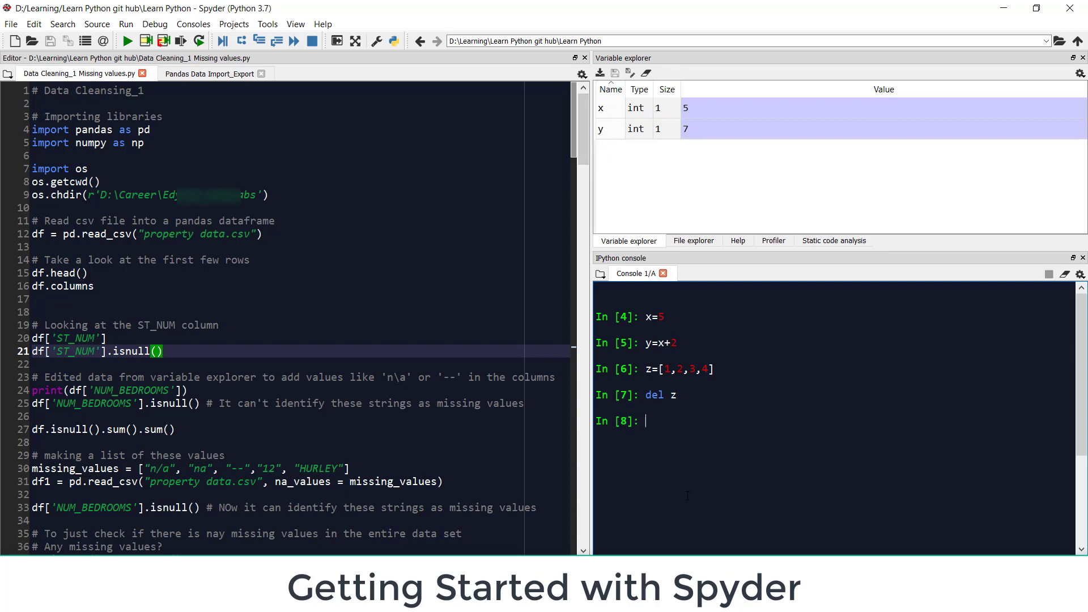
type("del")
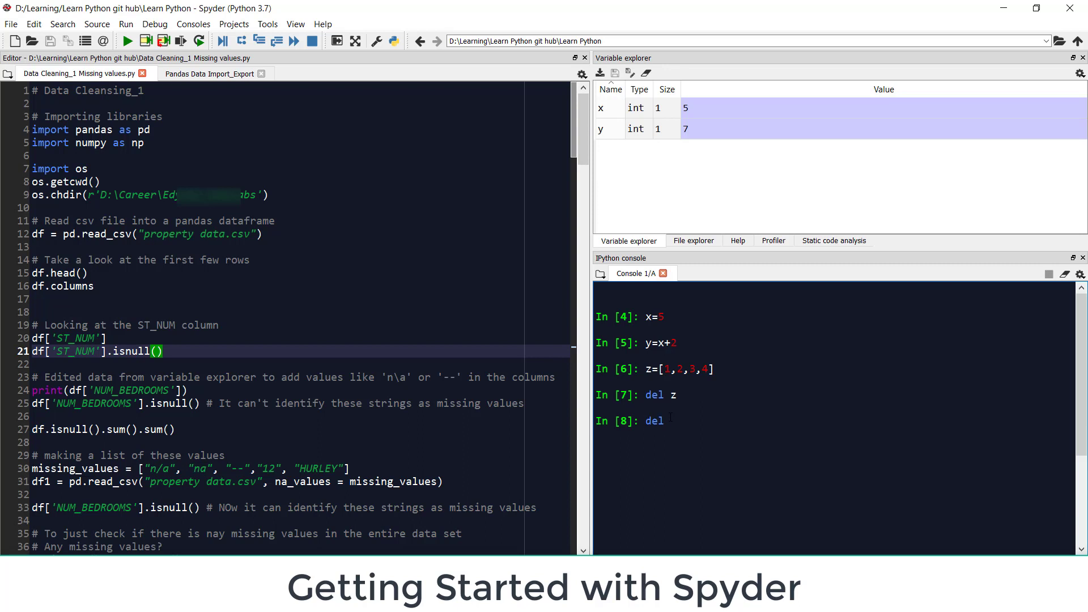
type("x")
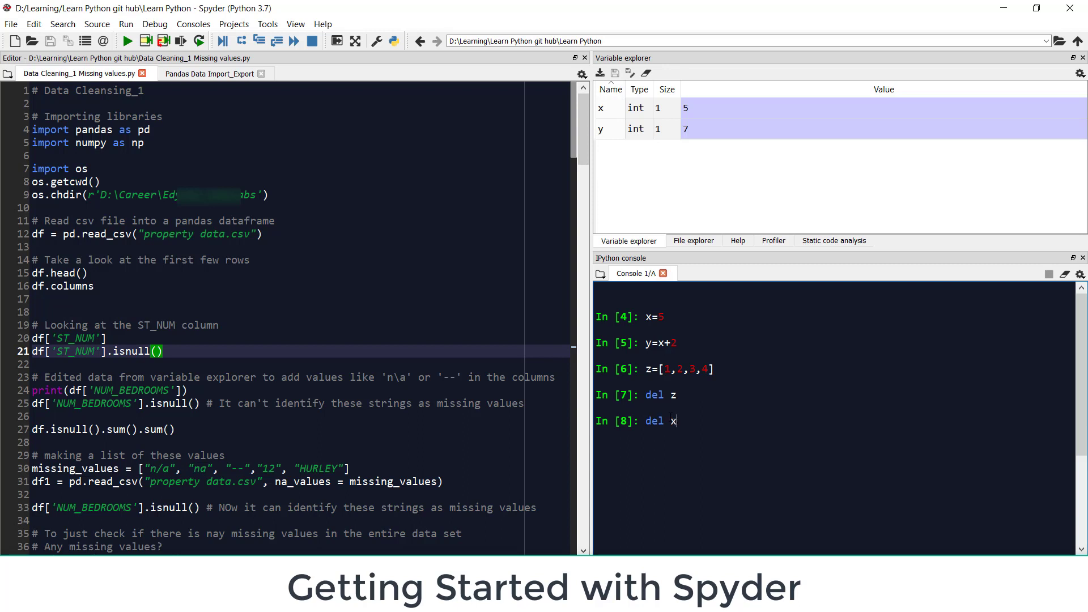
type(",")
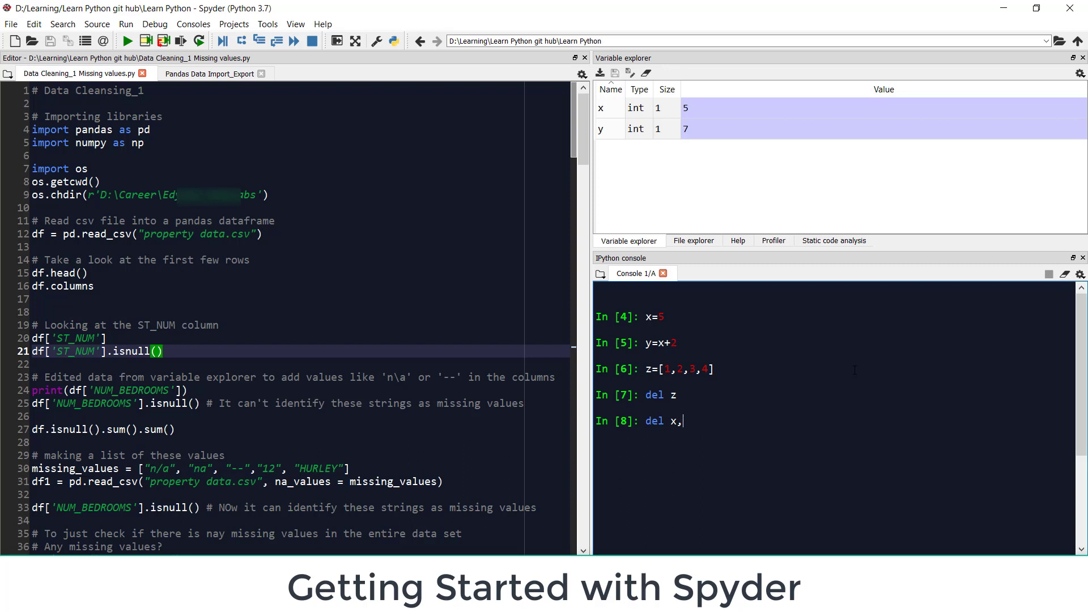
type("y")
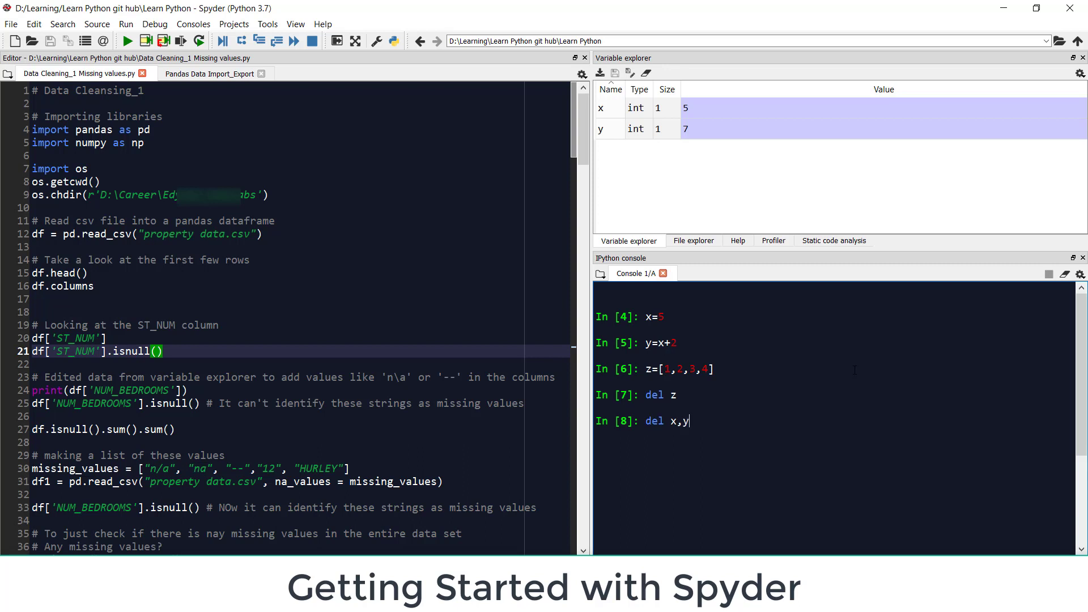
key("Return")
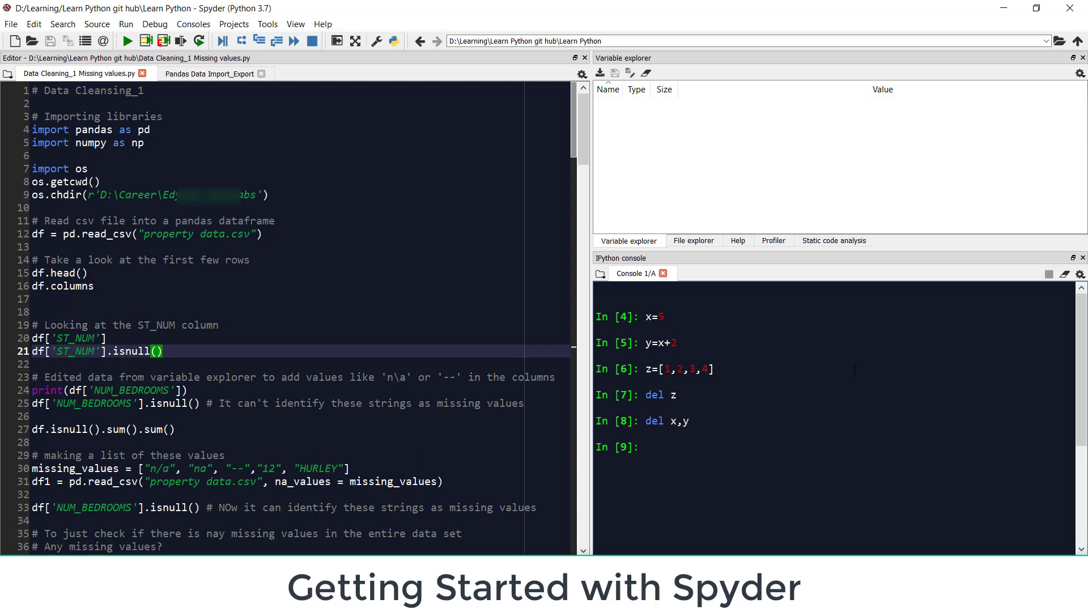
mouse_move(770, 139)
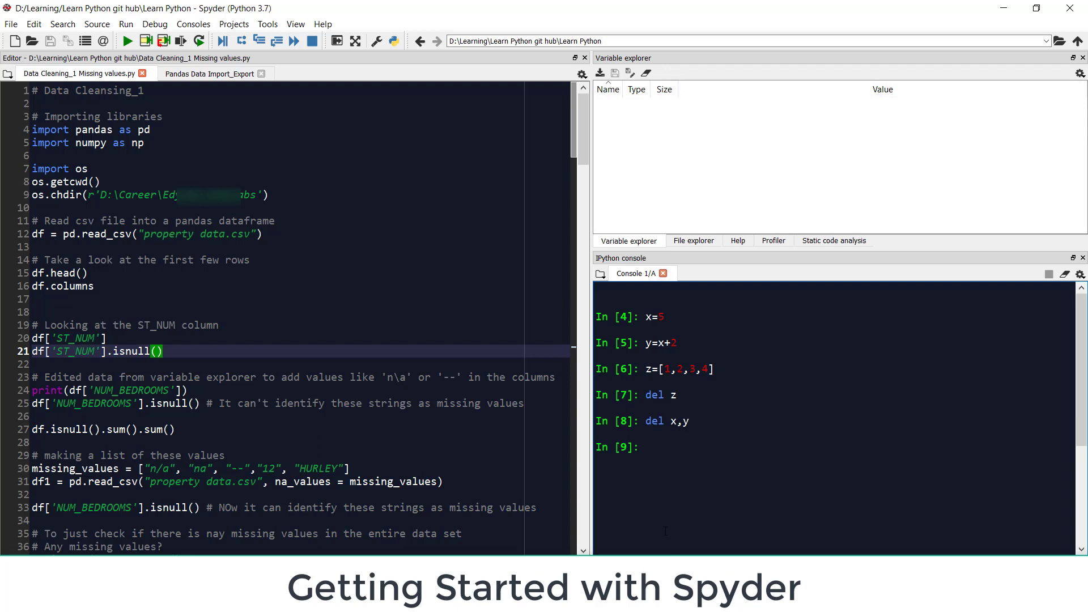
left_click(647, 447)
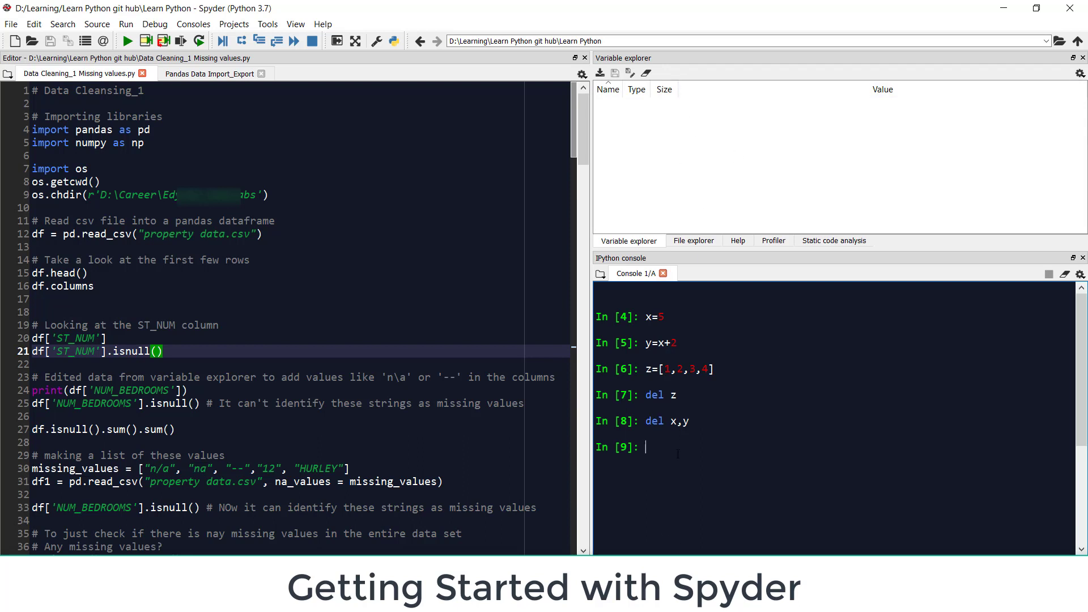
type("c")
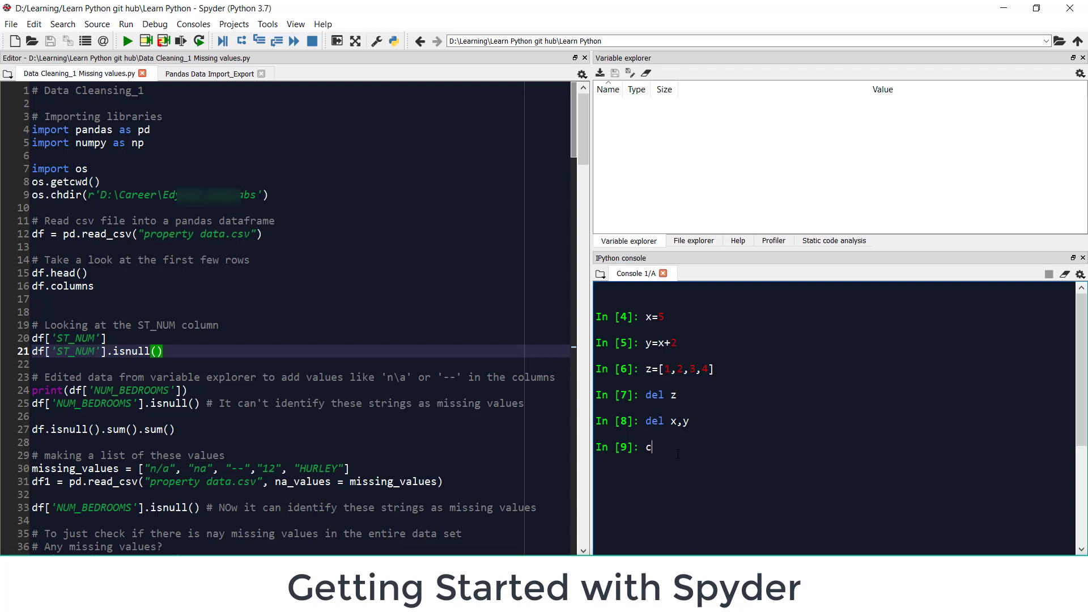
type("ls")
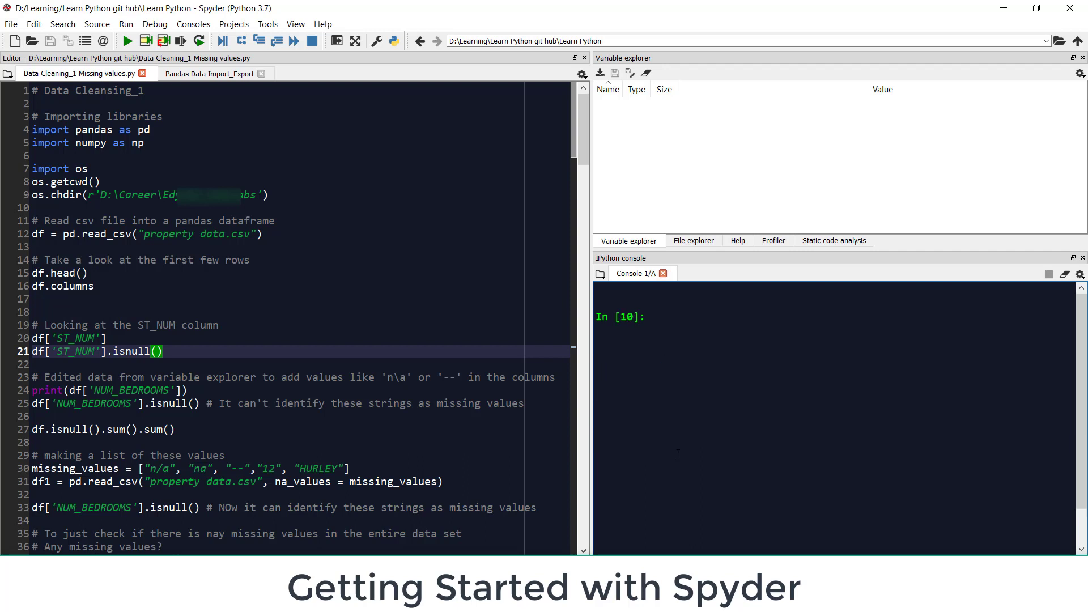
left_click(94, 285)
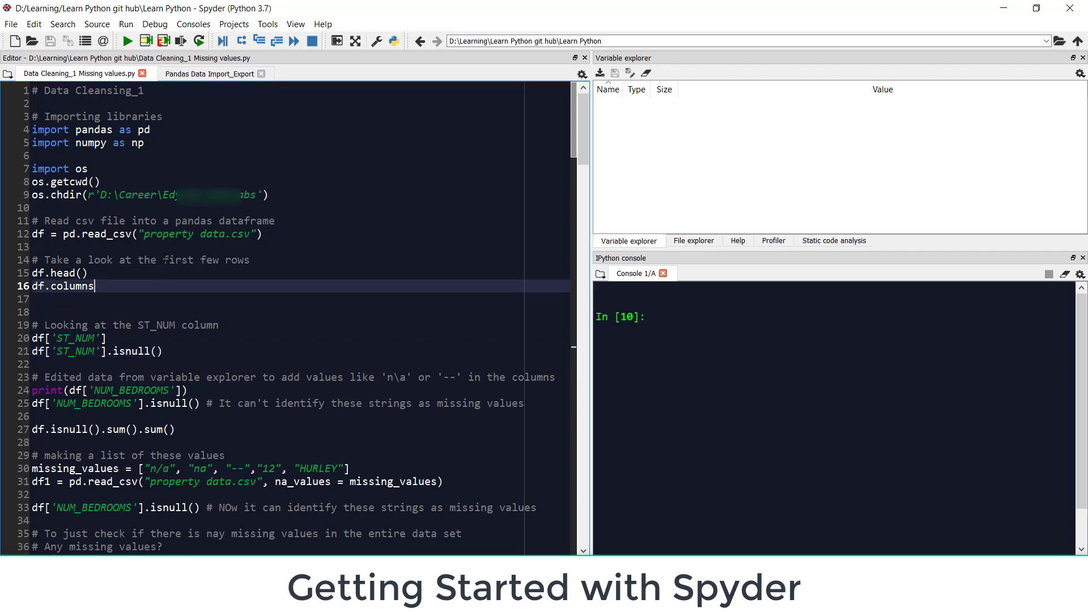
Bring up File > Save as to view the file type options
left_click(11, 24)
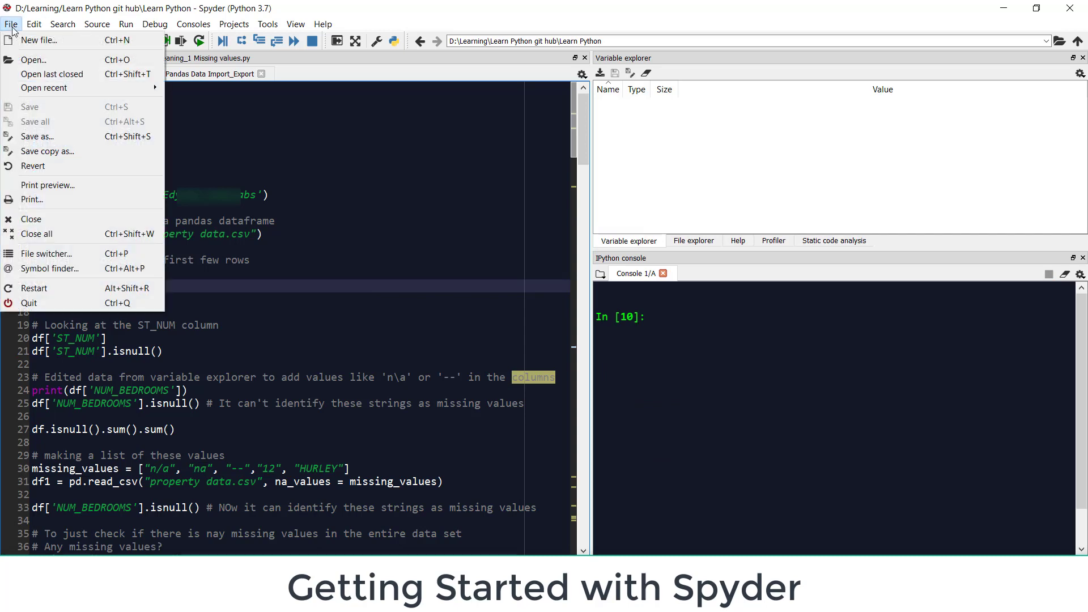
mouse_move(37, 136)
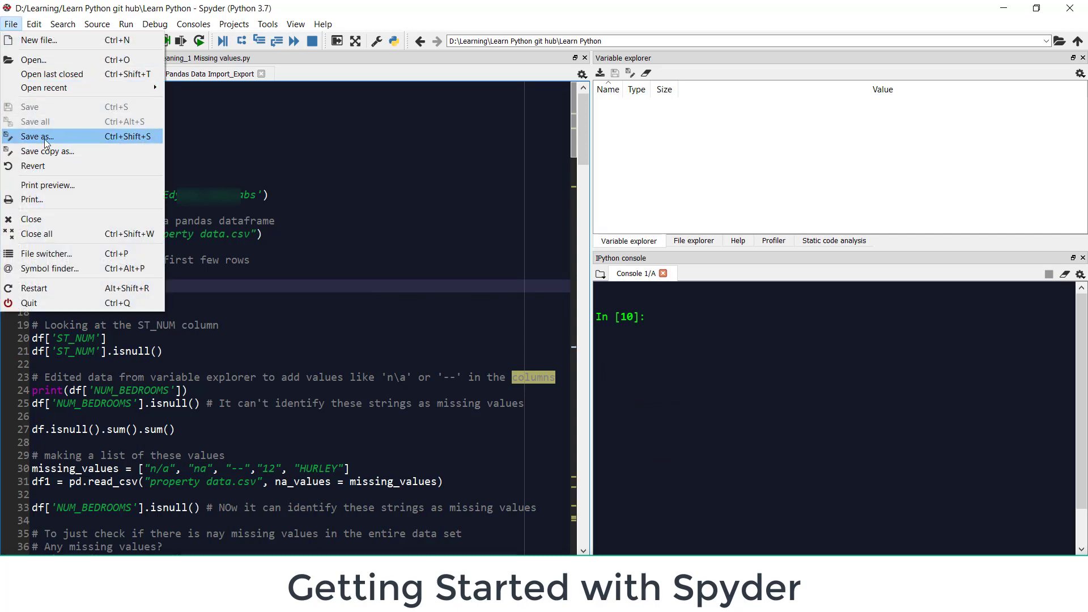
left_click(37, 136)
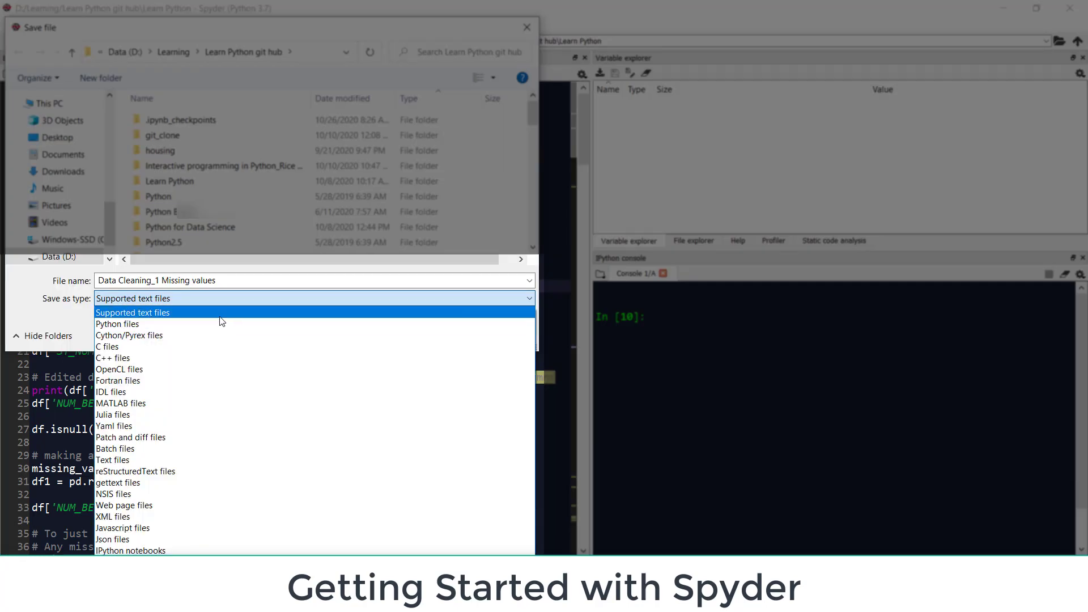
mouse_move(201, 414)
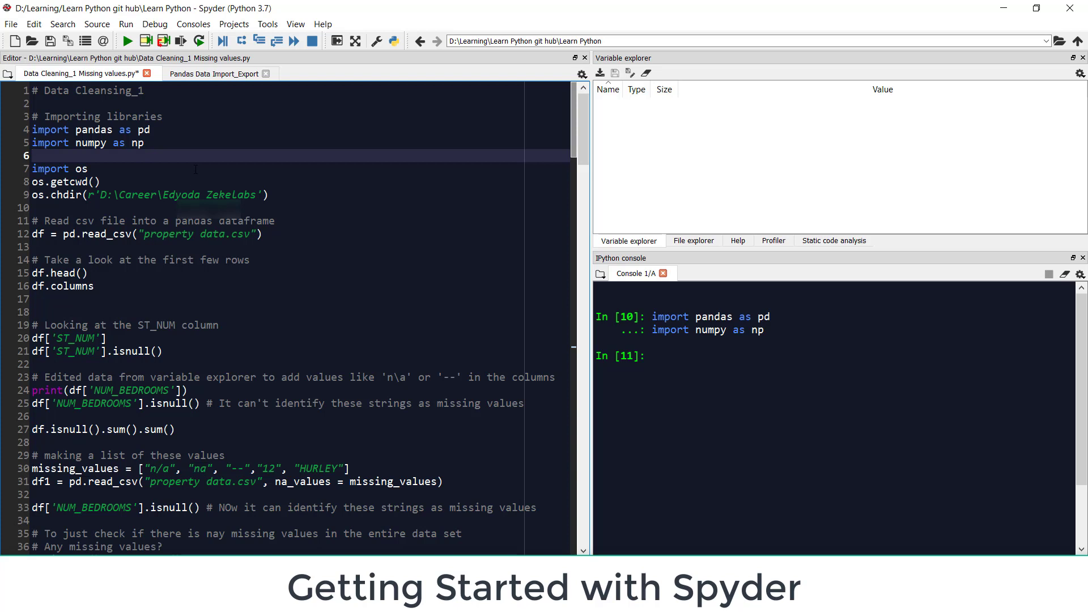
Insert an empty line after the os.getcwd() line, just before os.chdir
left_click(101, 182)
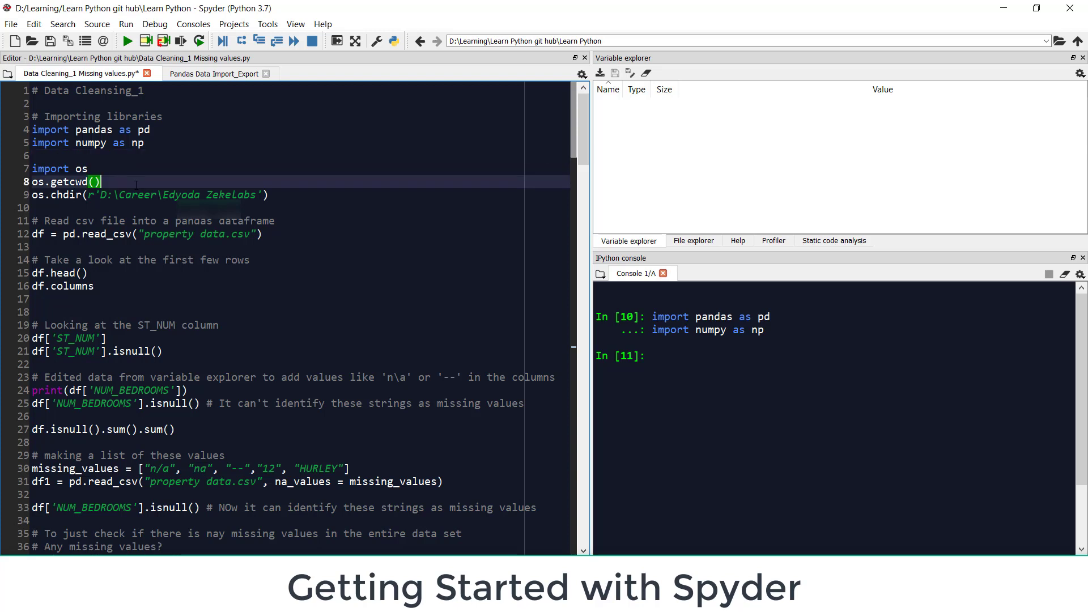
key("Return")
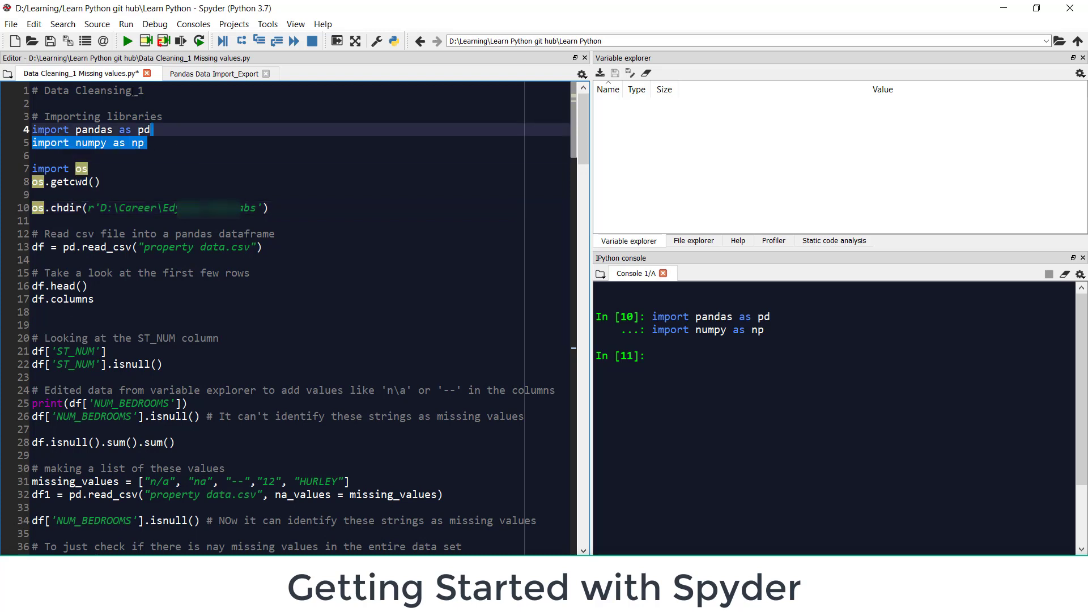
left_click(146, 194)
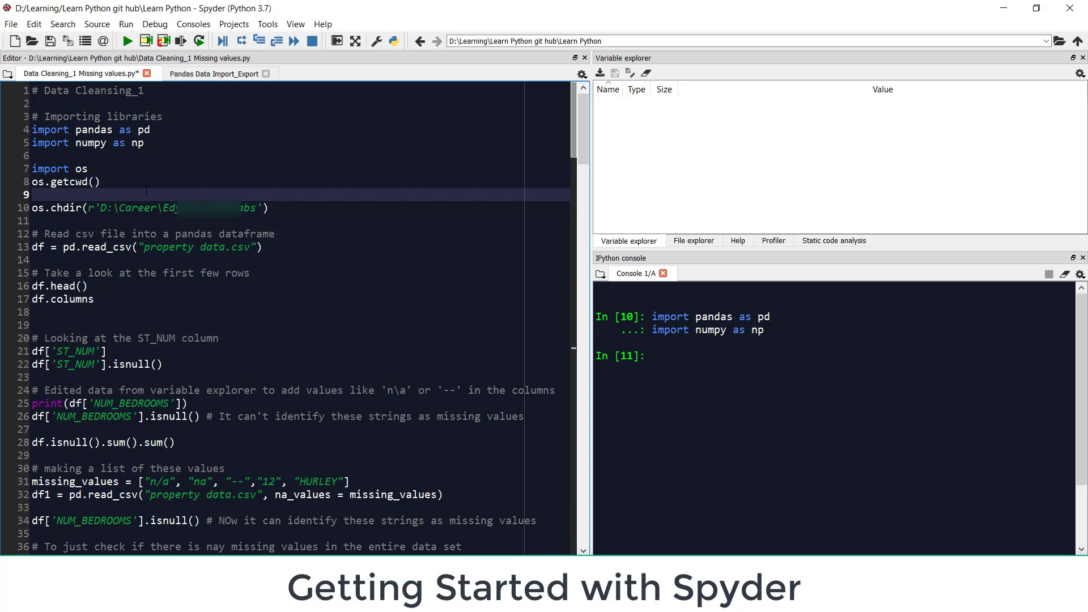
left_click(32, 195)
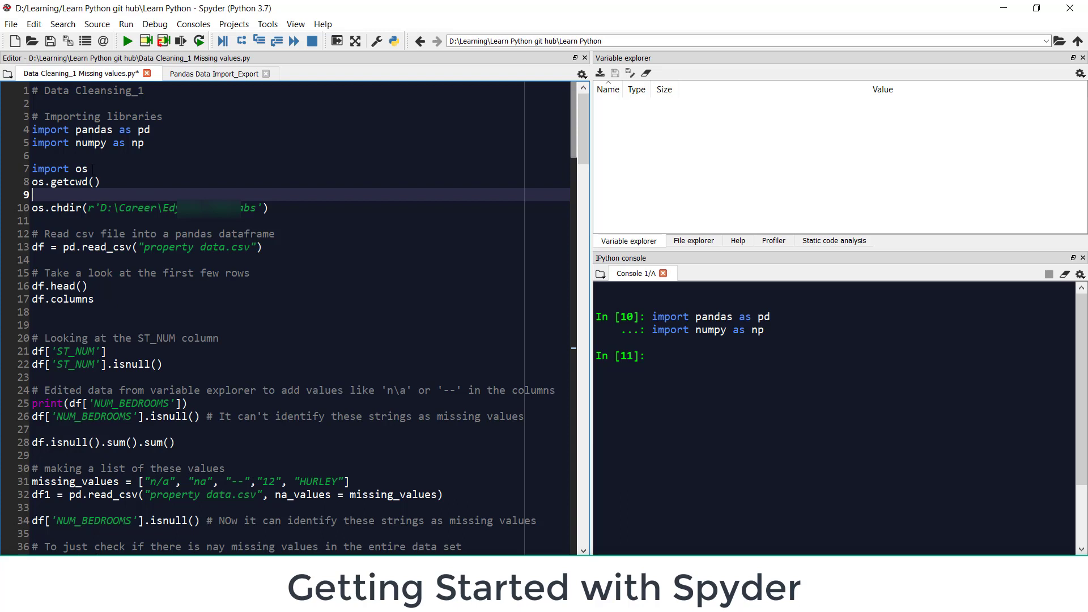
double_click(59, 169)
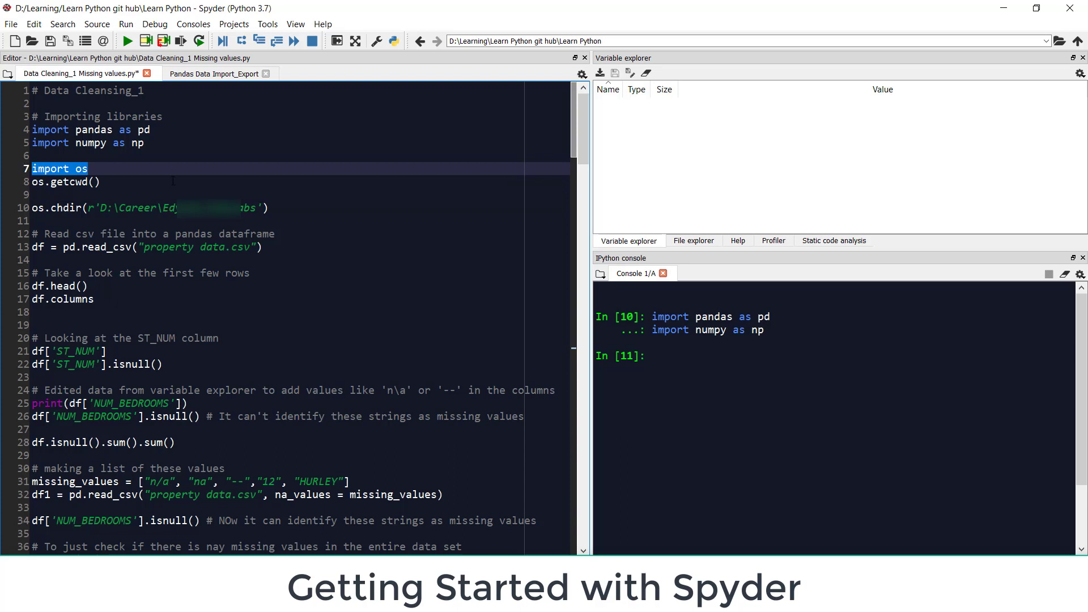
left_click(100, 182)
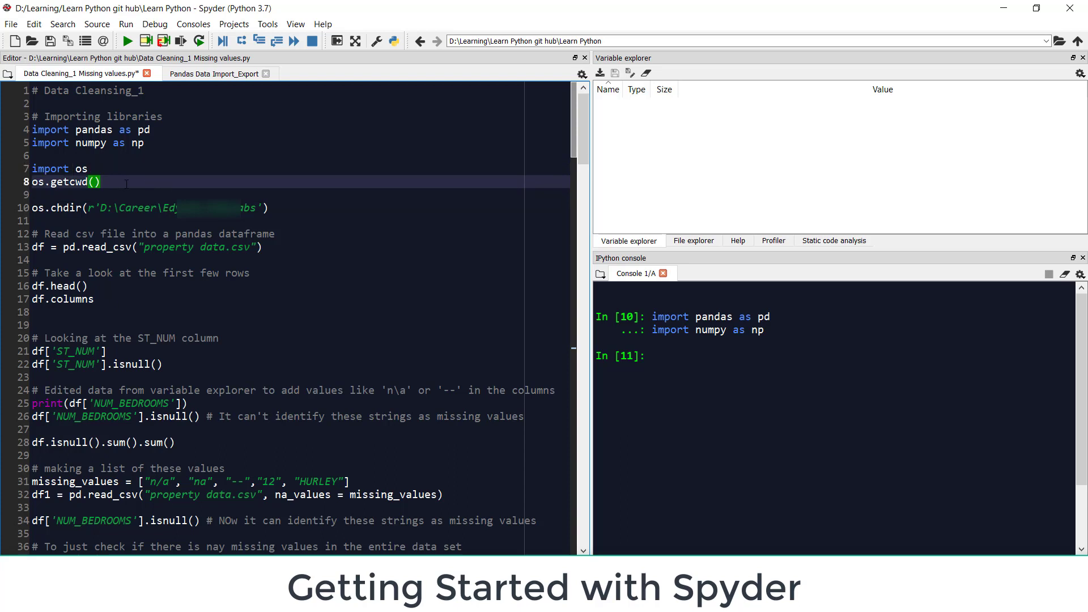
Run import os and os.getcwd() to print the original working directory
left_click_drag(100, 182, 31, 168)
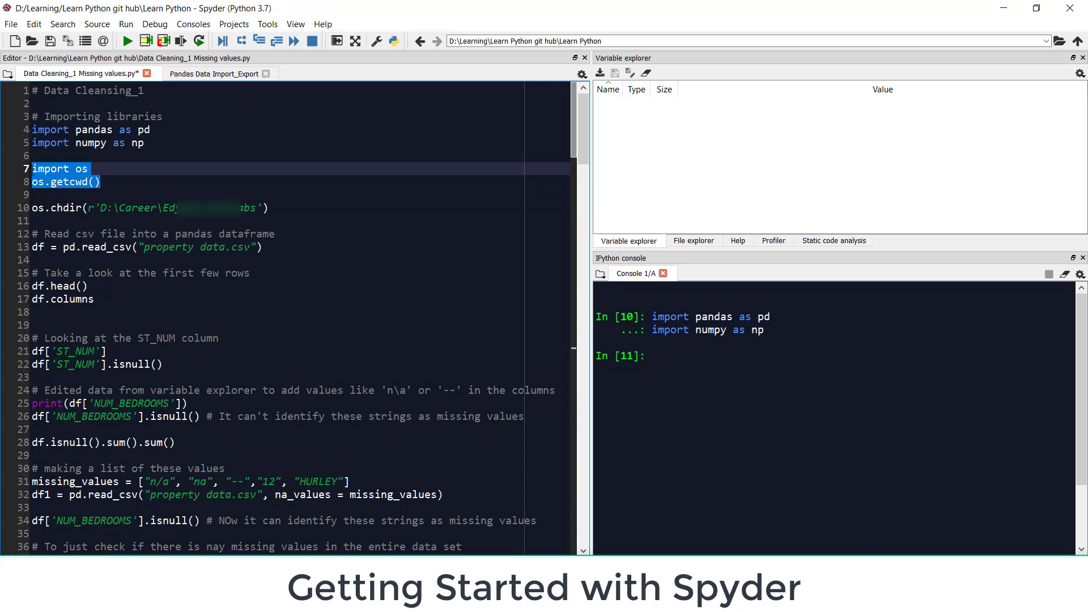
key("f9")
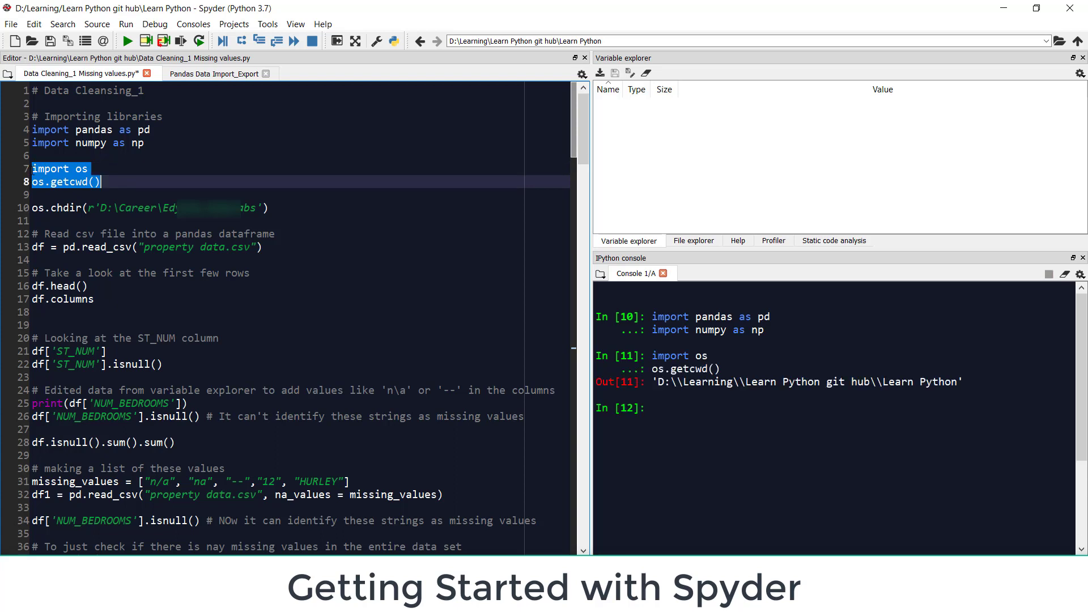
double_click(809, 382)
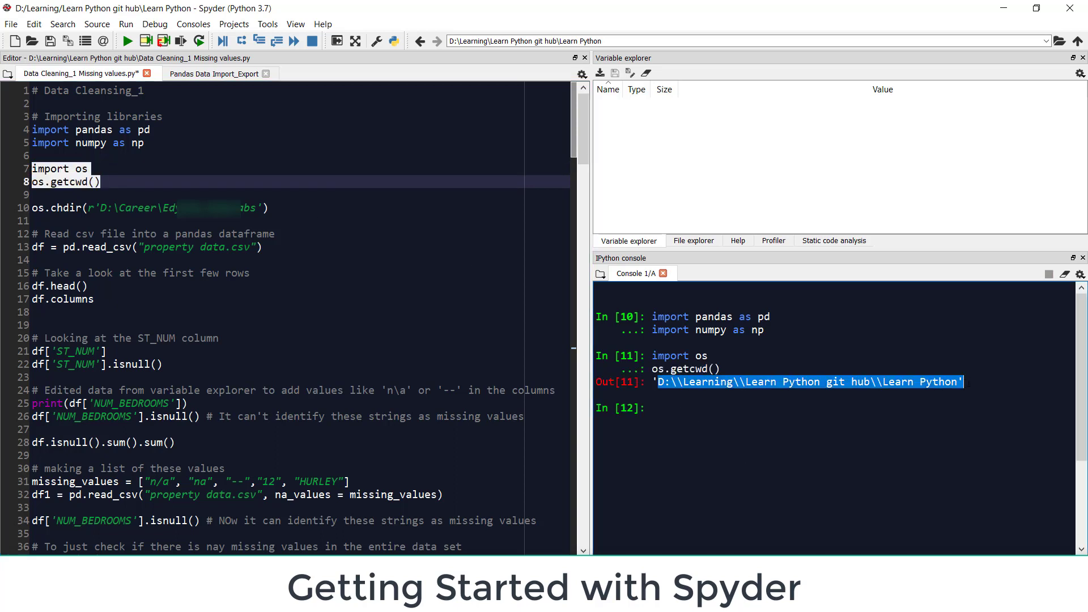
left_click(69, 286)
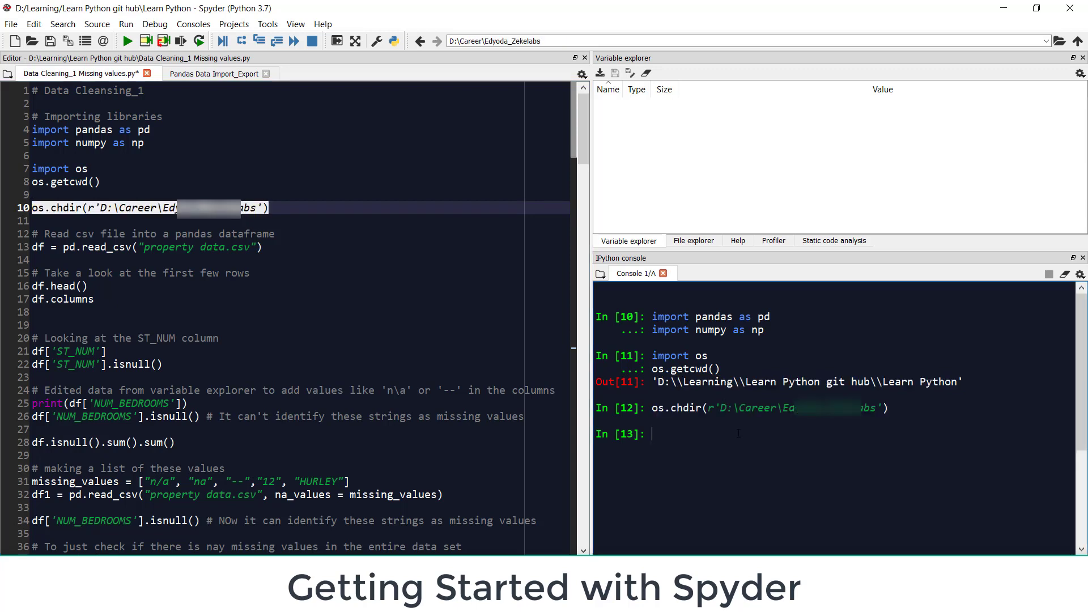
Re-run os.getcwd() in the console to confirm the Career folder path
type("os.getcwd()")
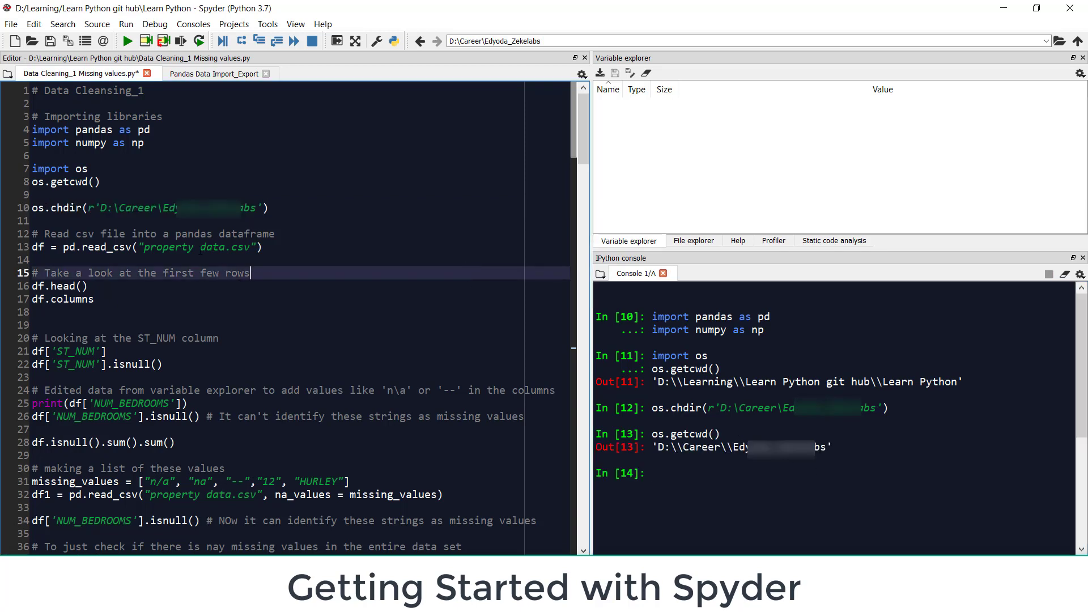
double_click(236, 272)
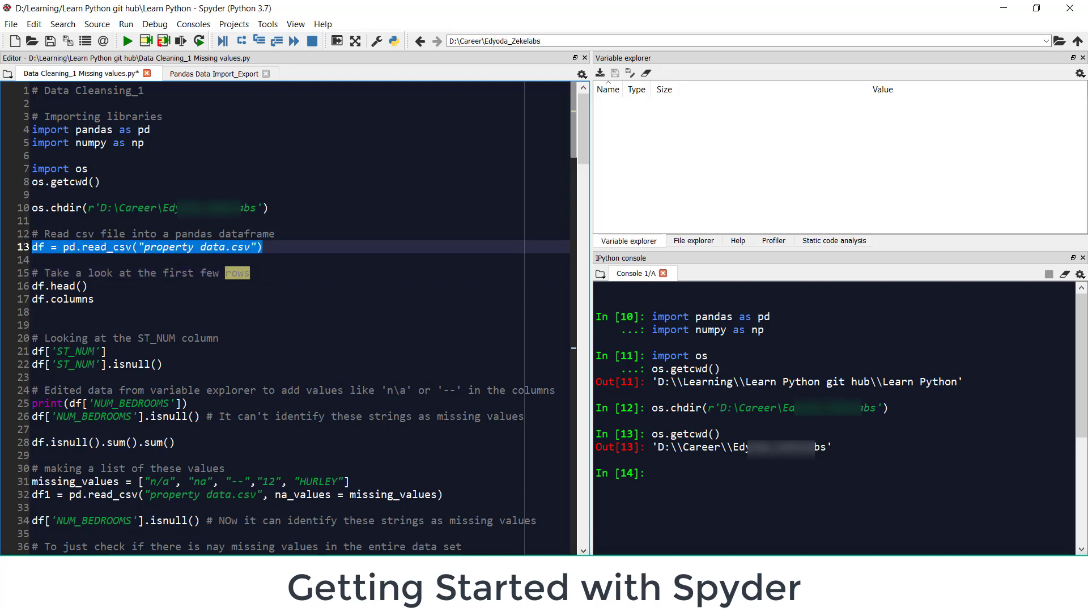
Run the read_csv line to load property data.csv into df
key("Return")
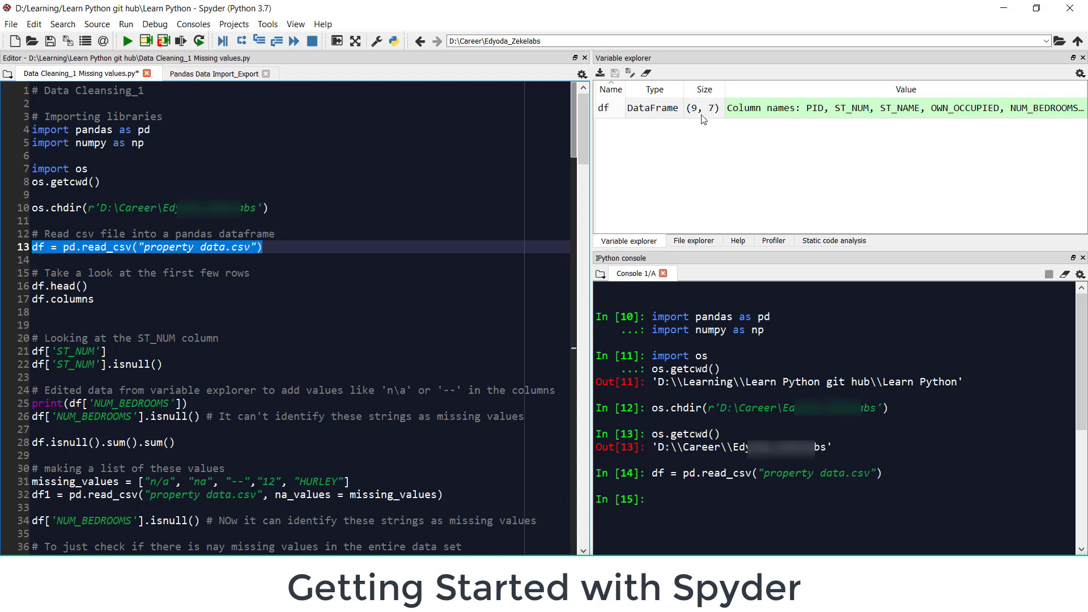
mouse_move(963, 115)
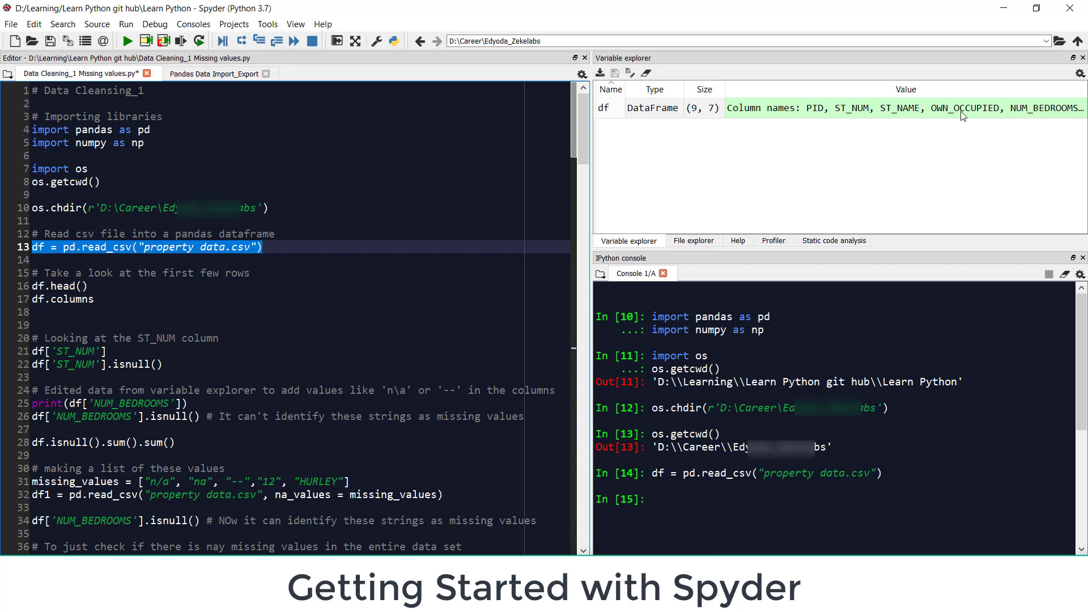
mouse_move(697, 118)
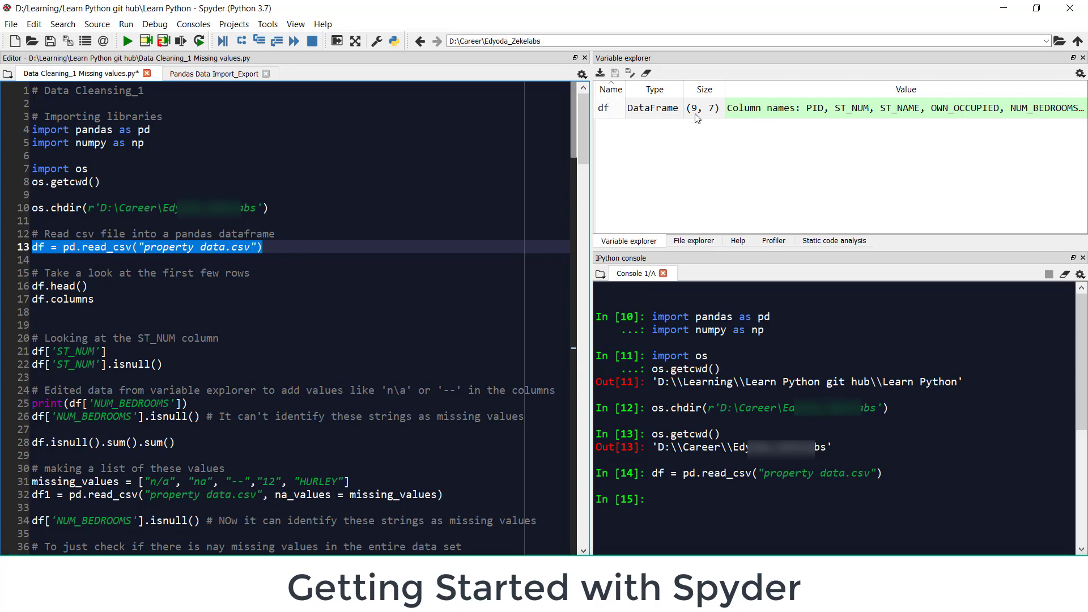
mouse_move(622, 113)
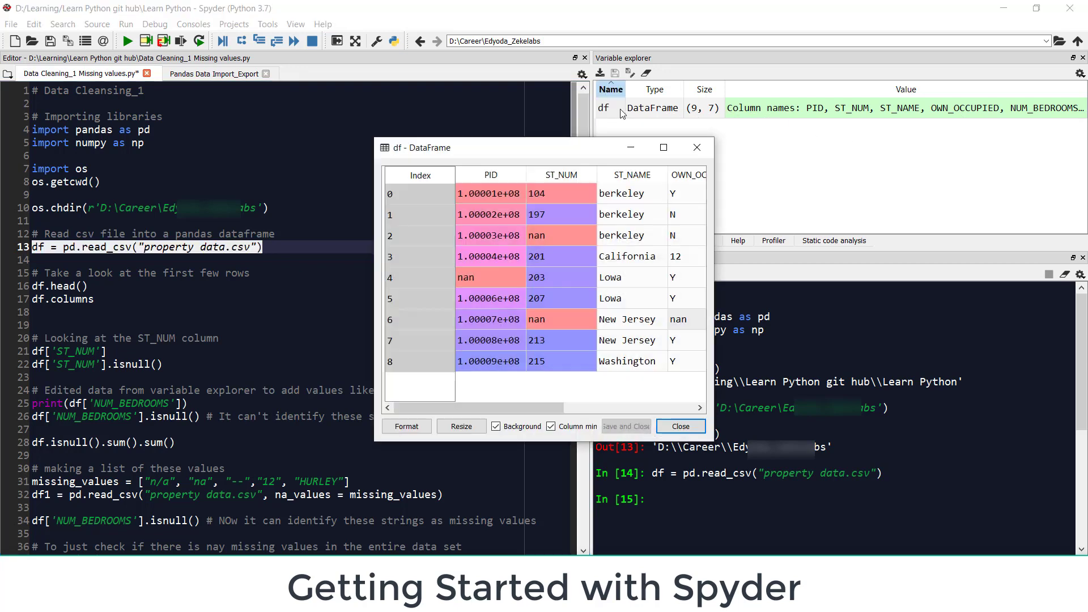
Close the df DataFrame viewer and select a word in the line 15 comment
left_click(662, 147)
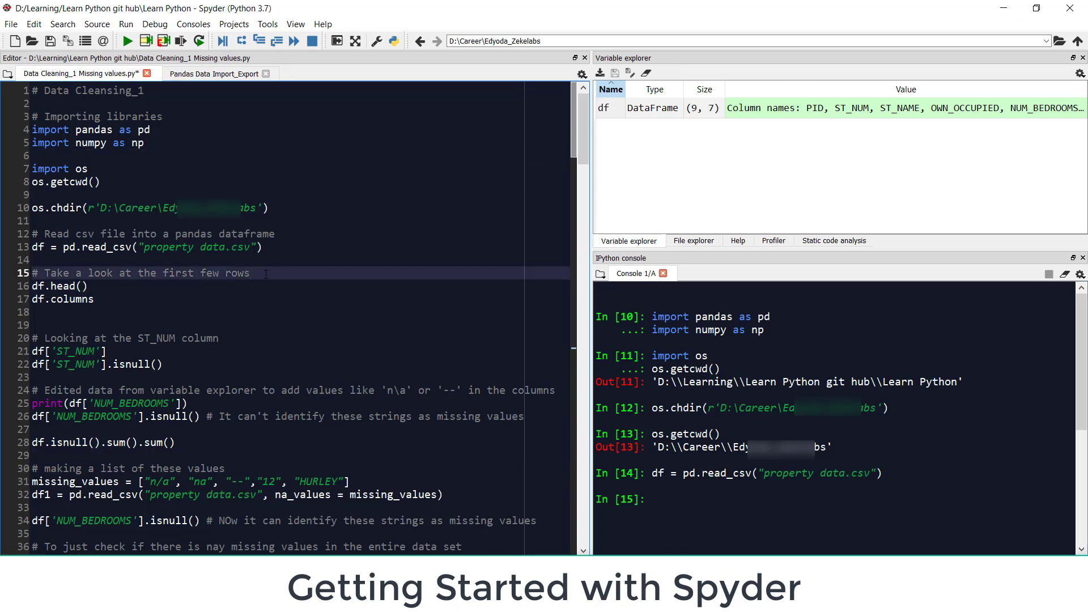
double_click(237, 273)
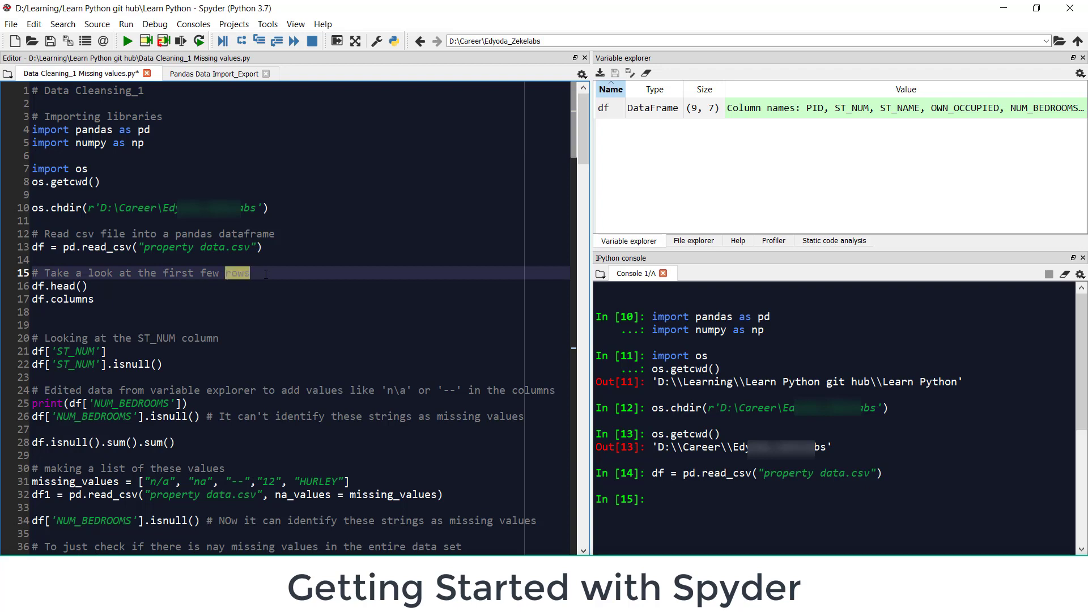